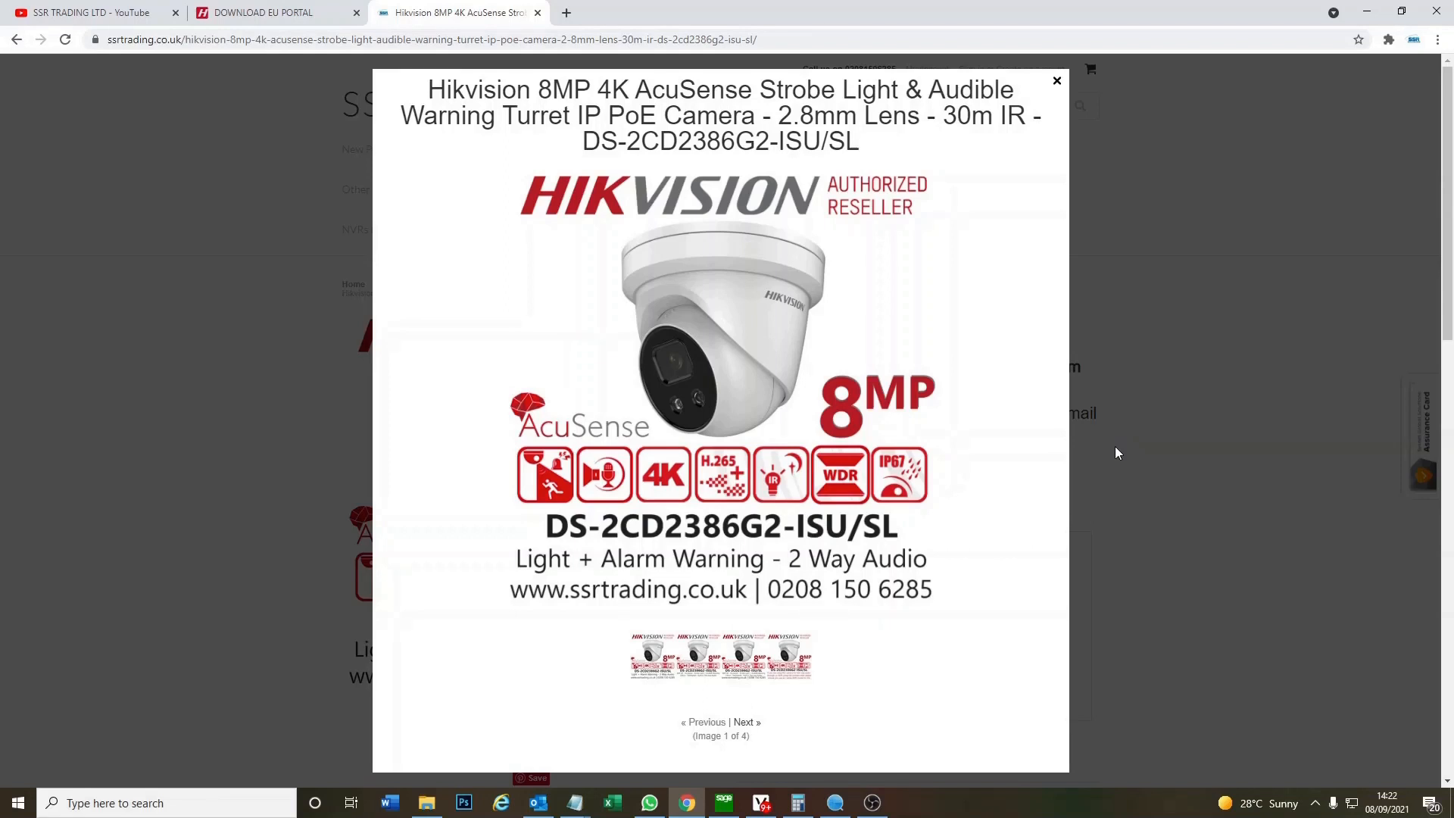
pyautogui.moveTo(673, 203)
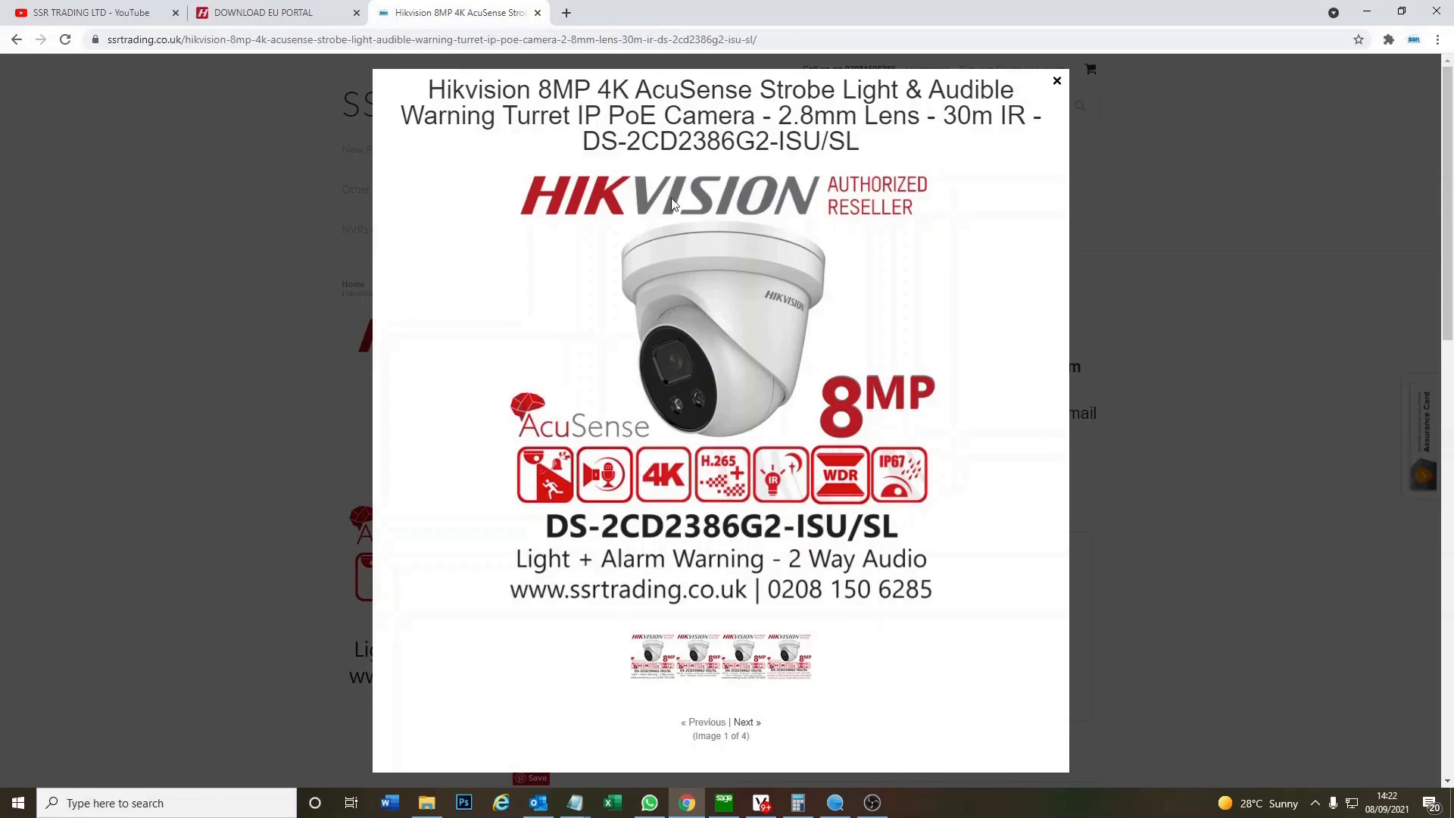
pyautogui.moveTo(972, 402)
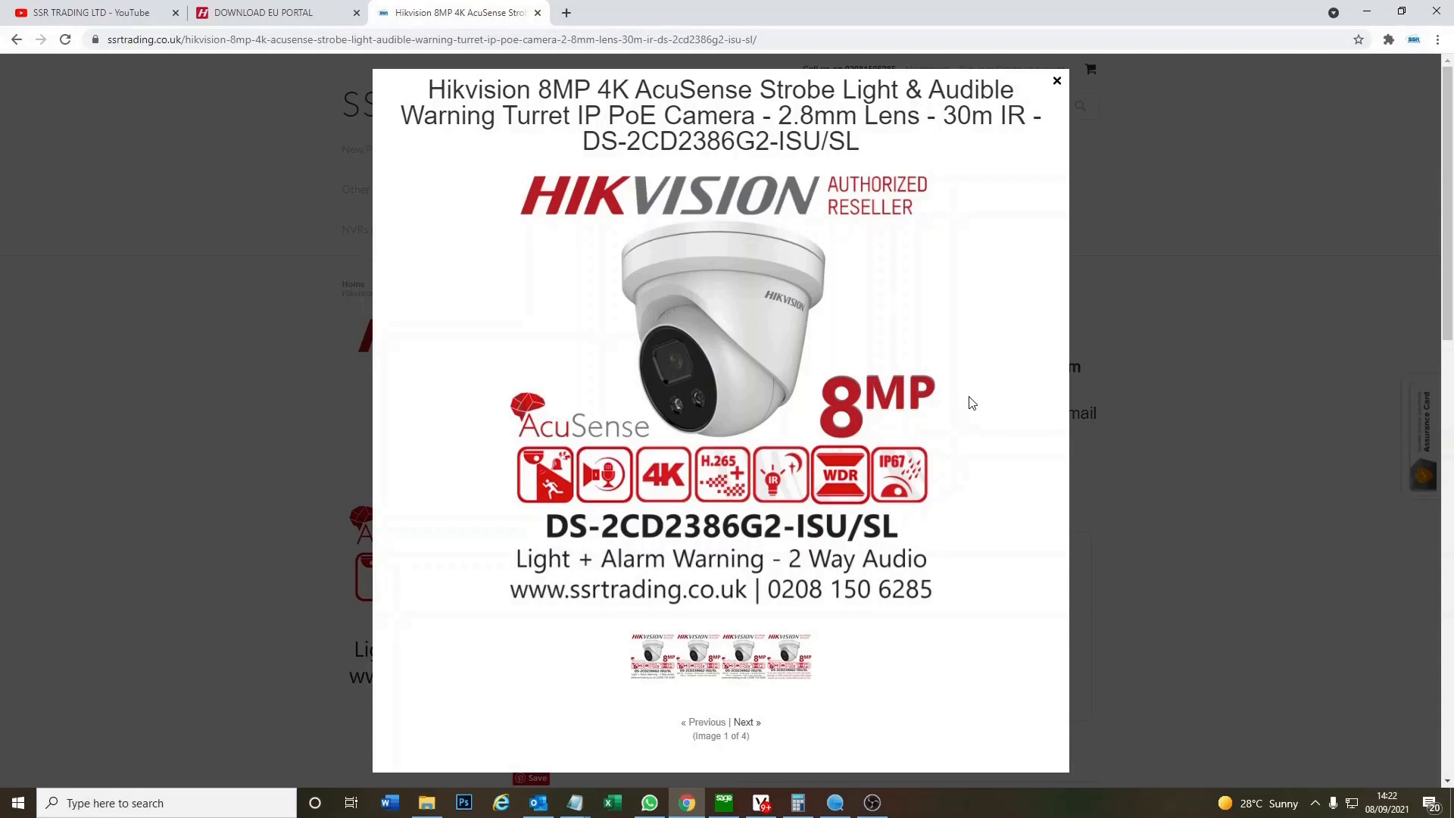
pyautogui.moveTo(979, 399)
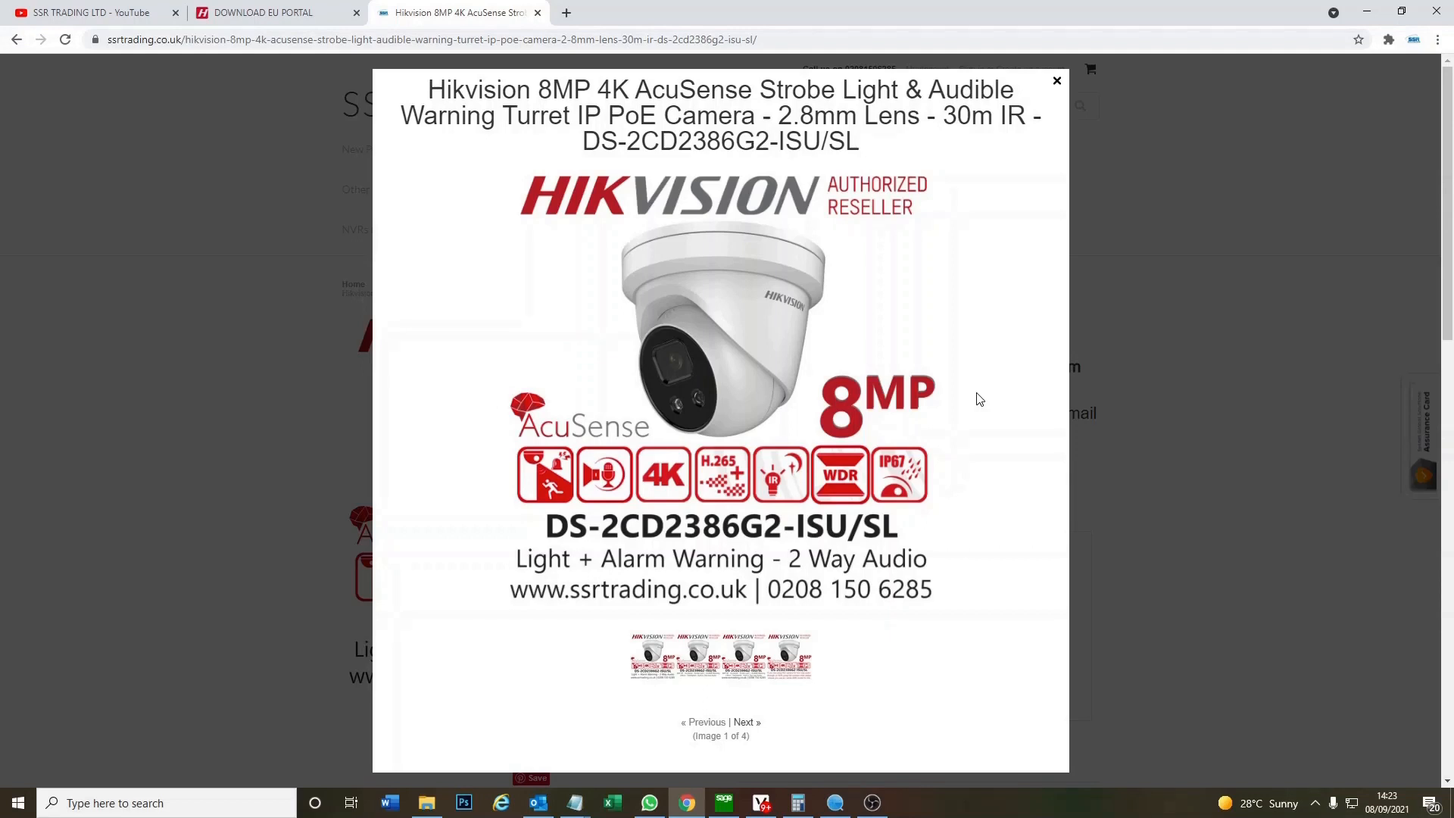
pyautogui.moveTo(697, 252)
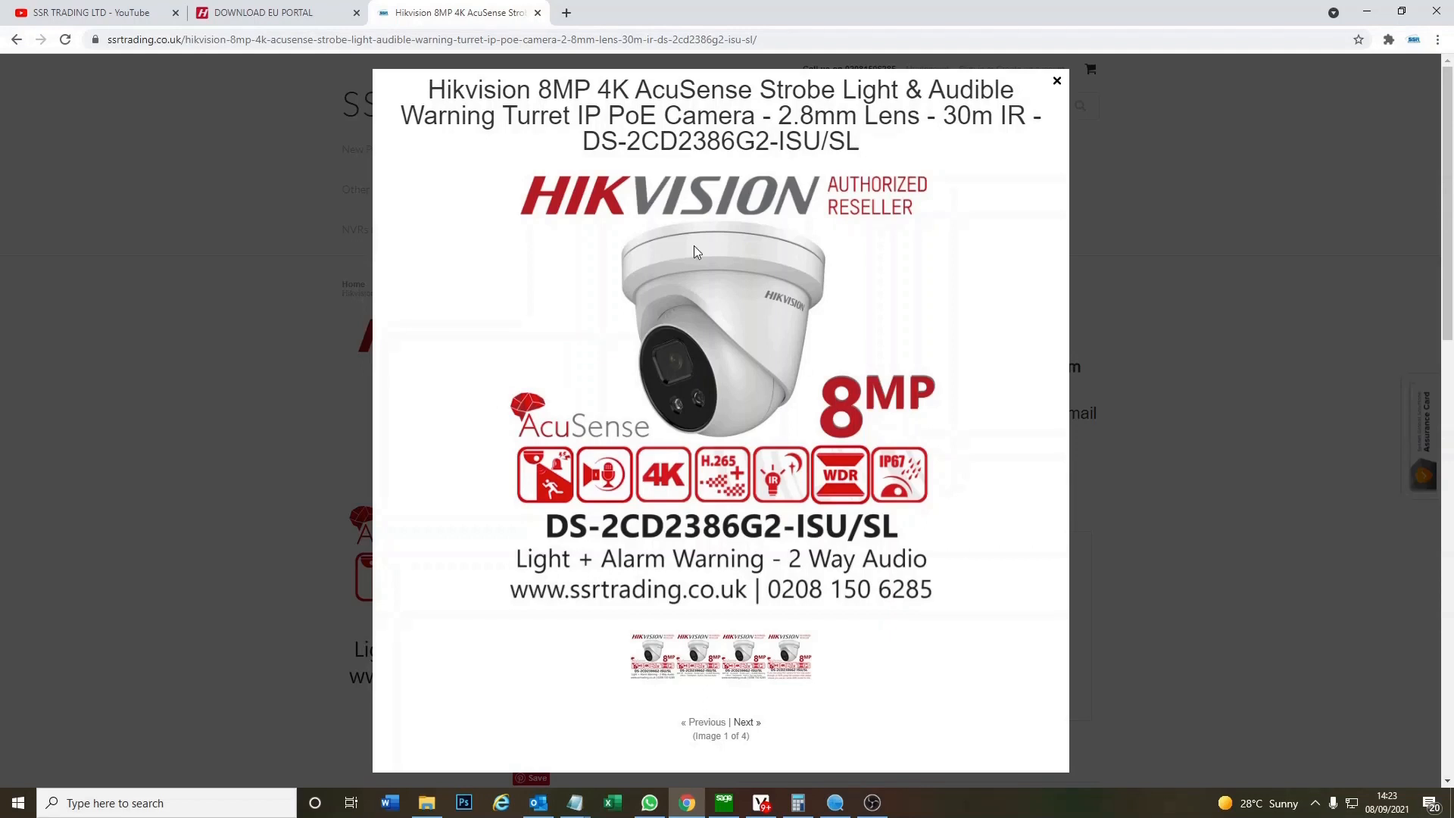
# Switch to the Hikvision download portal's Support RTMP folder.
pyautogui.click(262, 12)
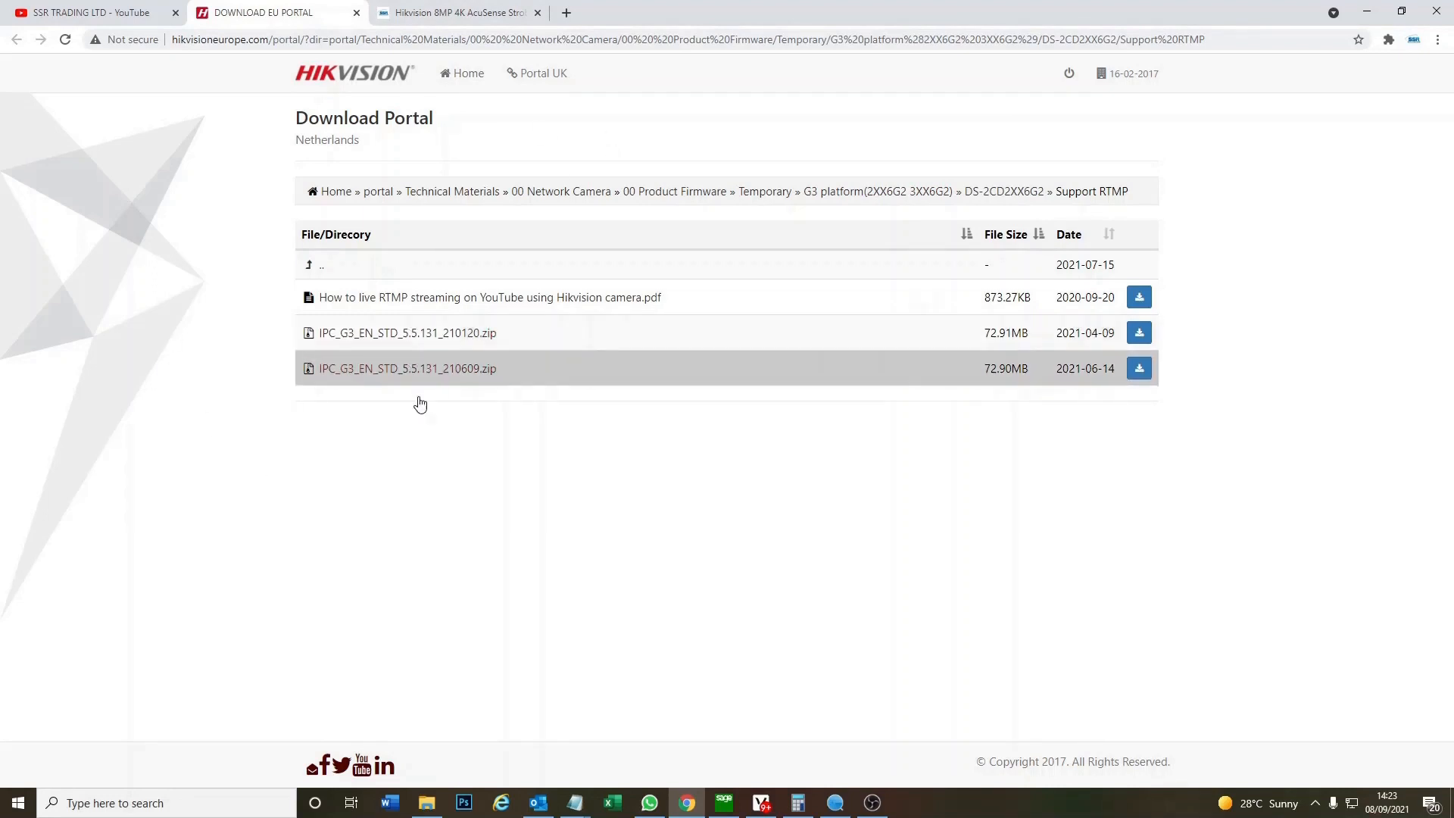
pyautogui.moveTo(367, 527)
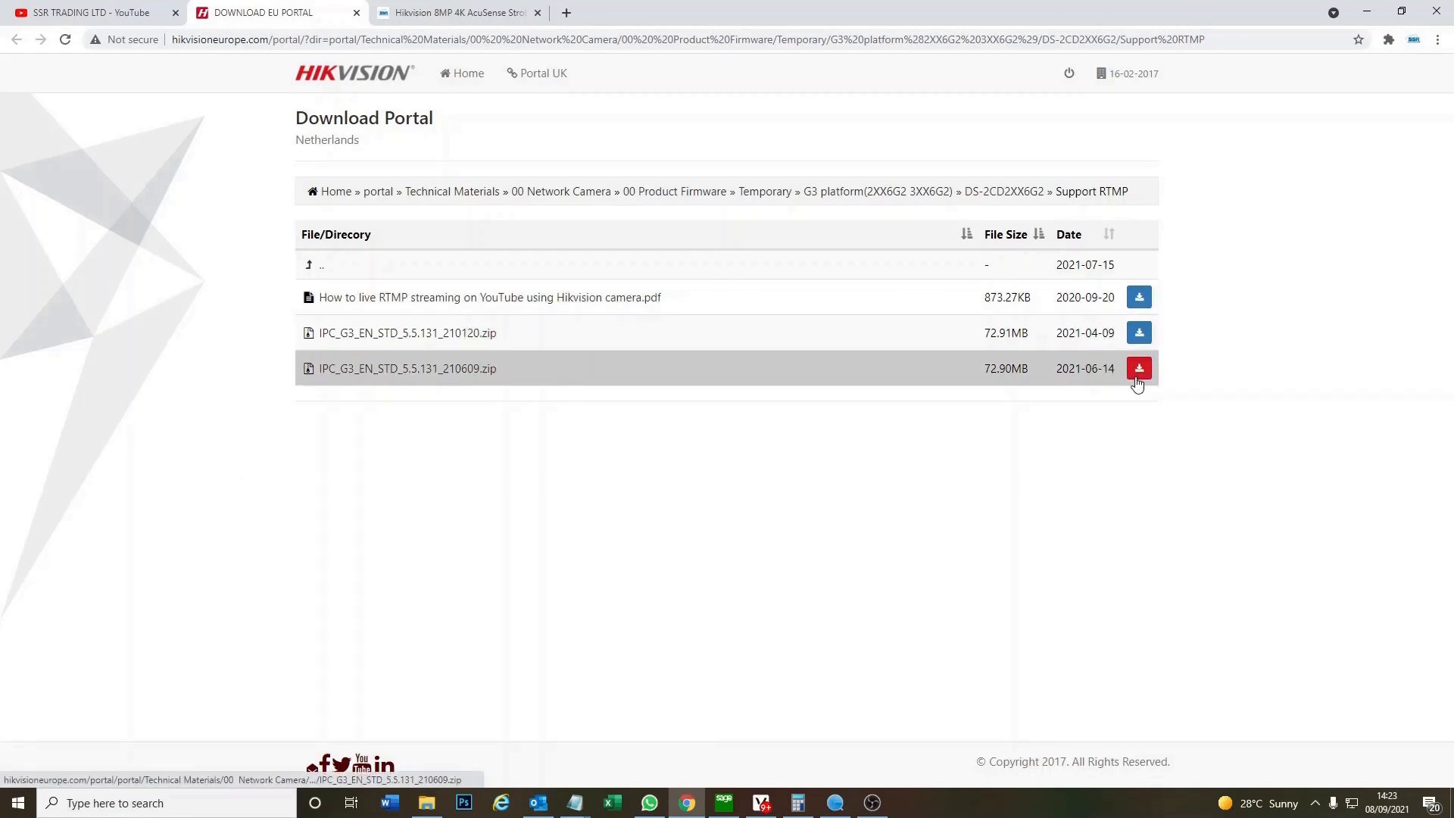
# Start downloading the IPC_G3_EN_STD_5.5.131_210609.zip firmware package.
pyautogui.click(1138, 368)
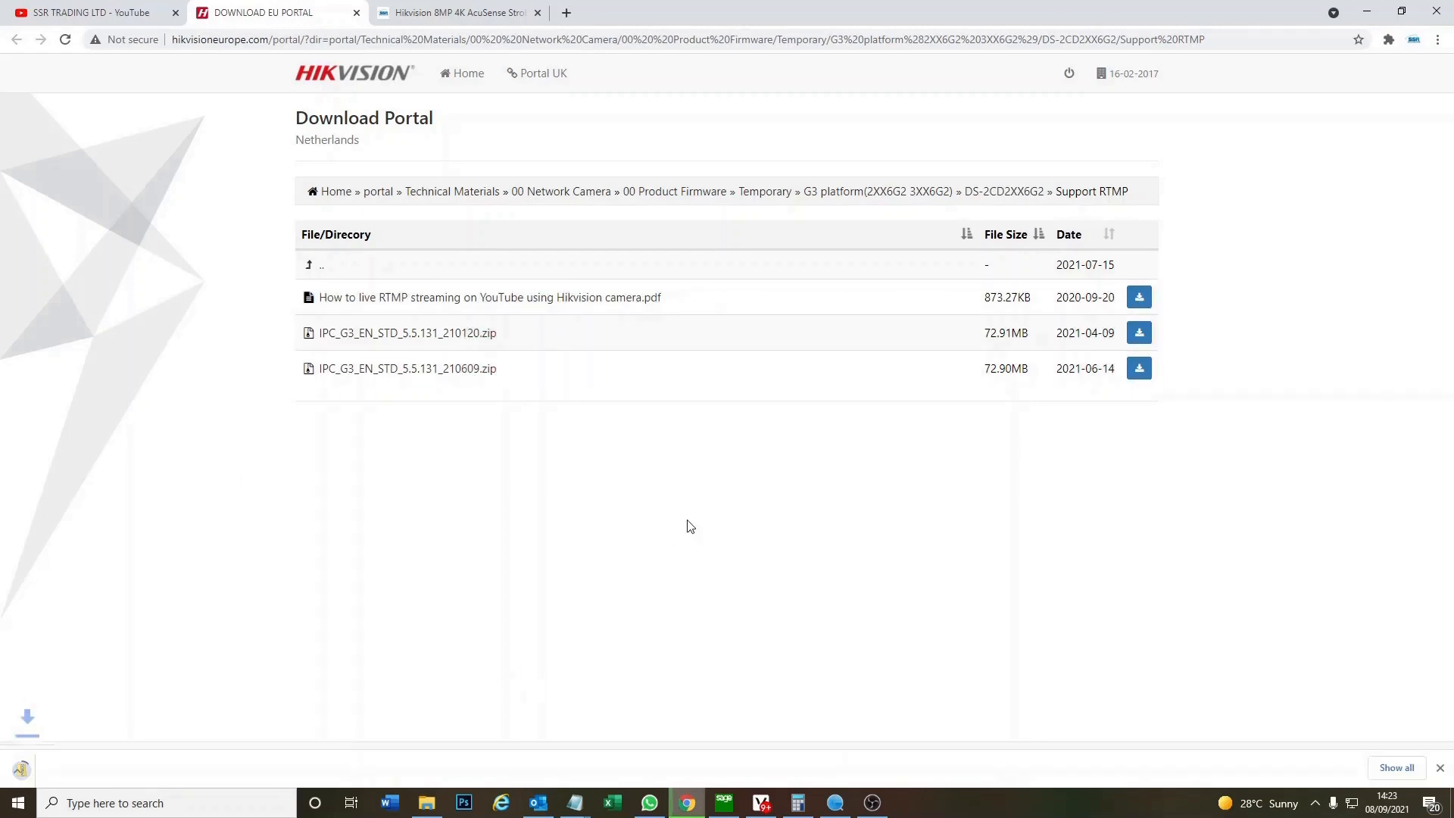
pyautogui.click(1138, 332)
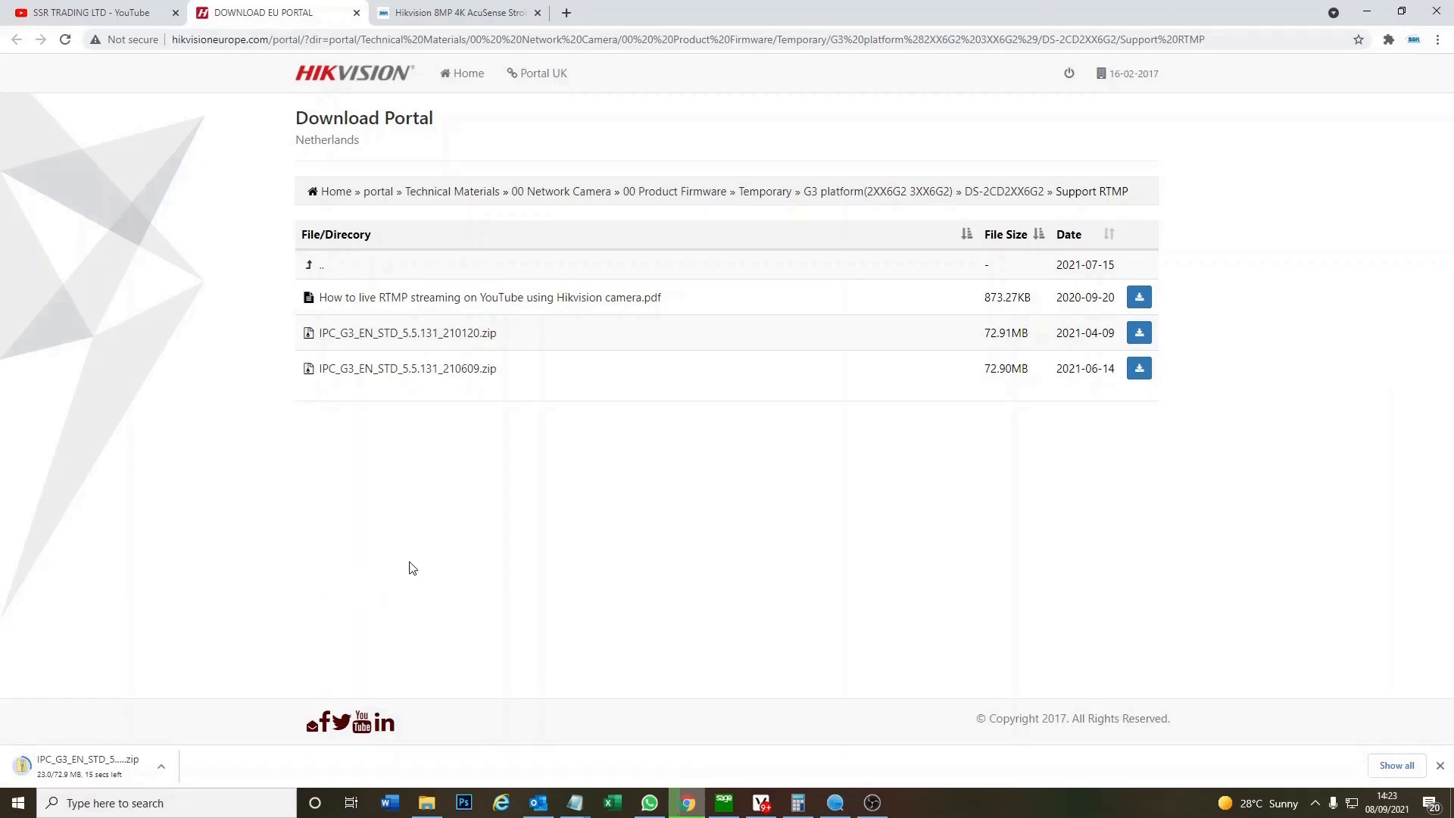
pyautogui.moveTo(706, 611)
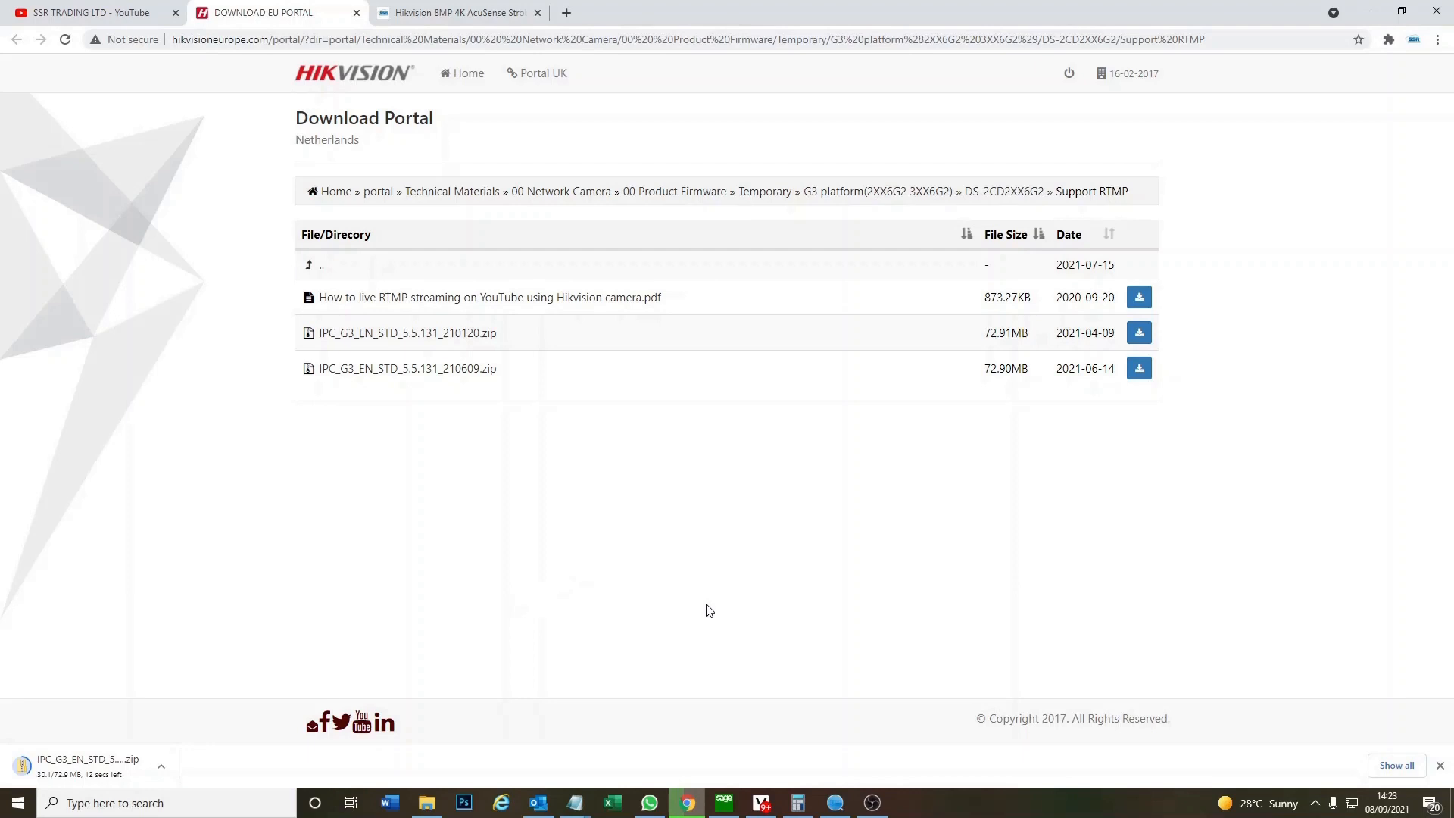
# Activate the inactive DS-2CD2386G2-ISU/SL camera in SADP with a new admin password.
pyautogui.click(833, 802)
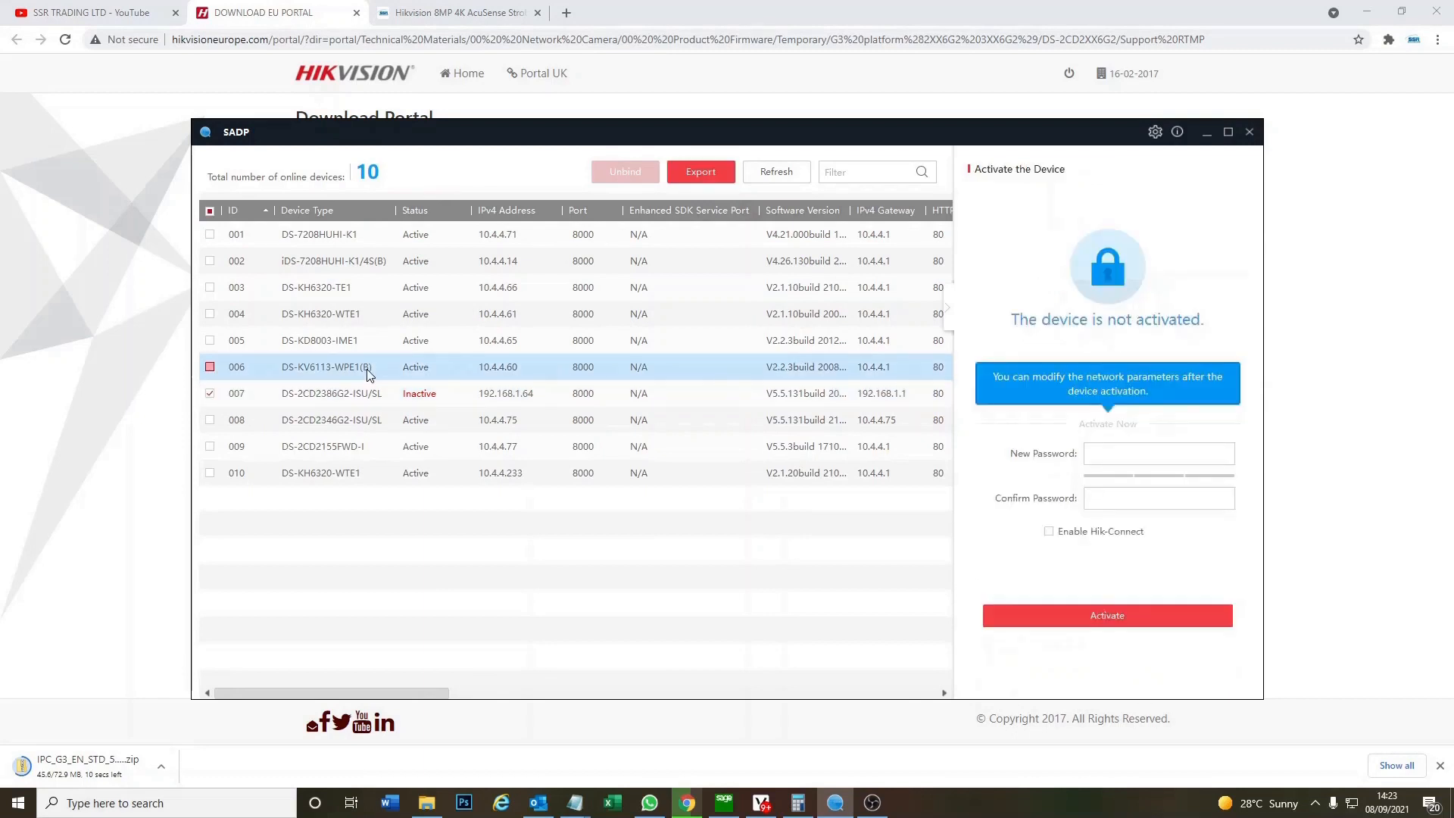
pyautogui.click(505, 393)
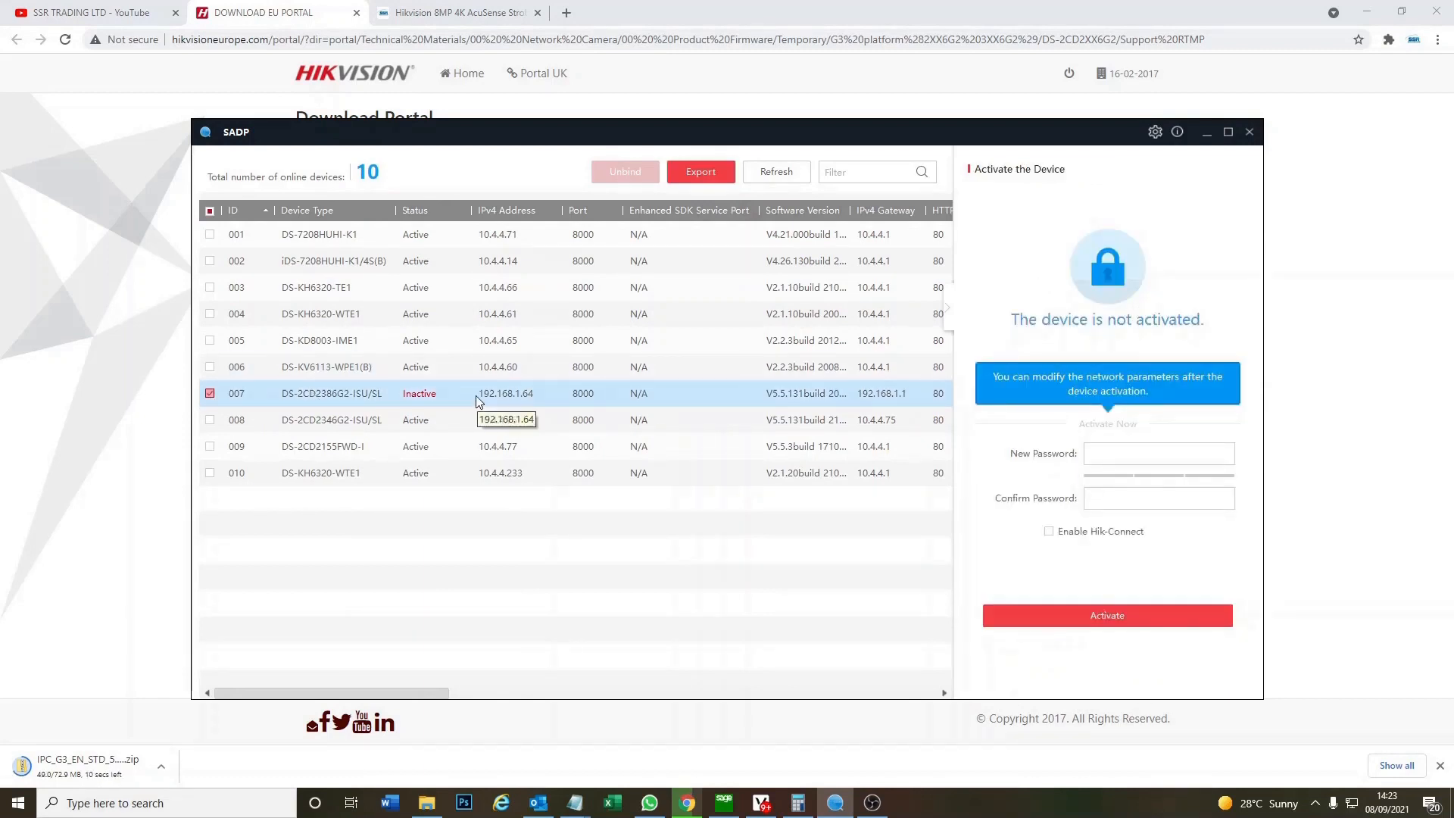
pyautogui.click(1157, 453)
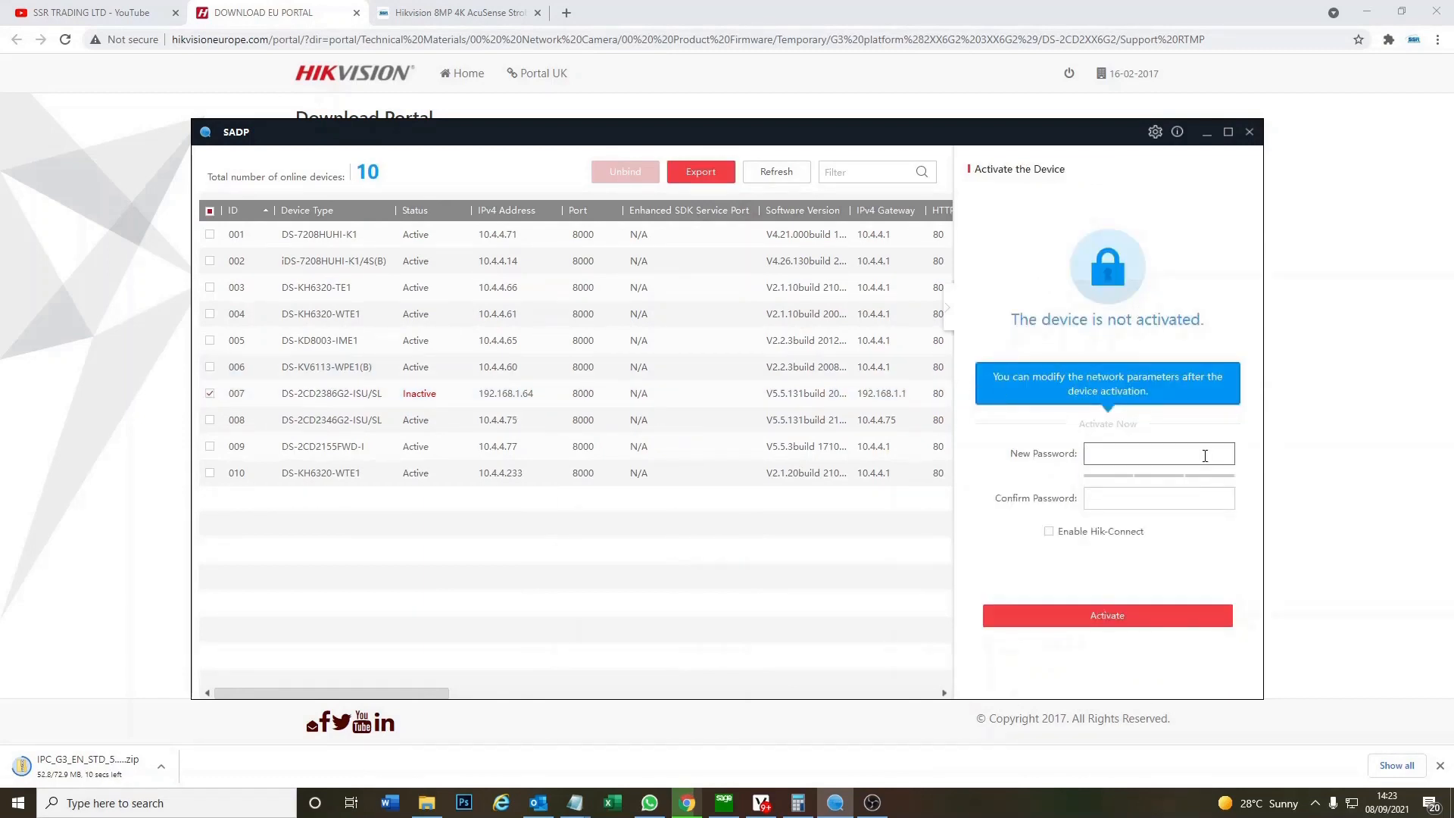
pyautogui.write('••••')
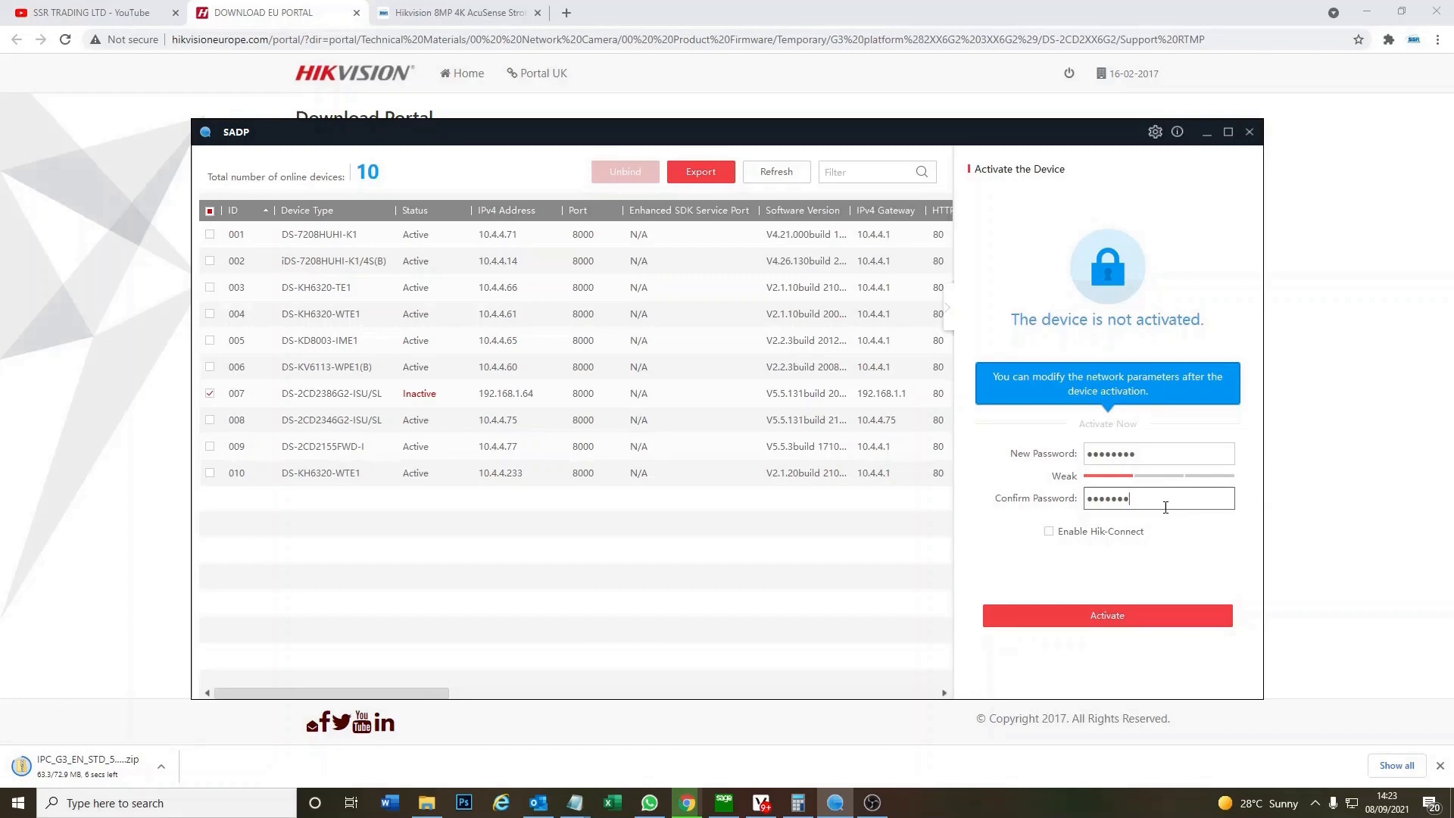
pyautogui.click(1107, 615)
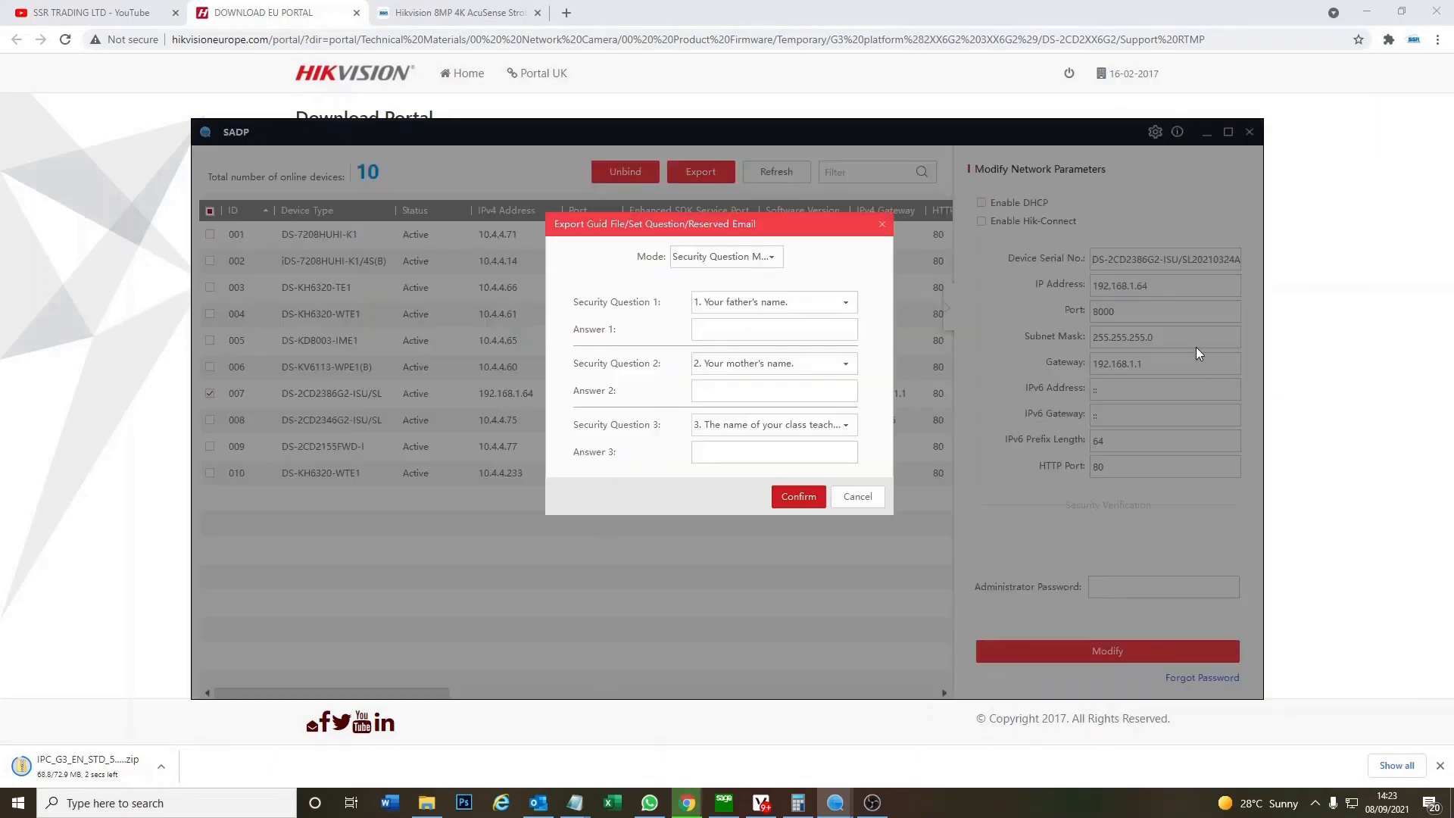
# Skip security questions and modify the camera's IP to 10.4.4.78, gateway 10.4.4.1, authorised by the admin password.
pyautogui.click(855, 496)
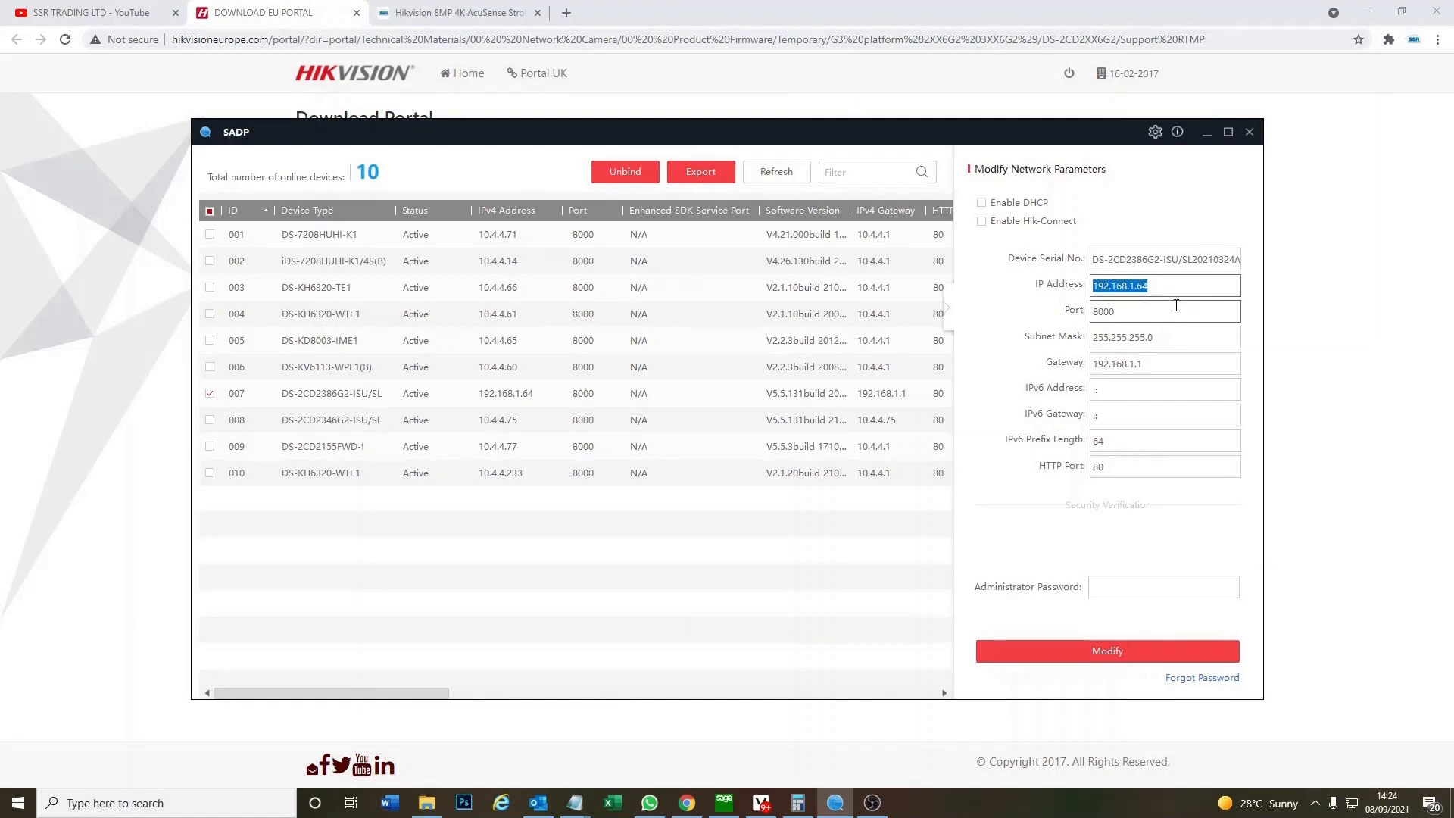
pyautogui.click(320, 234)
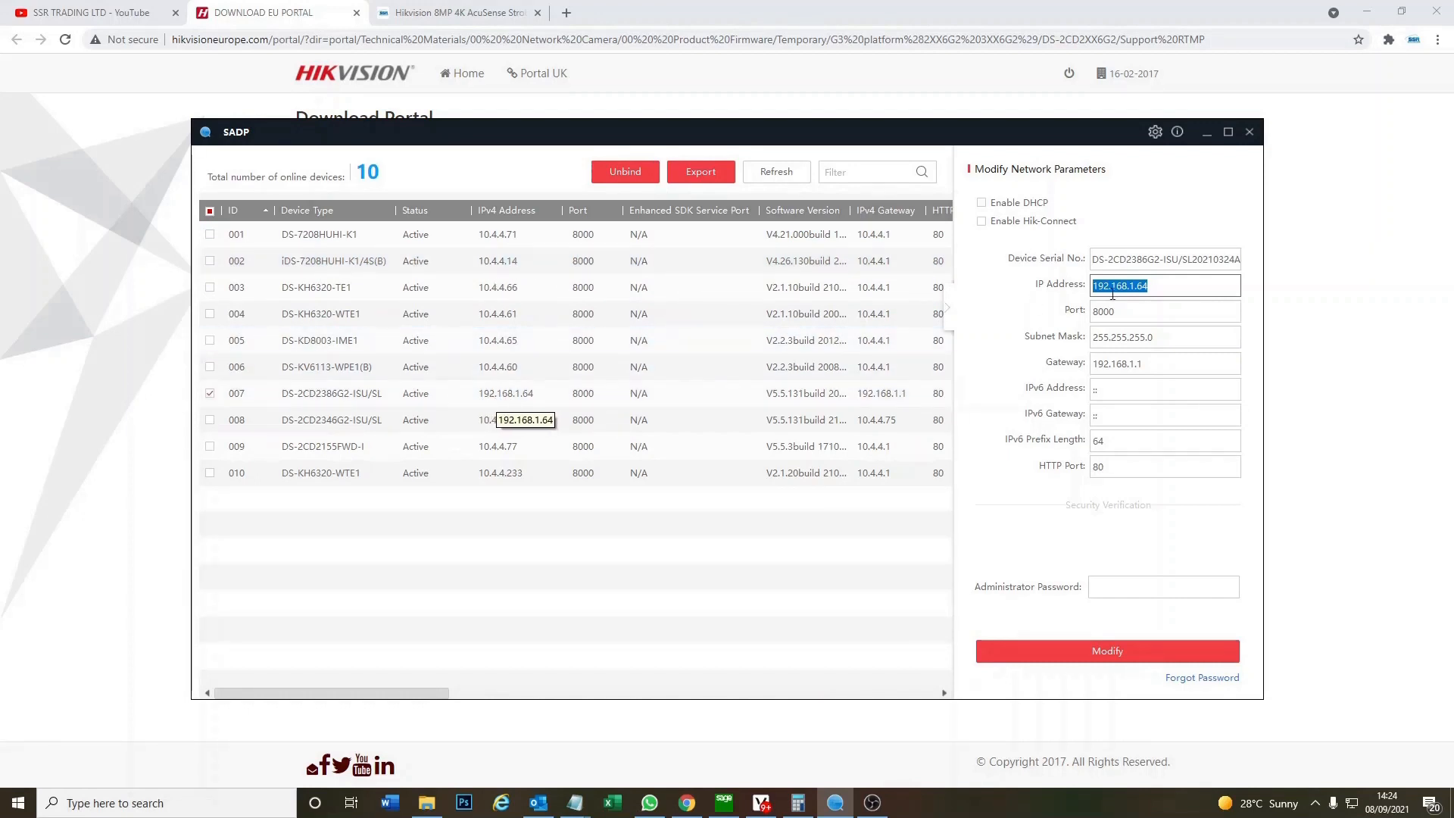
pyautogui.write('10.4.4.7')
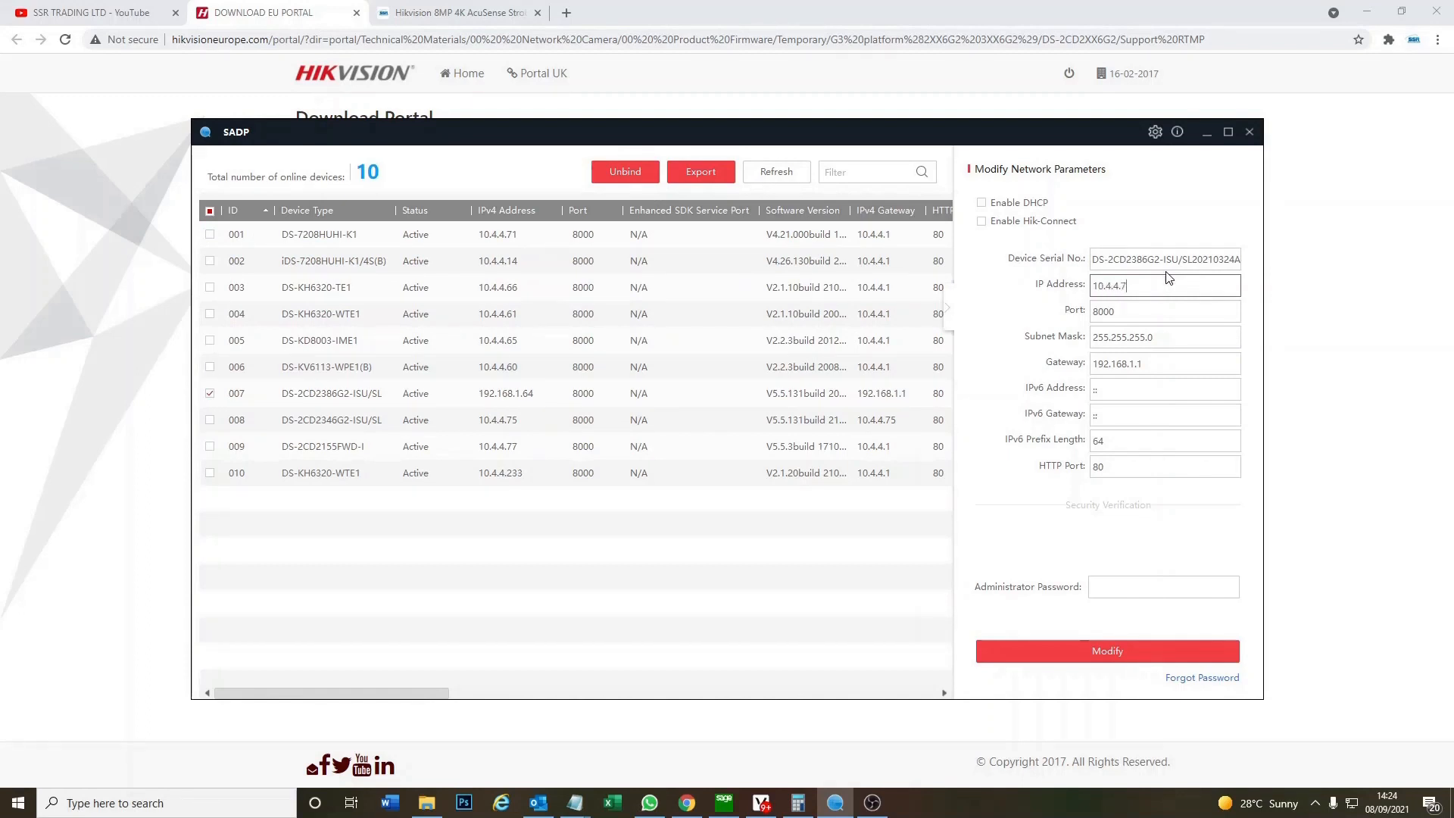
pyautogui.write('8')
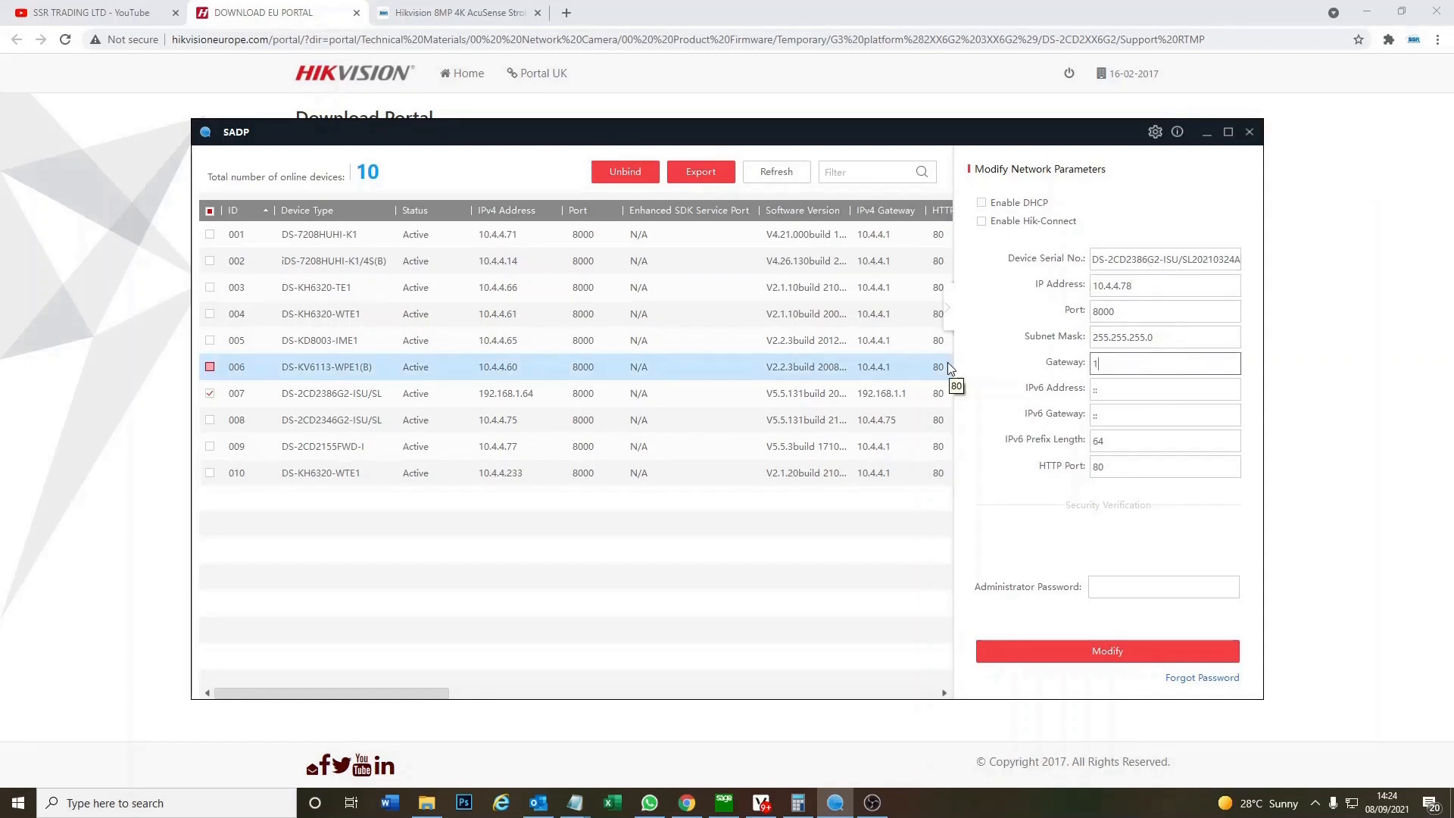
pyautogui.write('0.4.4.1')
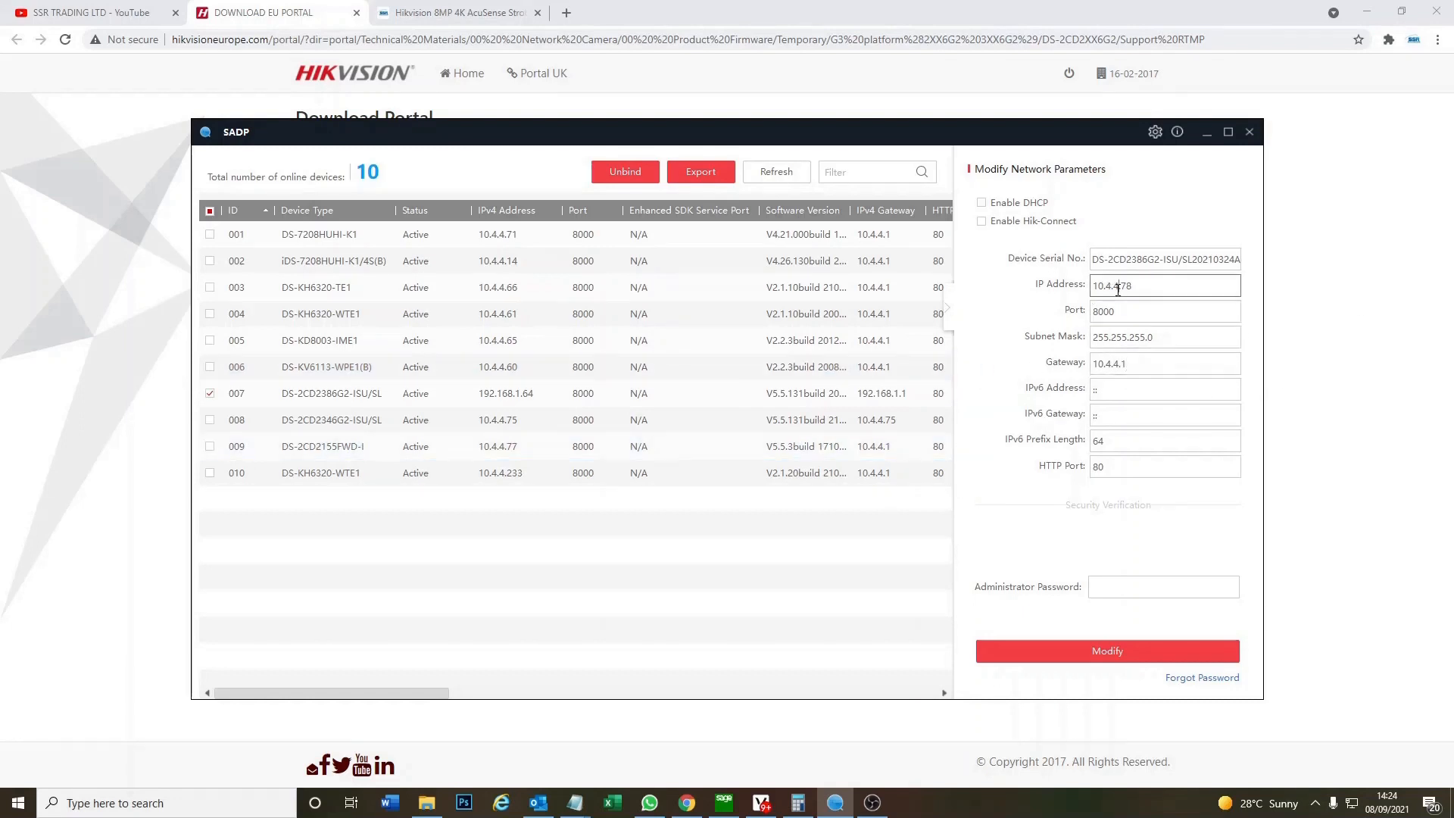
pyautogui.click(1163, 586)
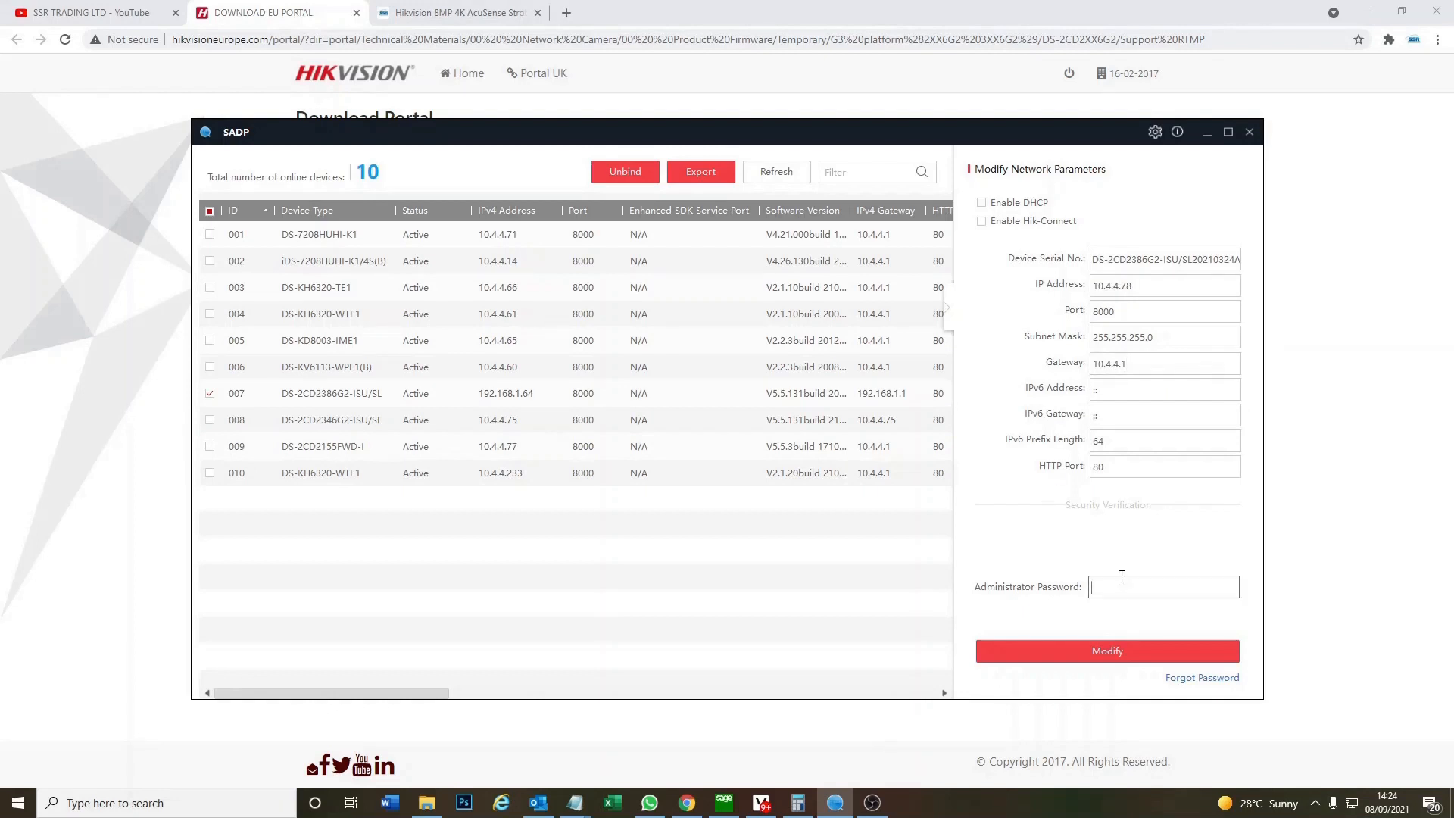
pyautogui.write('password')
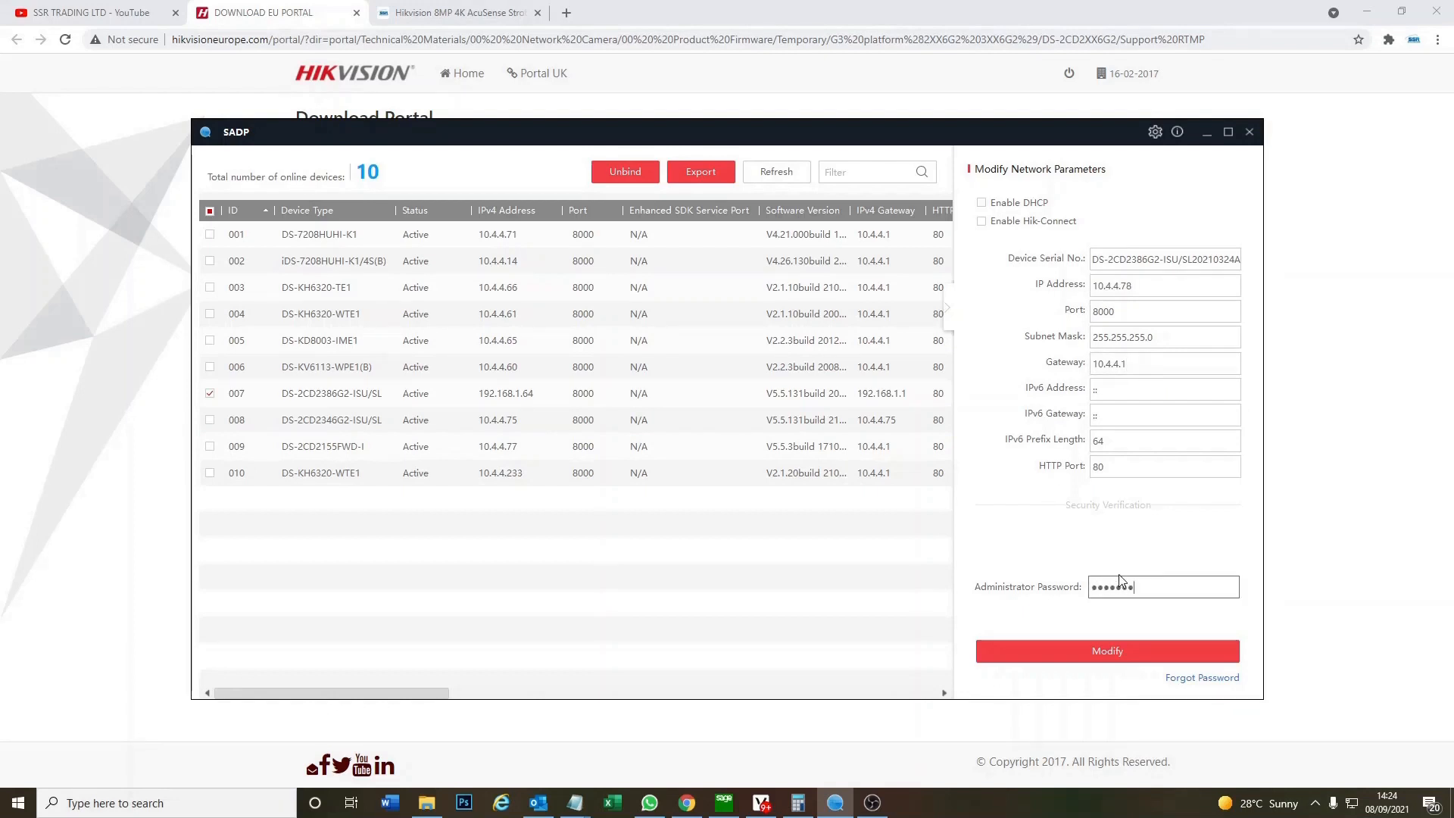
pyautogui.click(1106, 650)
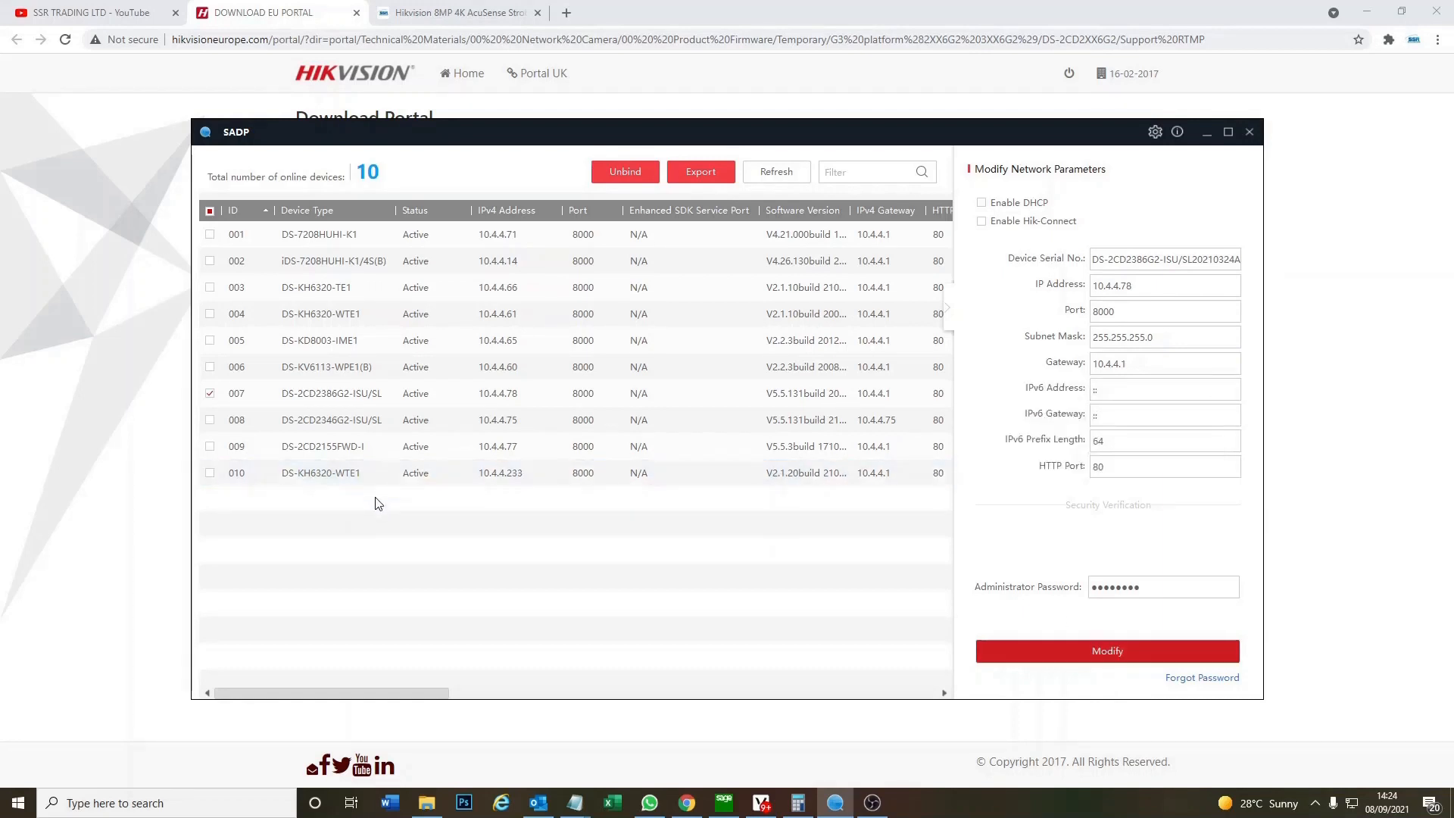
# Log into the camera at 10.4.4.78 as admin and go to Configuration.
pyautogui.click(499, 393)
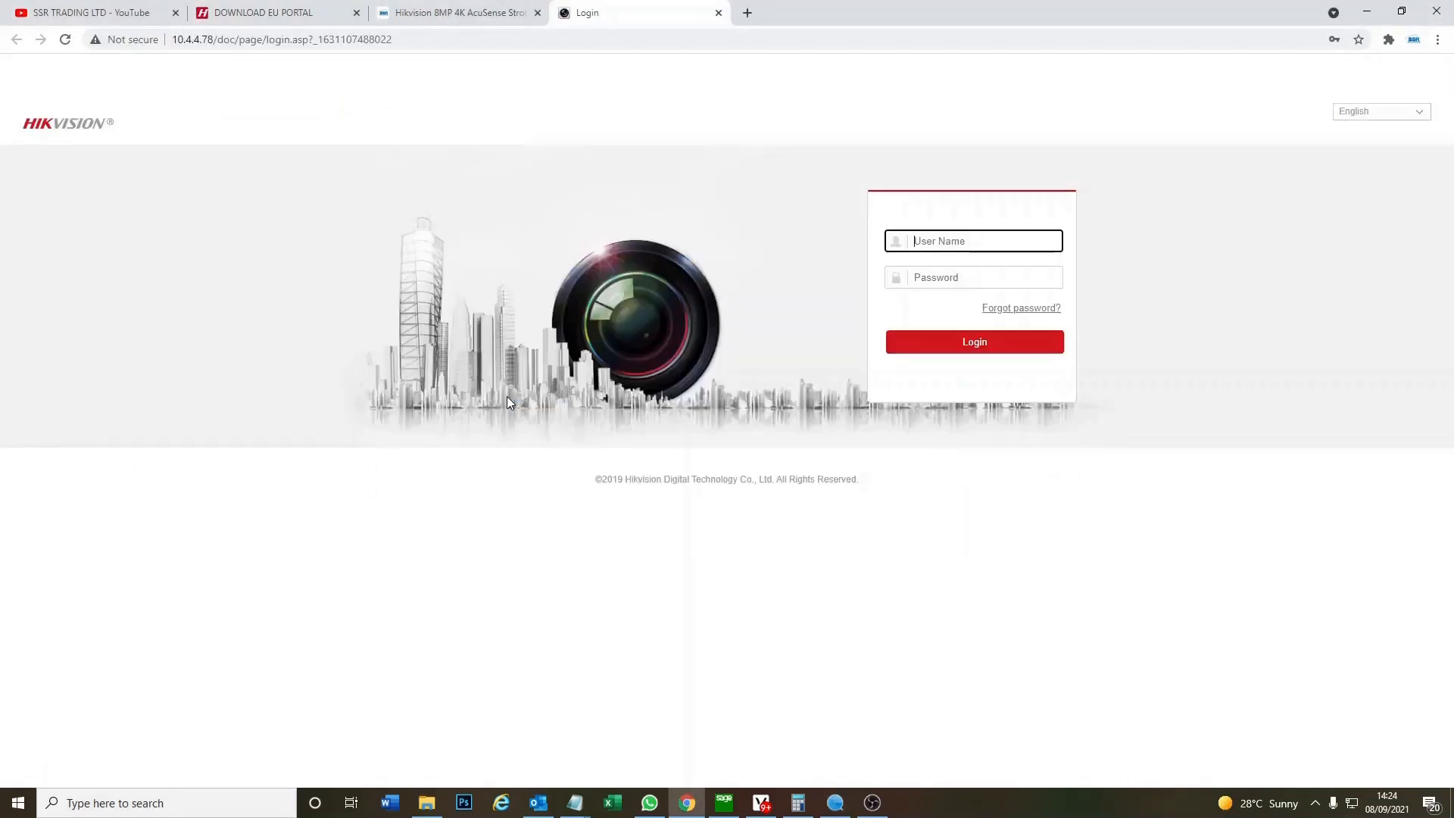
pyautogui.write('admin')
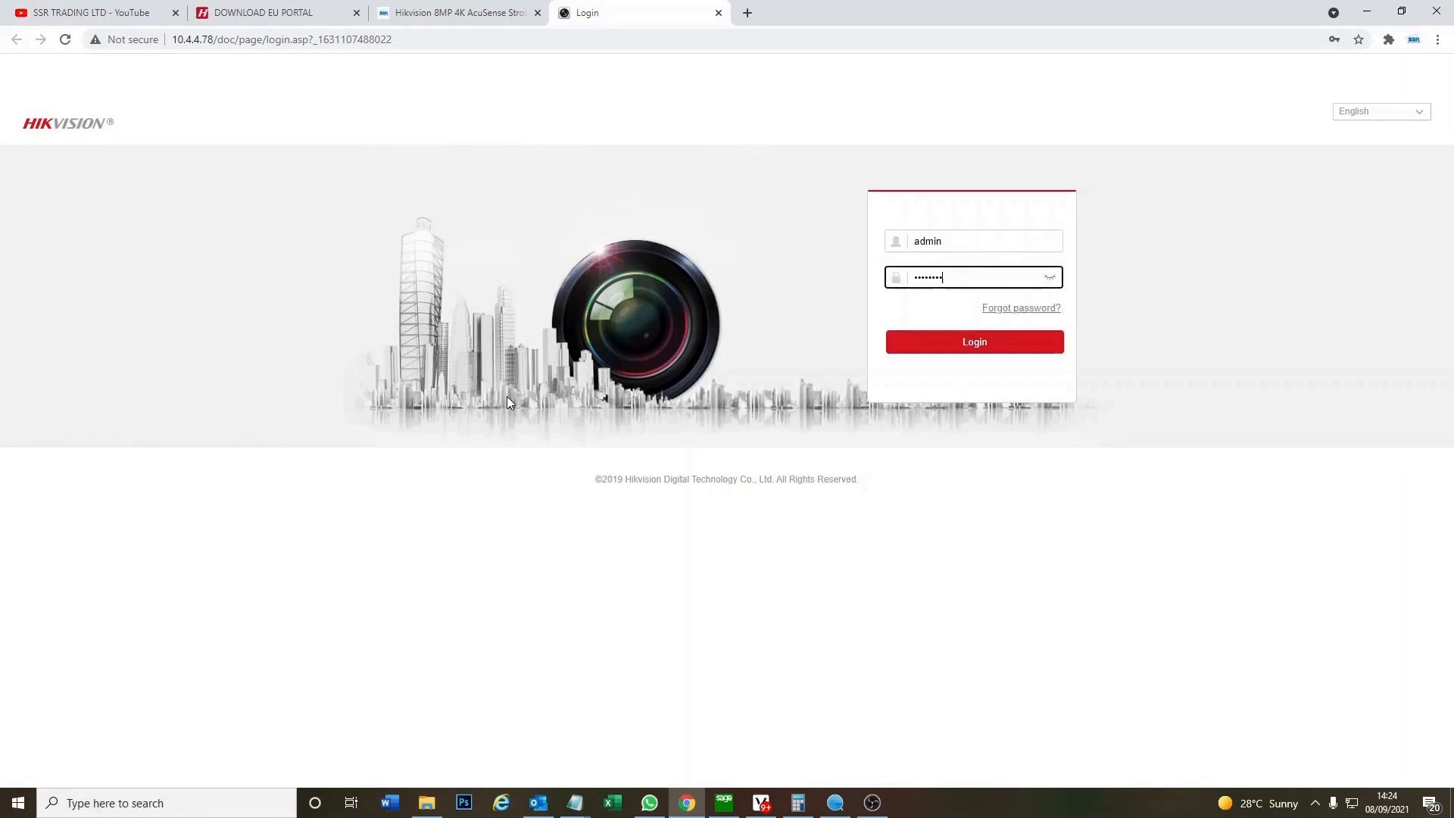
pyautogui.click(974, 341)
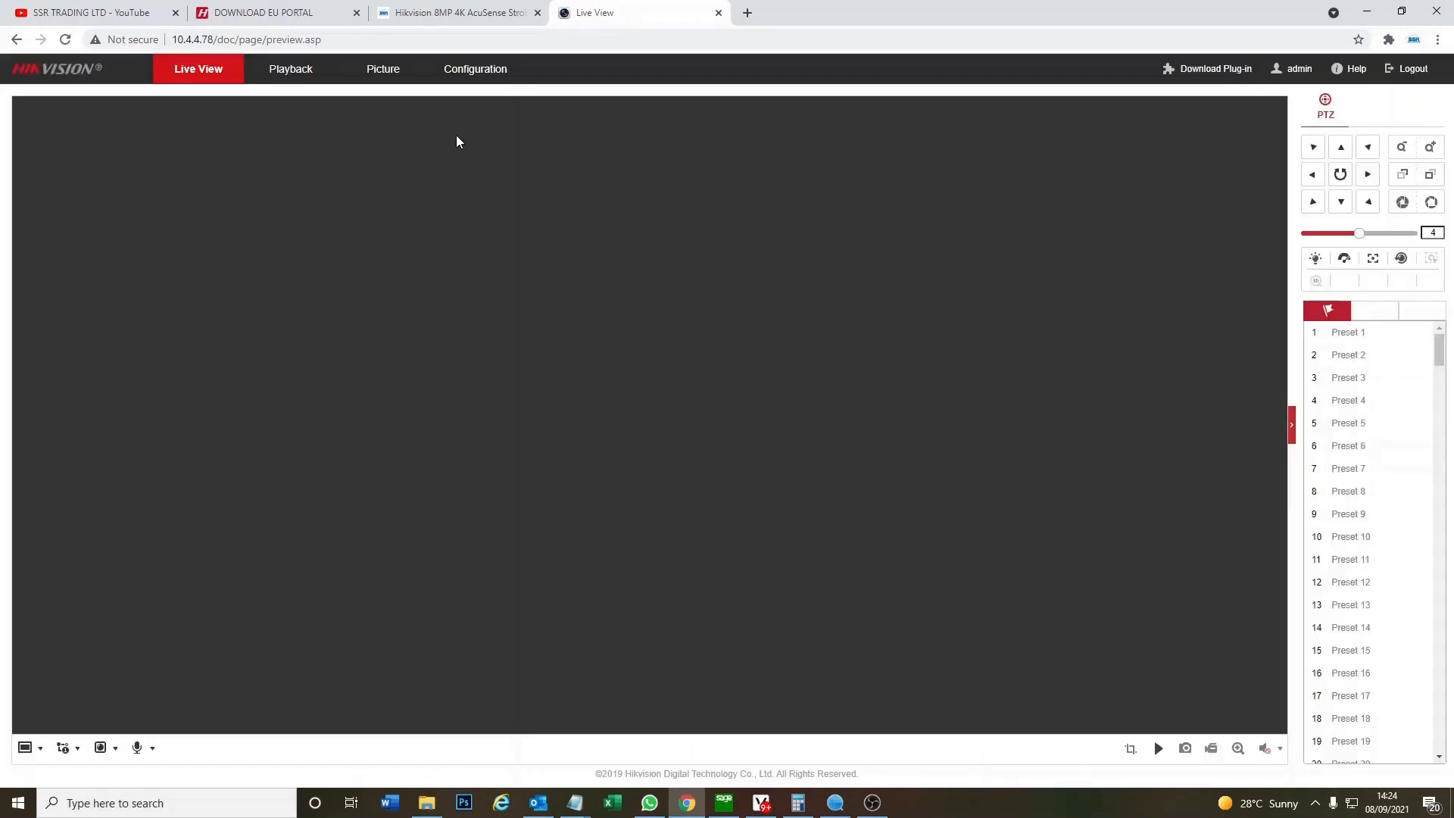
pyautogui.click(475, 69)
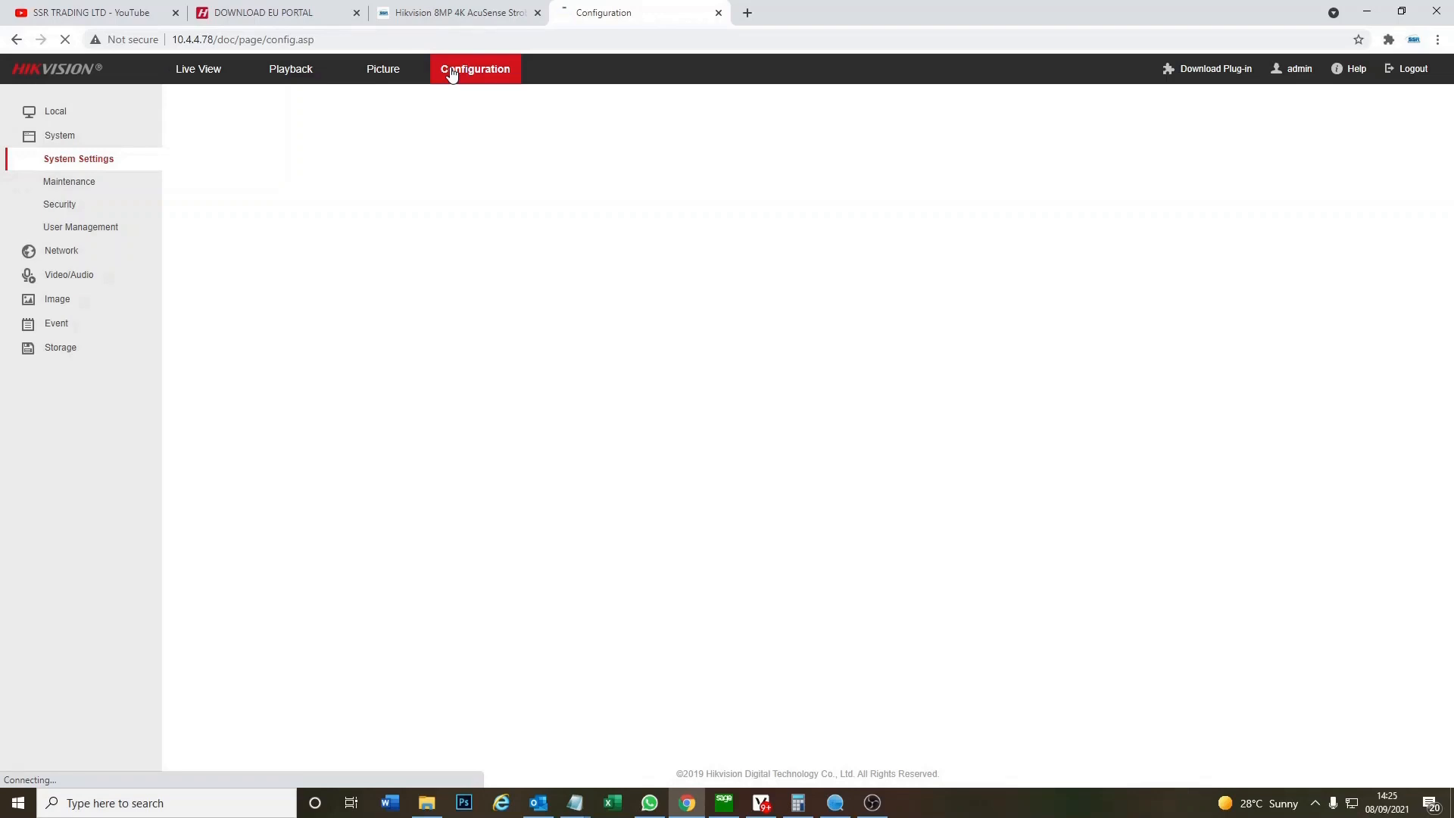
# From Upgrade & Maintenance, extract the downloaded firmware zip in the Downloads folder.
pyautogui.click(69, 181)
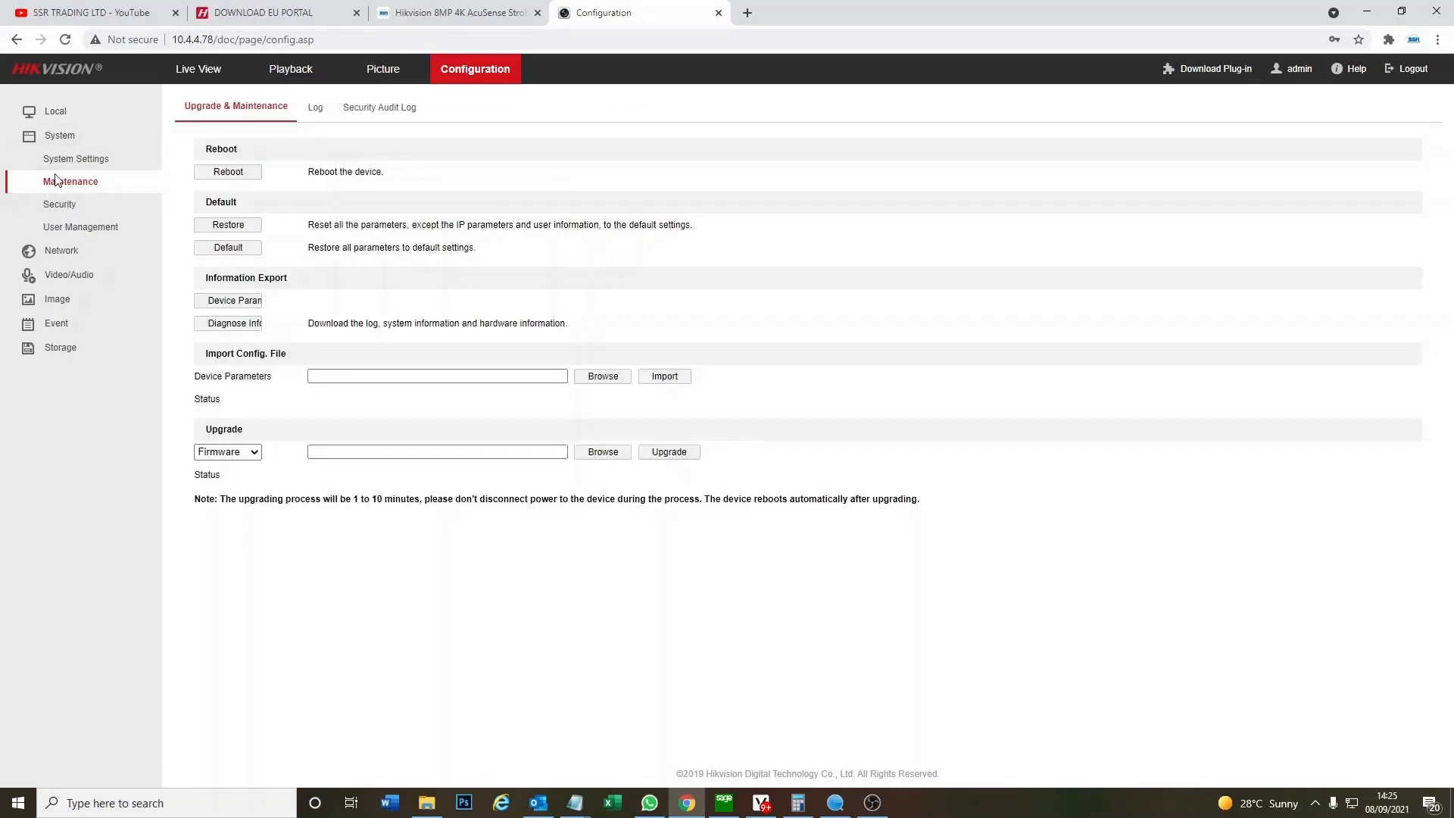
pyautogui.click(436, 452)
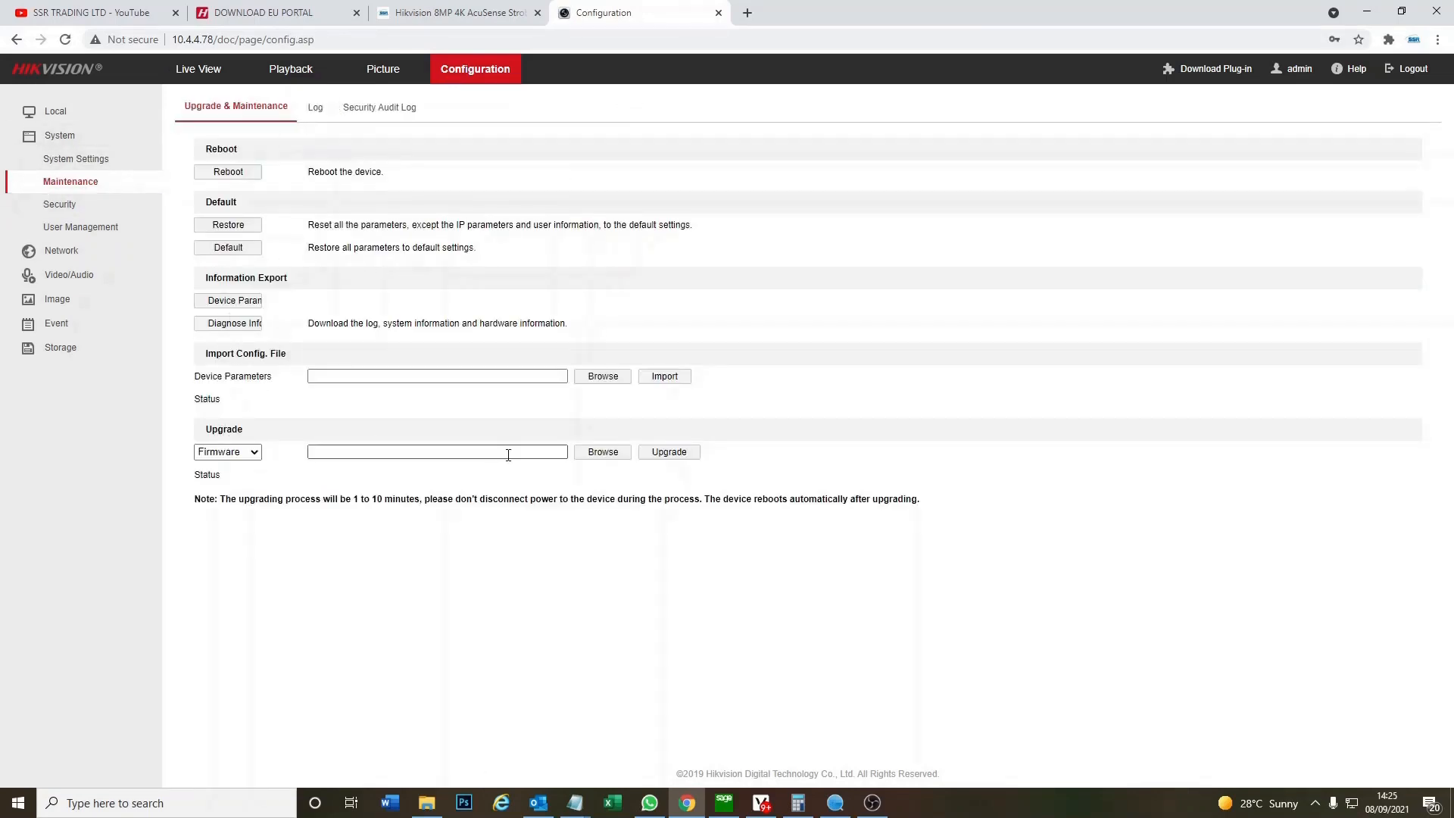
pyautogui.moveTo(539, 425)
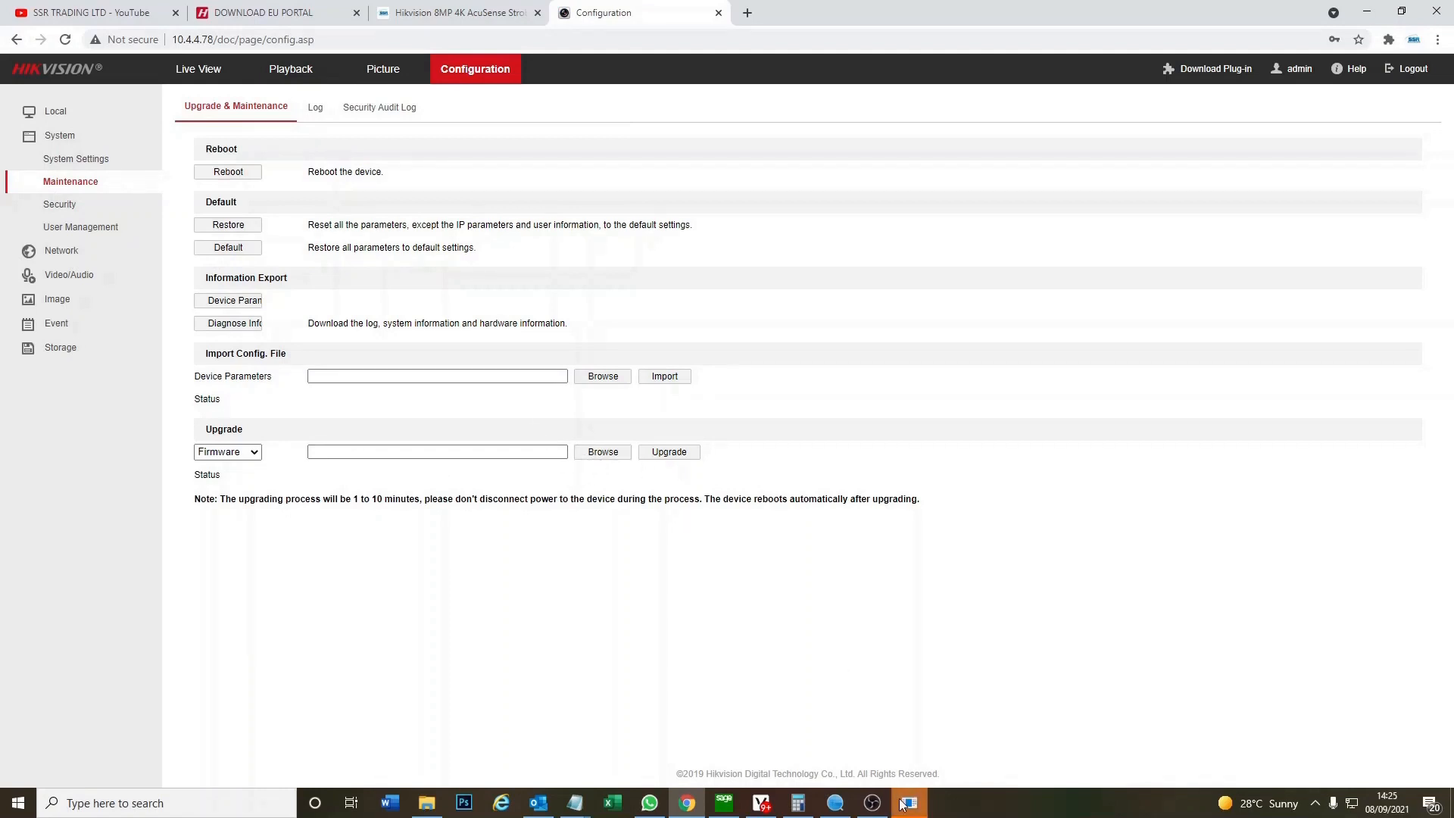
pyautogui.click(602, 452)
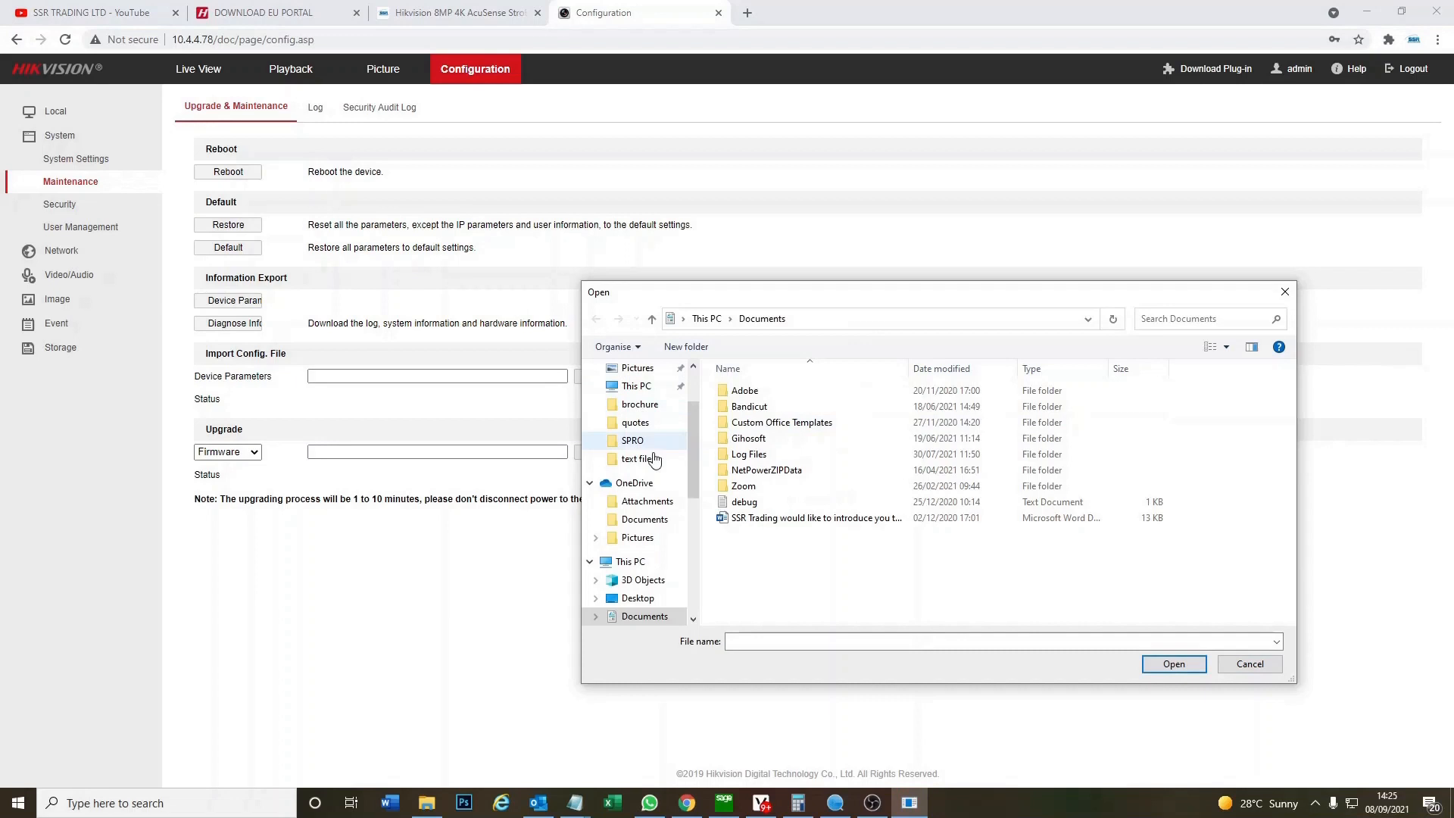
pyautogui.click(644, 417)
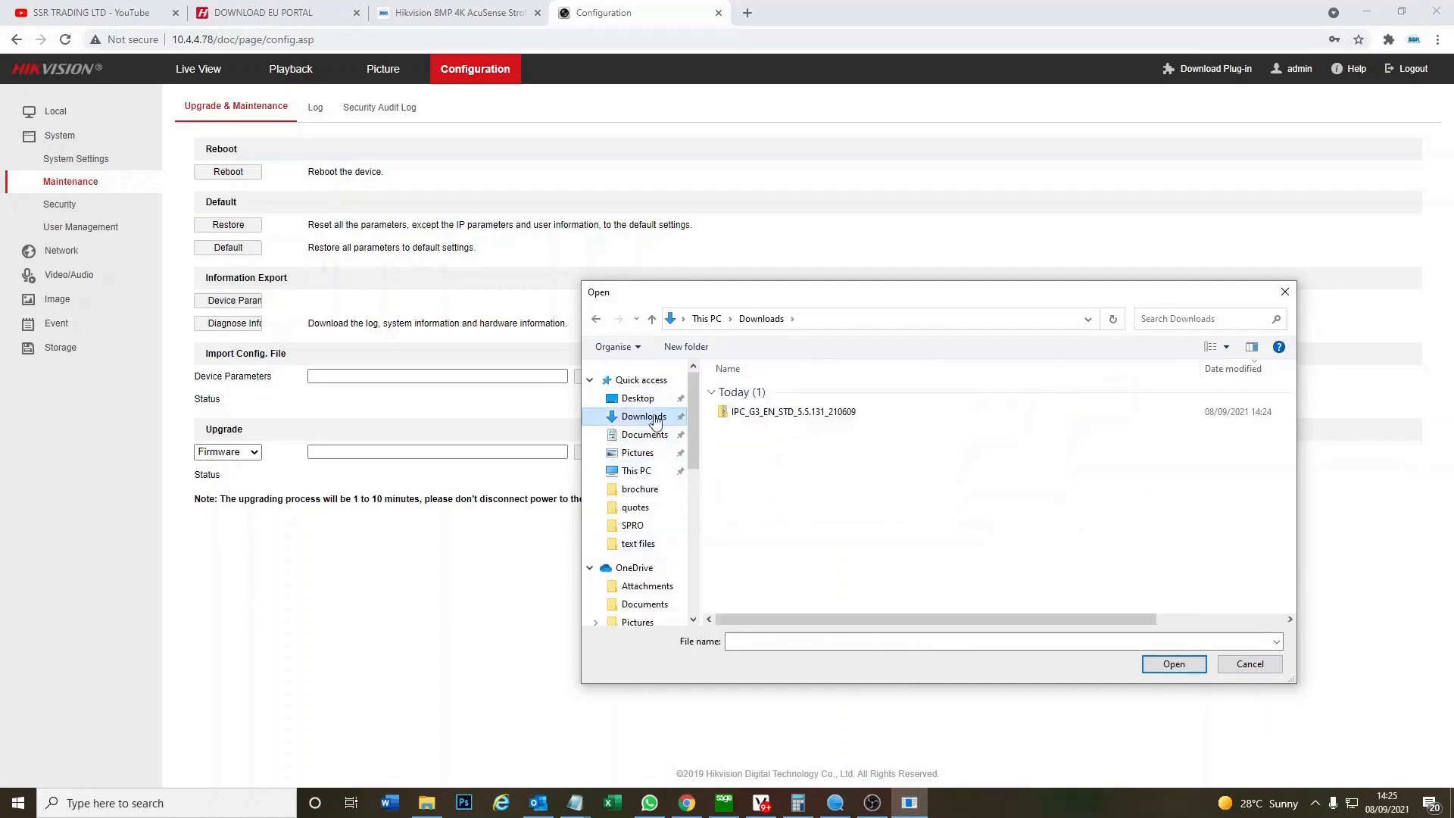
pyautogui.rightClick(793, 410)
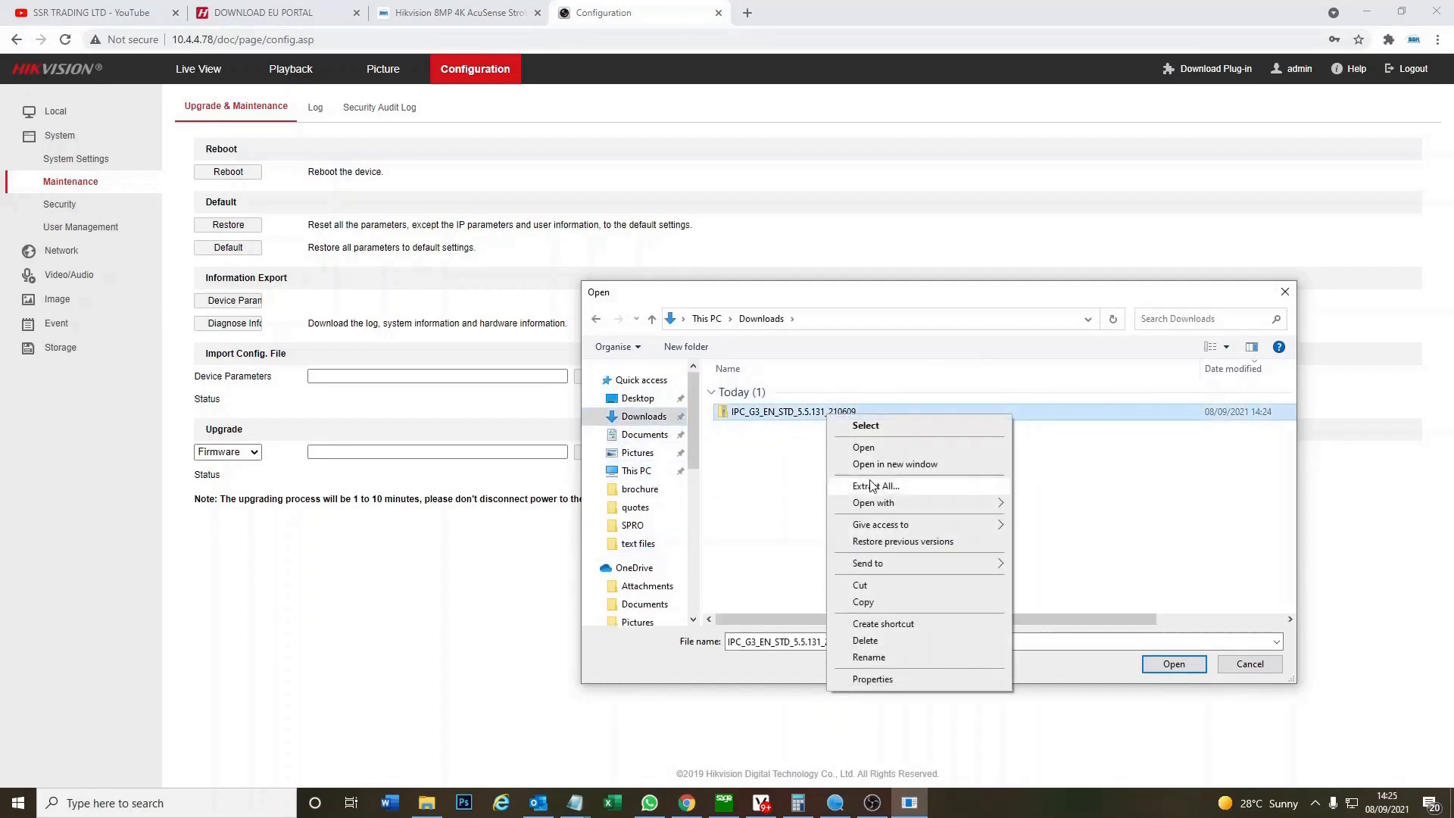
pyautogui.click(876, 486)
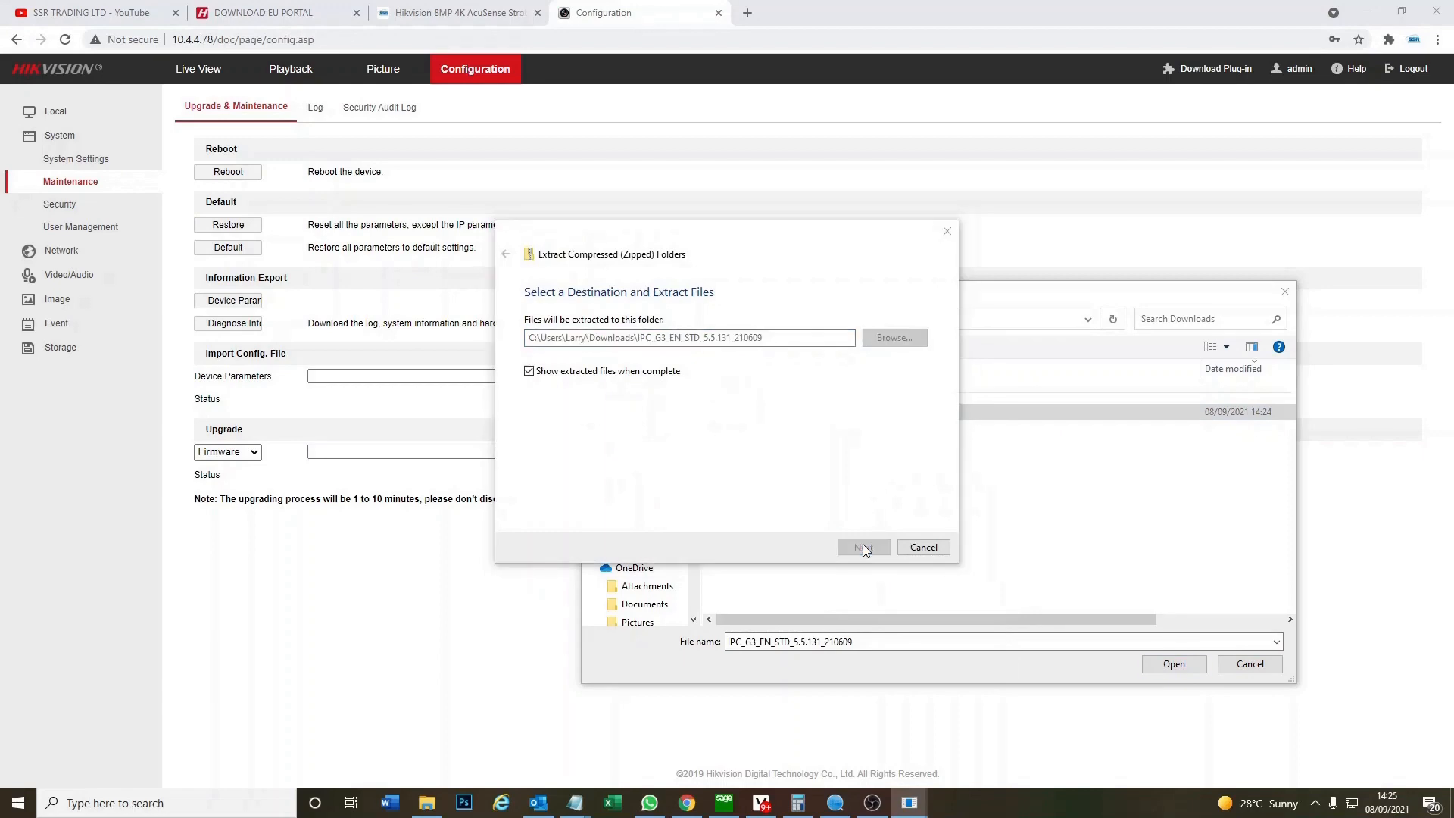
pyautogui.click(862, 546)
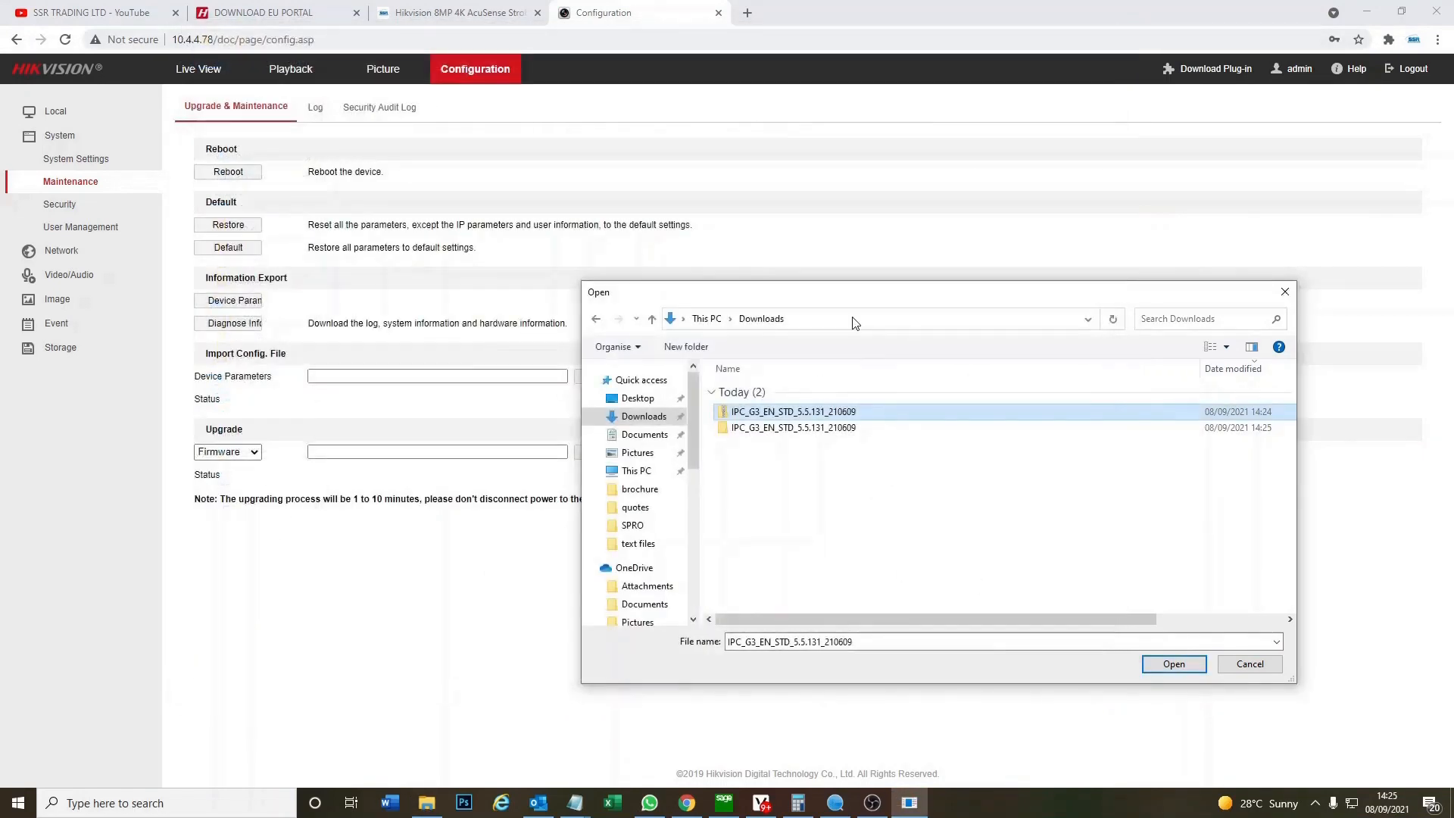
# Select the extracted digicap.dav as the upgrade firmware file.
pyautogui.doubleClick(792, 411)
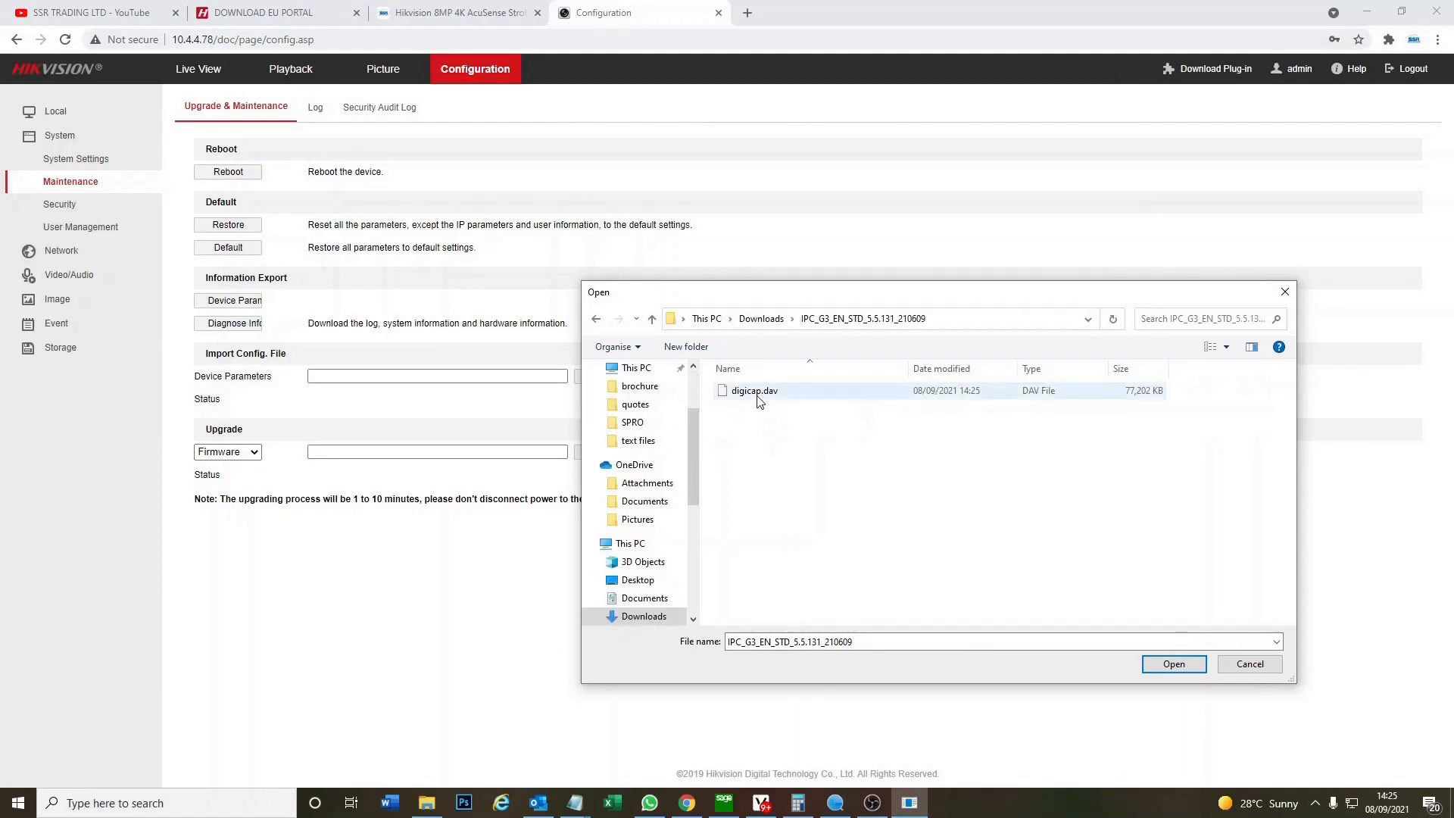
pyautogui.click(1173, 664)
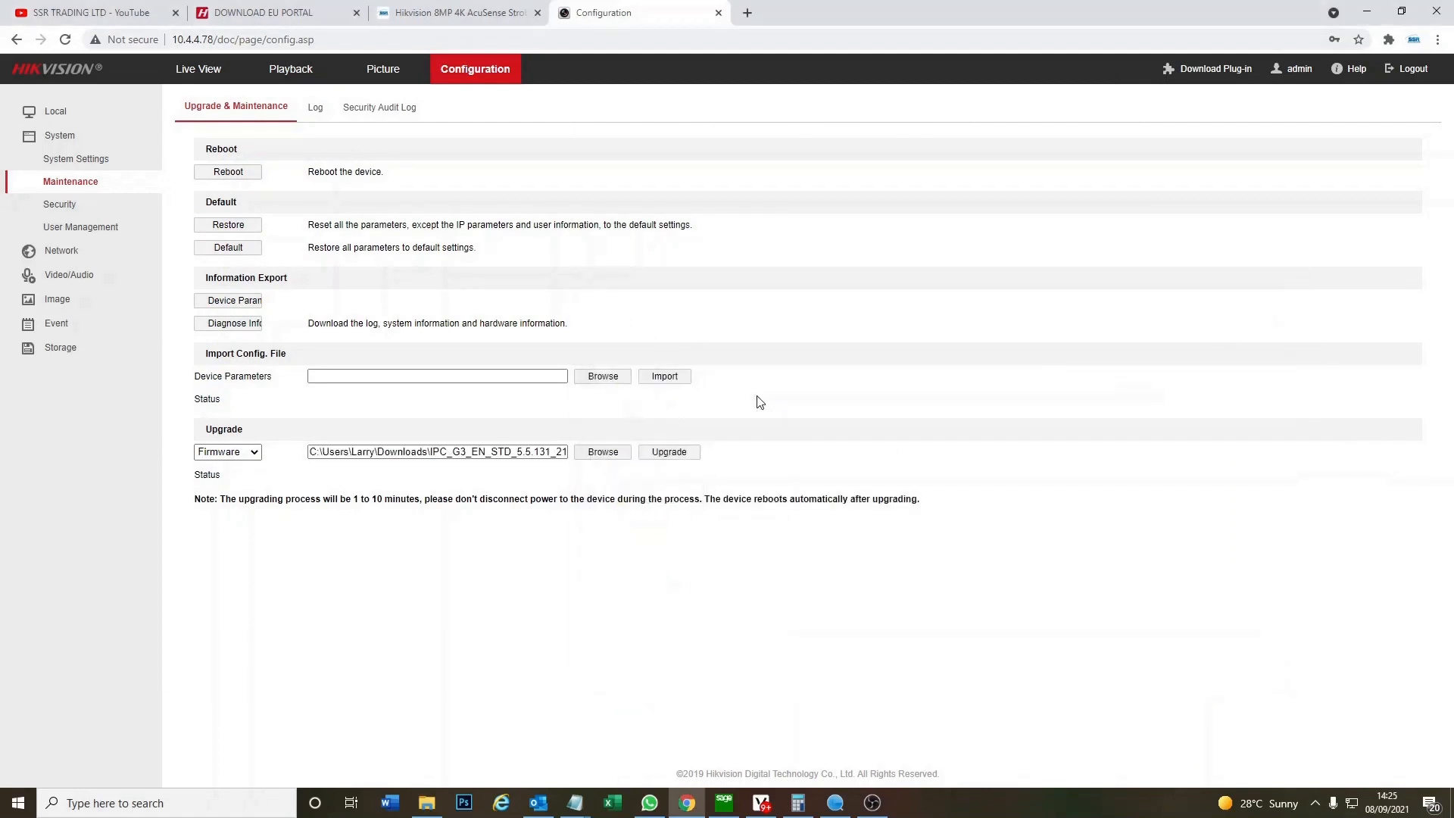
# Run the firmware upgrade, accepting the automatic reboot warning.
pyautogui.click(668, 452)
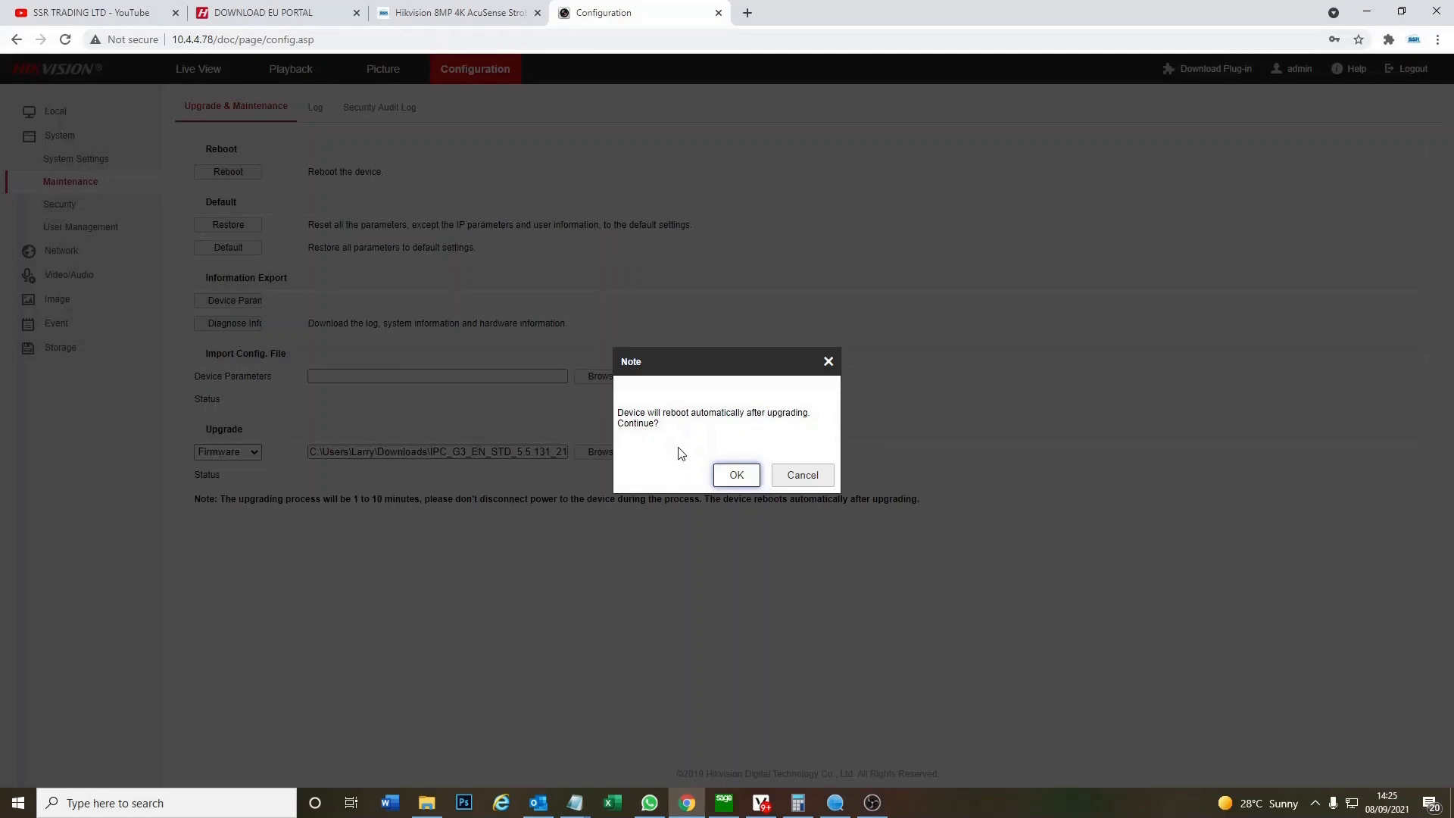
pyautogui.click(736, 475)
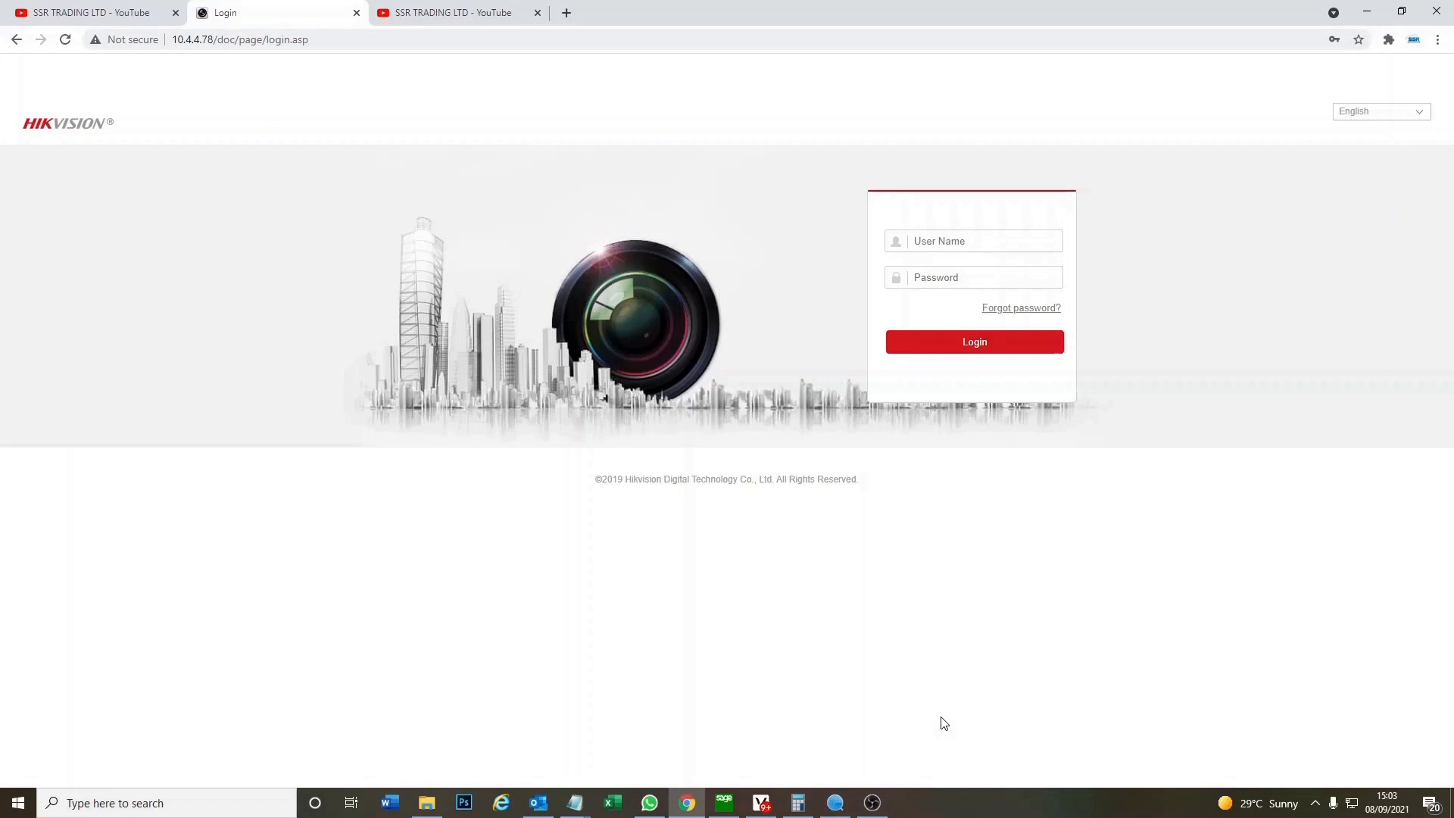
# Log back in as admin and reach the RTMP streaming settings under Network.
pyautogui.write('ad')
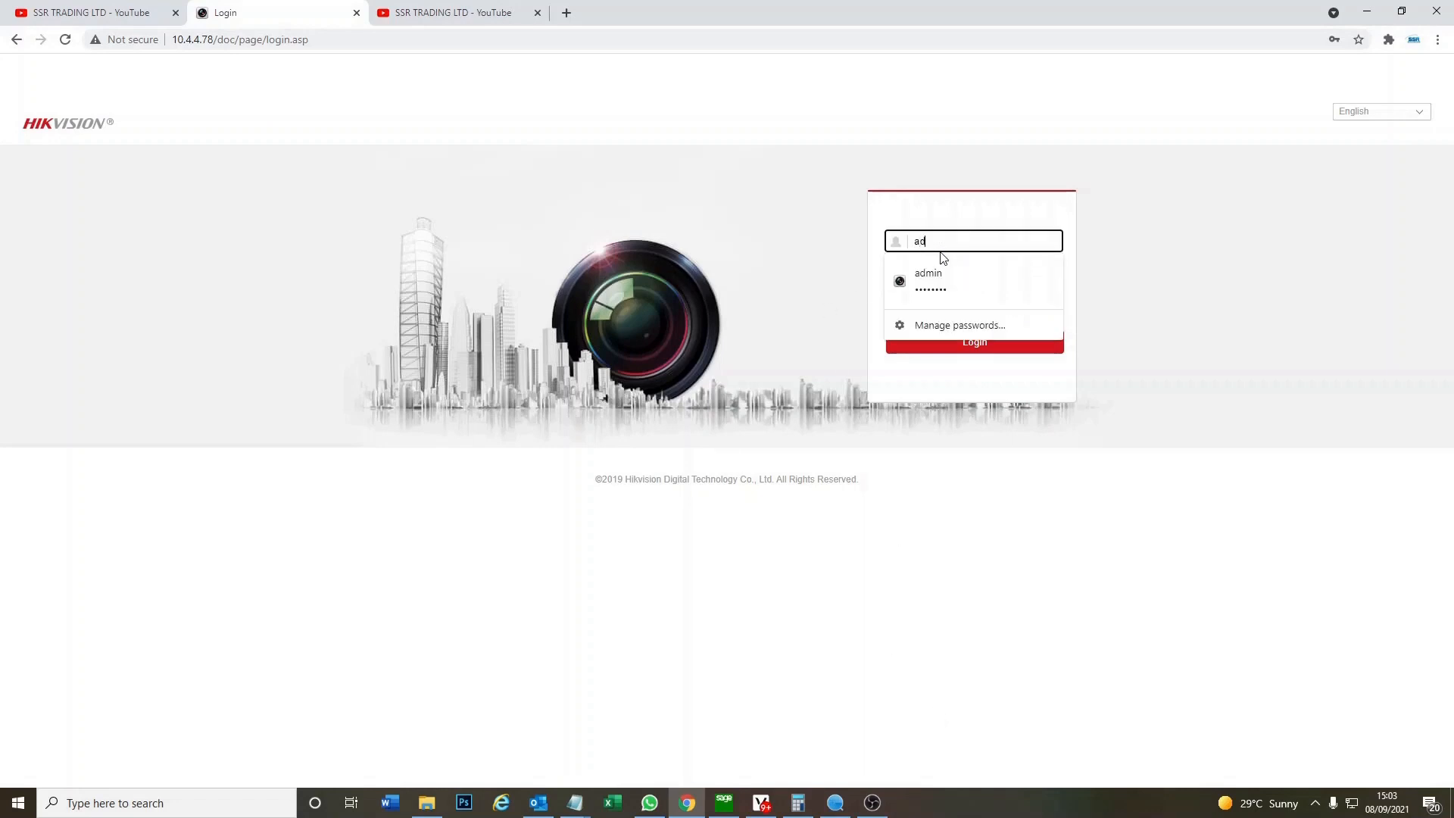
pyautogui.click(927, 278)
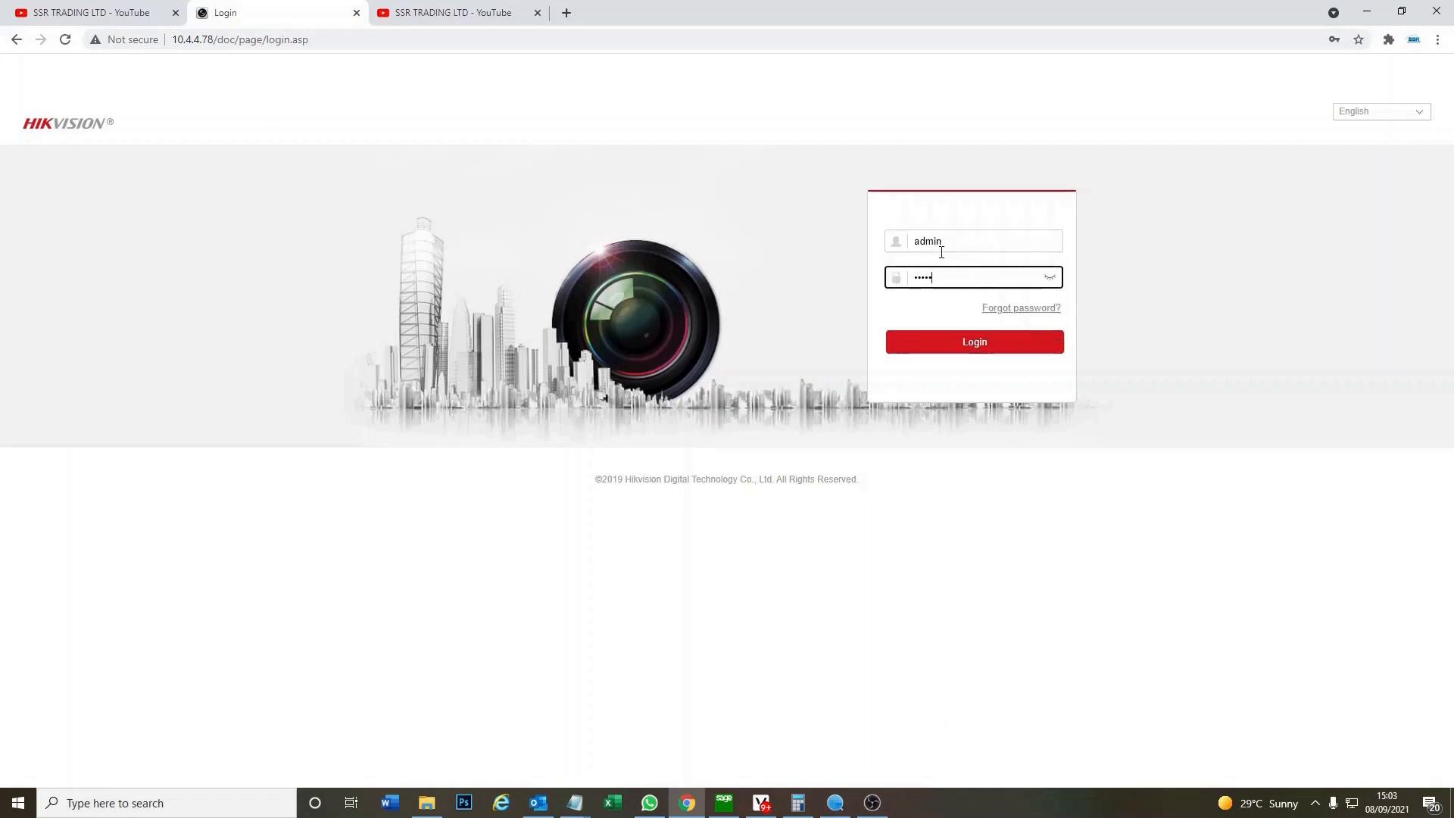
pyautogui.click(974, 341)
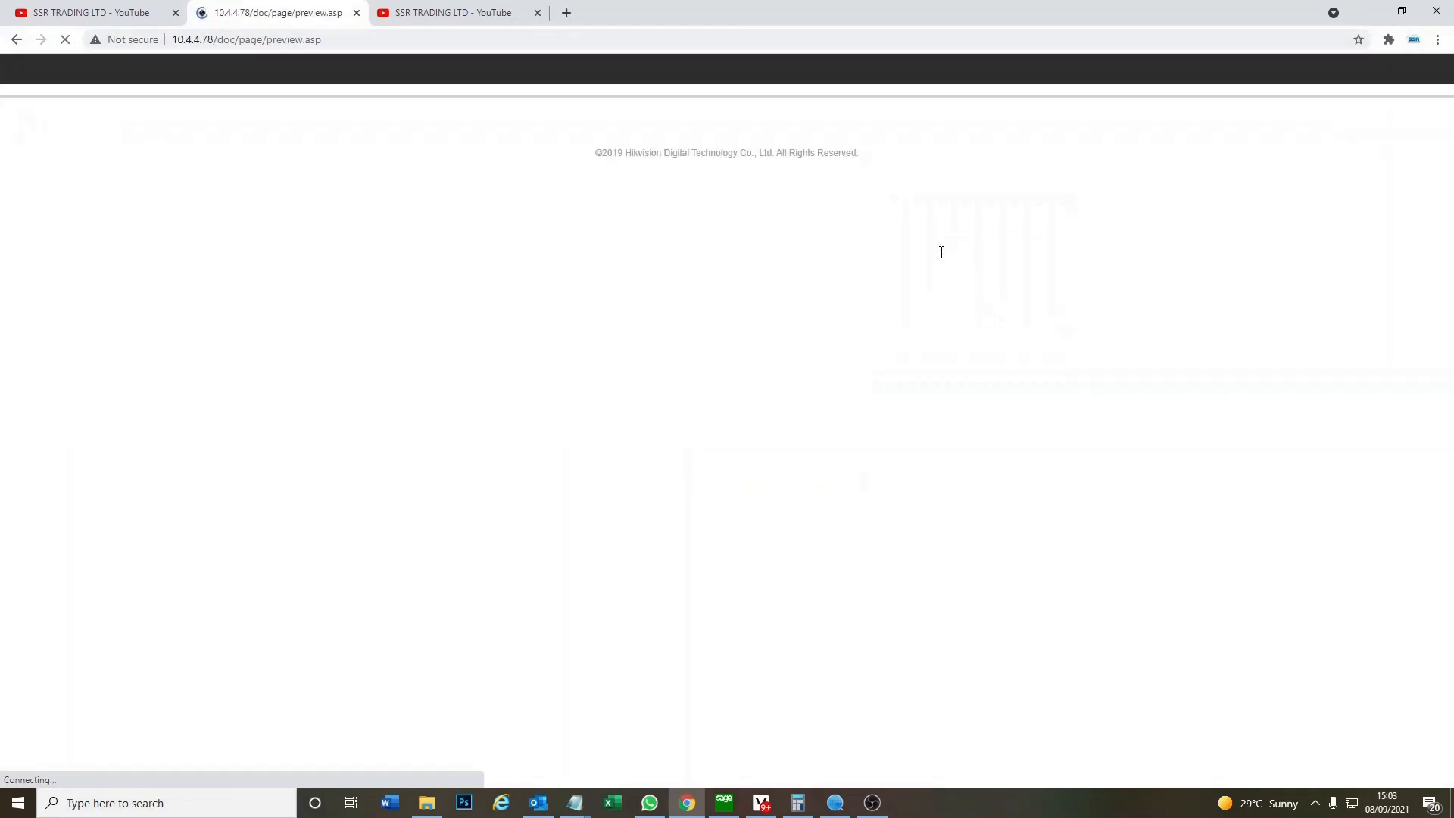
pyautogui.click(475, 68)
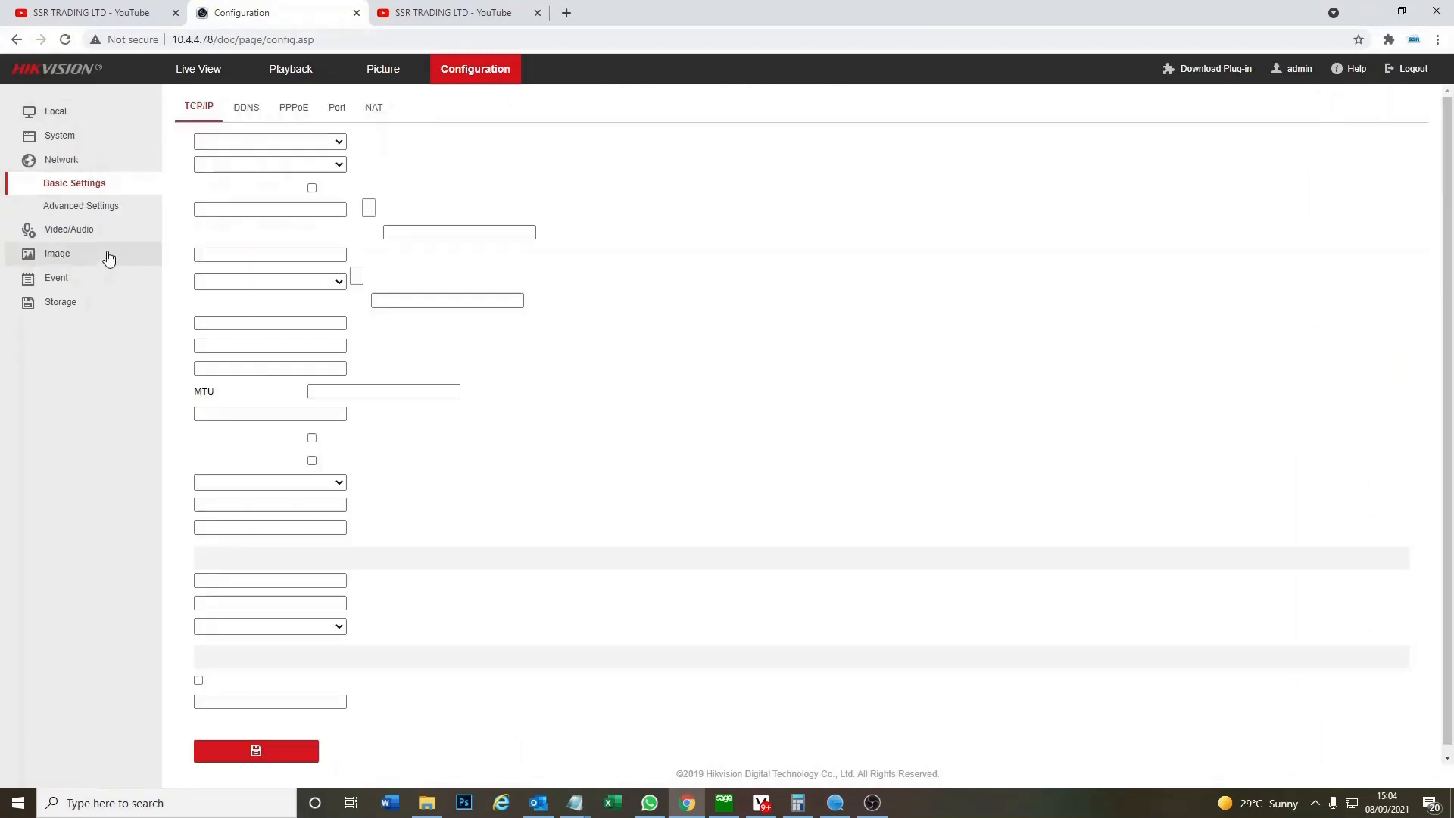
pyautogui.click(81, 206)
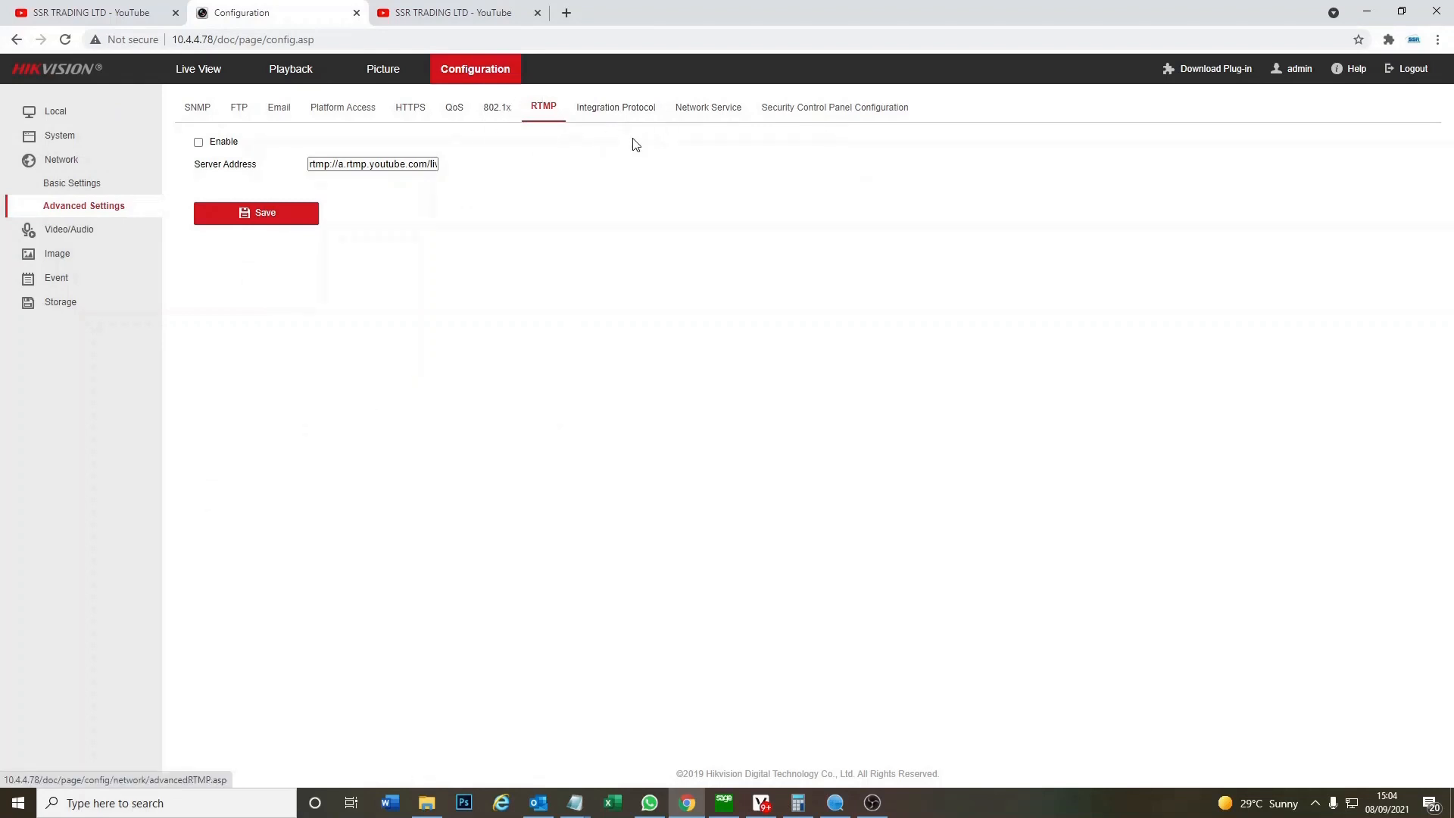
pyautogui.moveTo(196, 107)
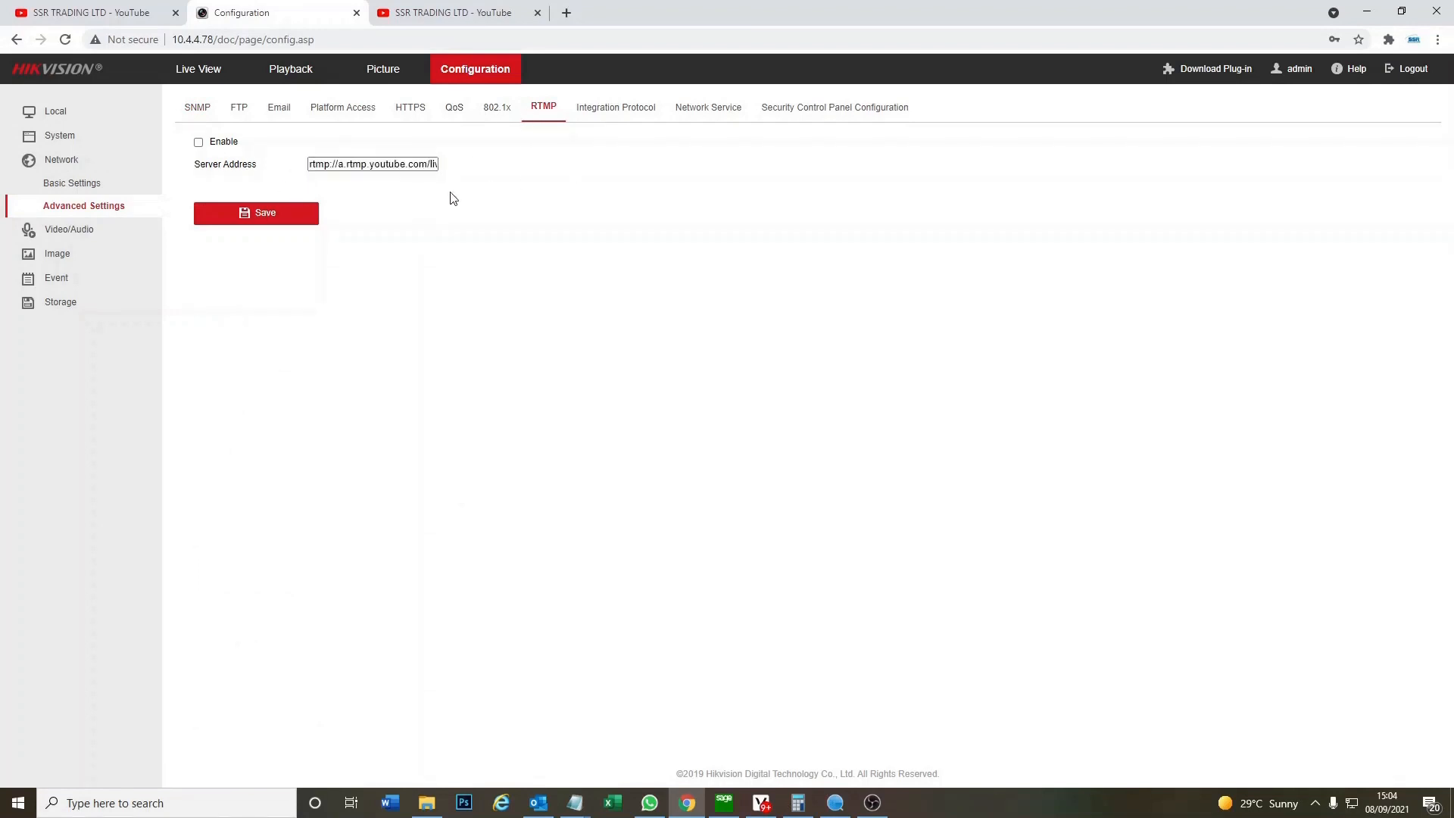
pyautogui.moveTo(604, 189)
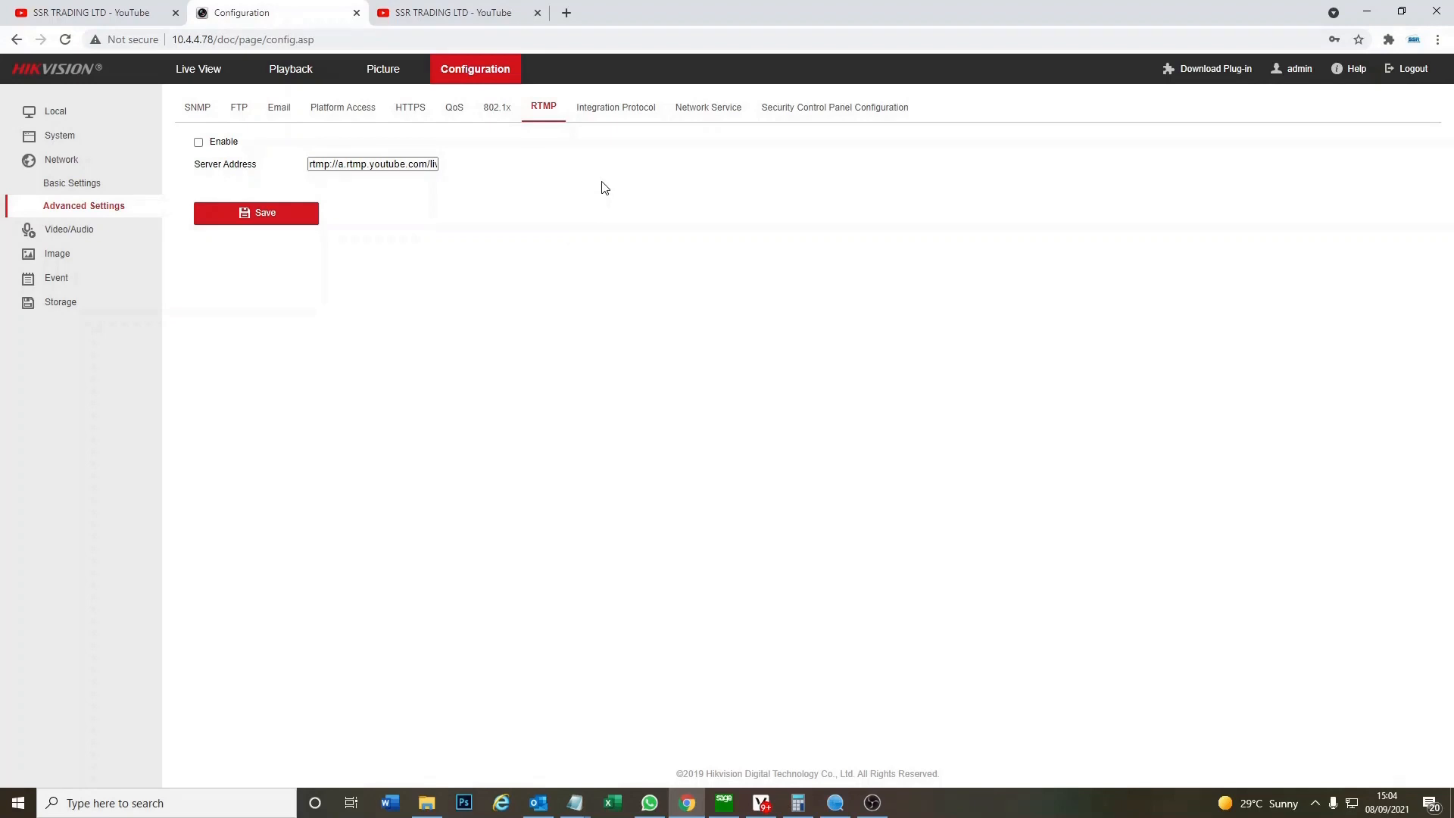
# Set the time zone to GMT+00:00 London with NTP sync and save.
pyautogui.click(59, 135)
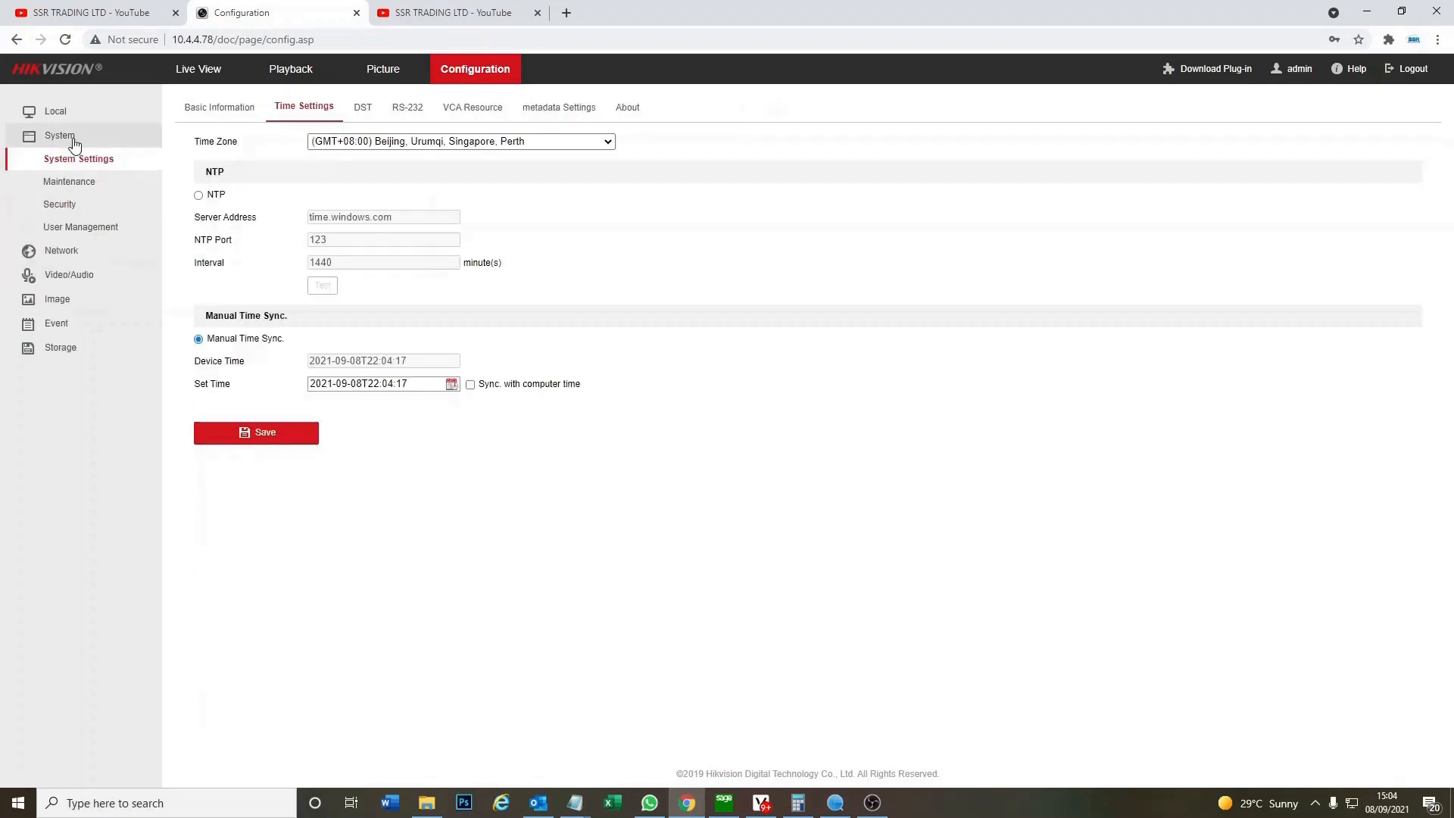
pyautogui.click(459, 141)
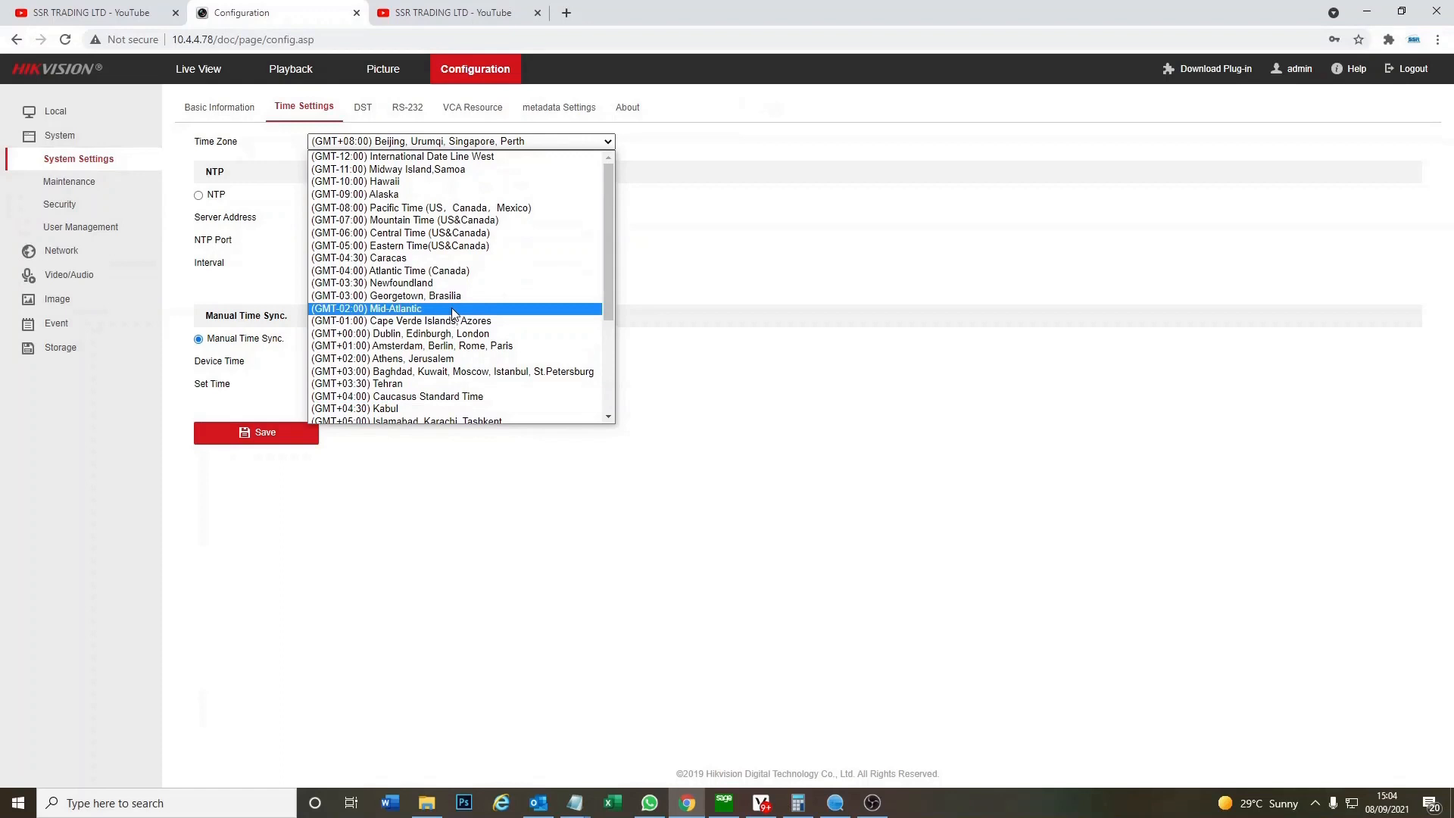
pyautogui.click(400, 333)
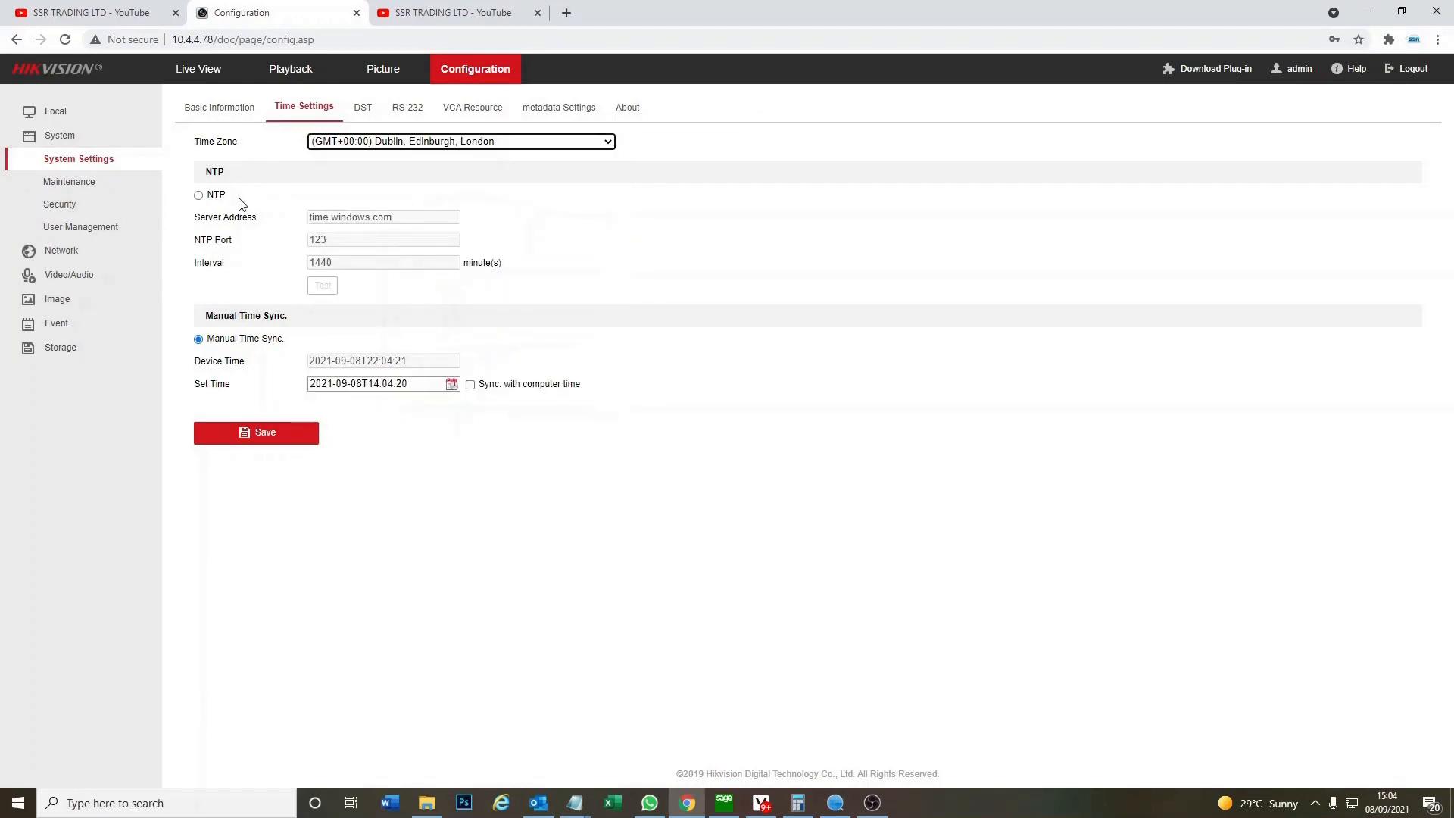
pyautogui.click(198, 194)
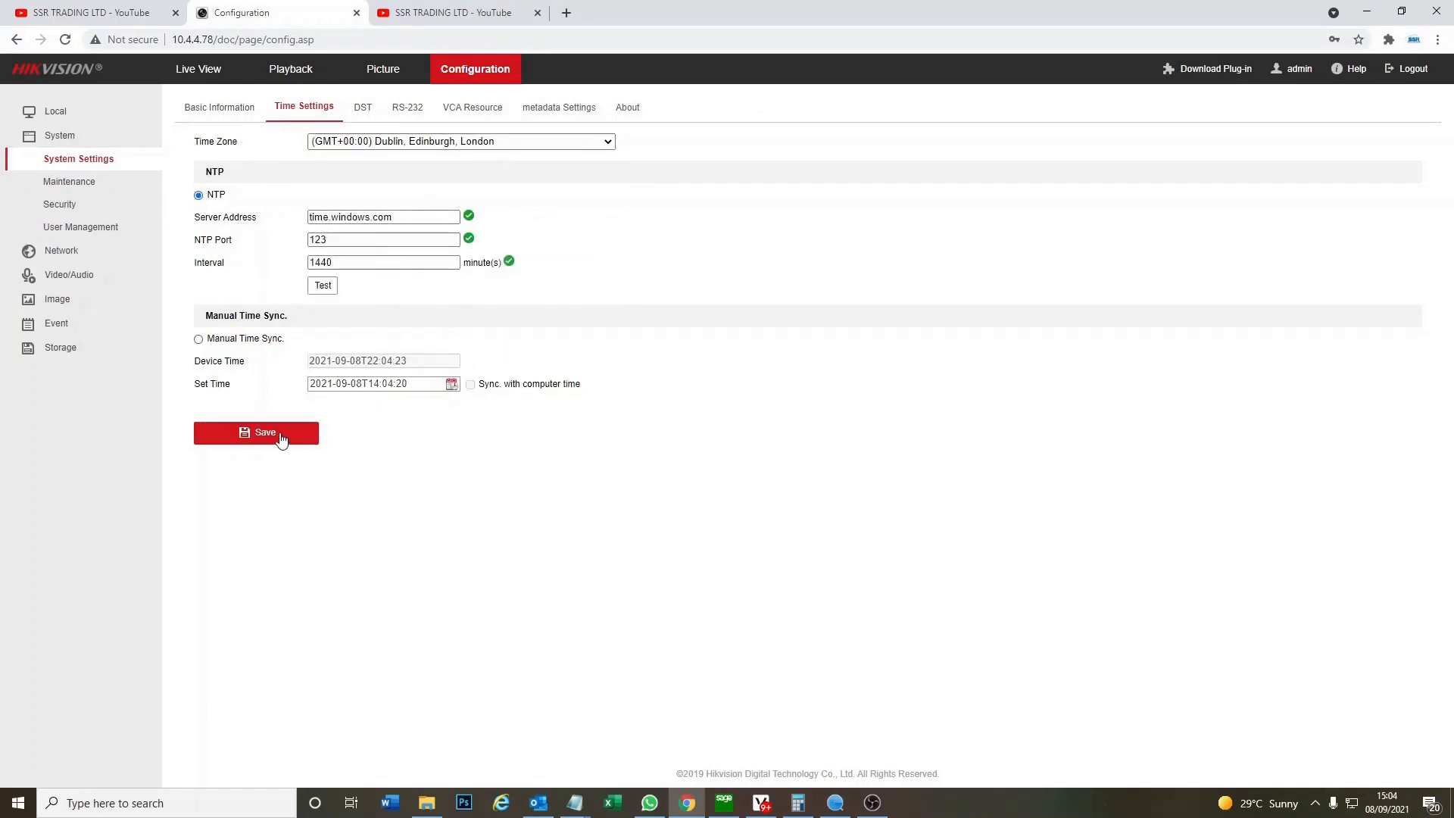
pyautogui.click(256, 433)
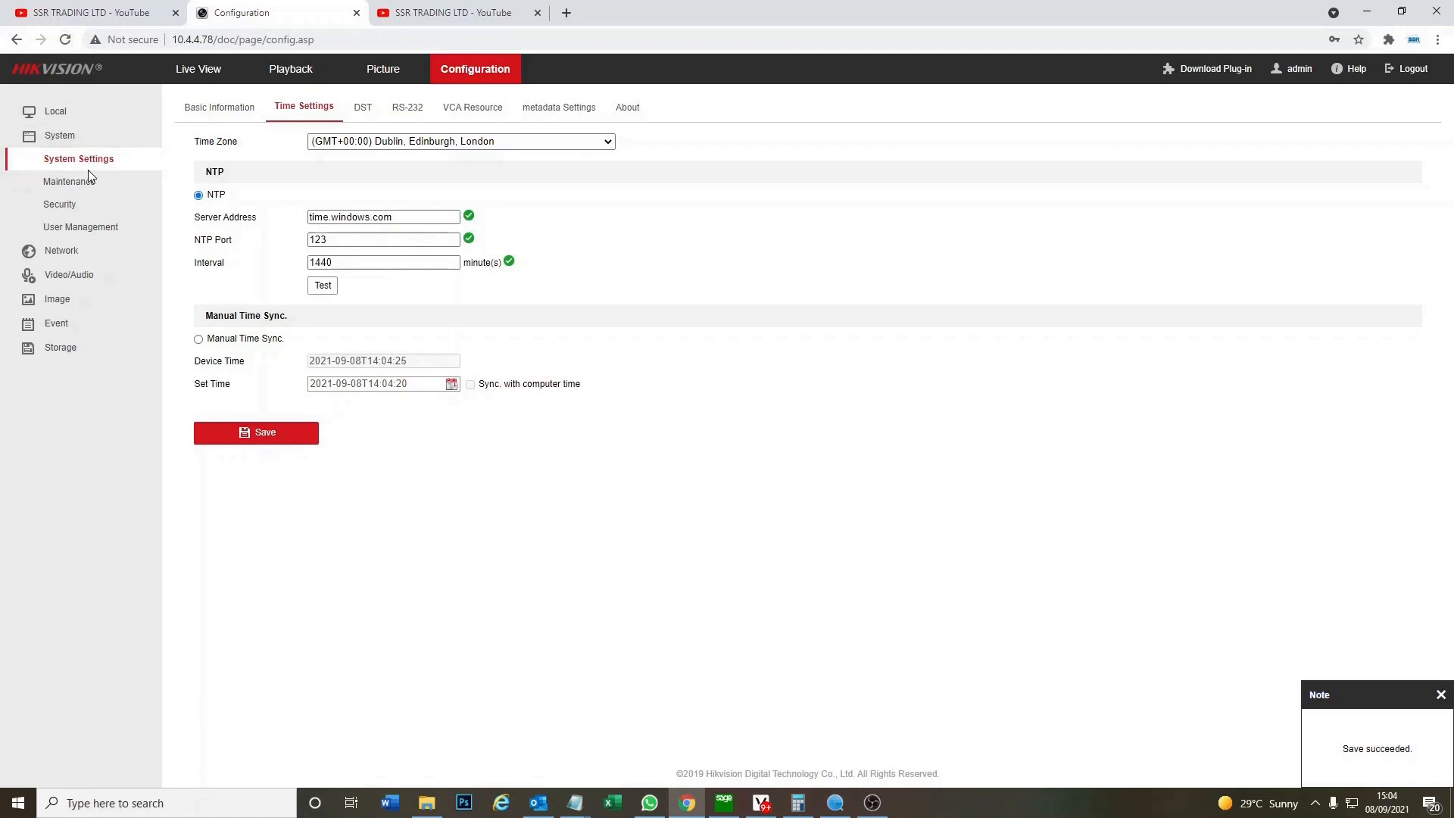
# Set RTSP and web authentication to digest/basic, accept the risk warning and save.
pyautogui.click(60, 204)
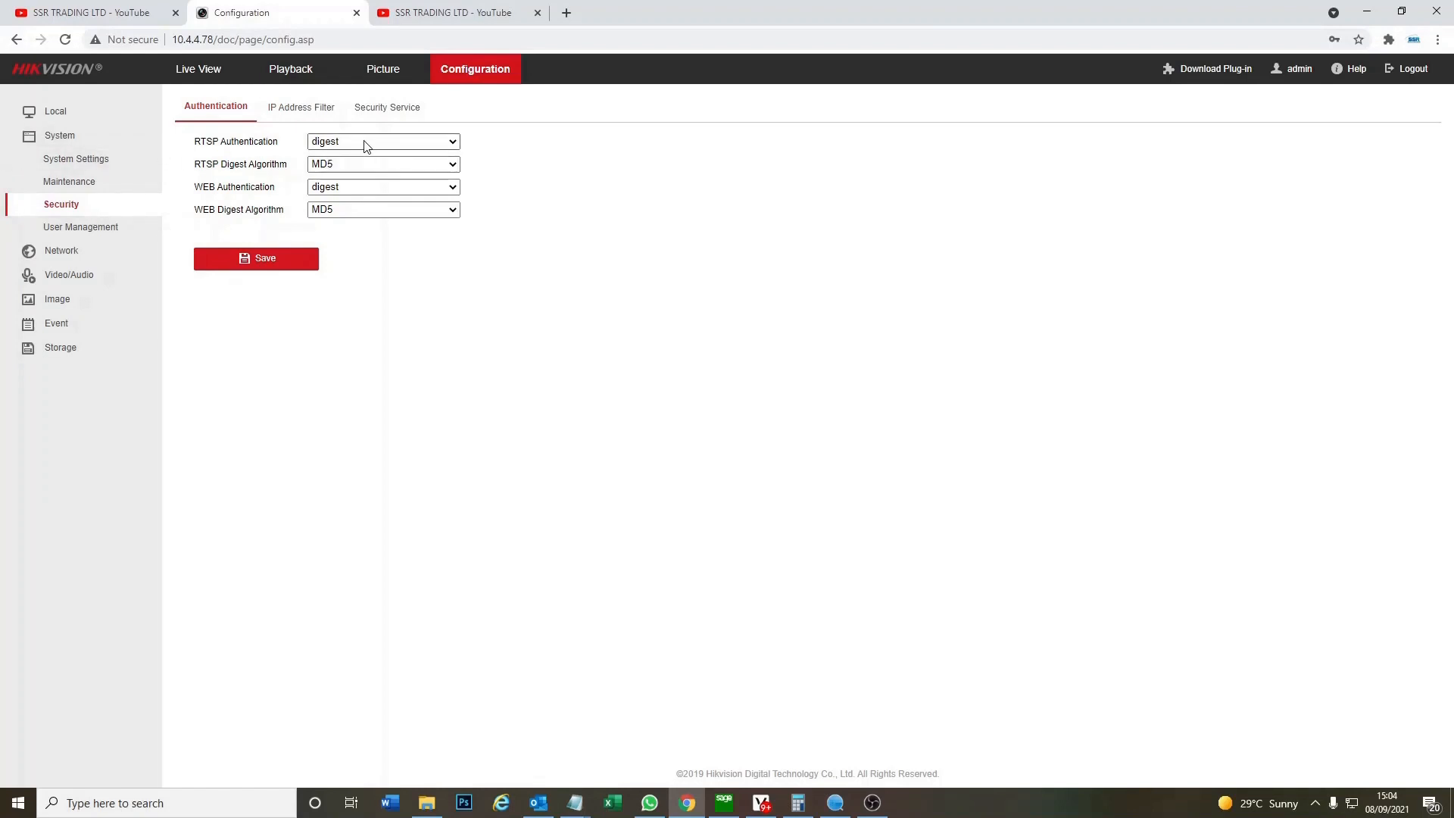
pyautogui.click(381, 141)
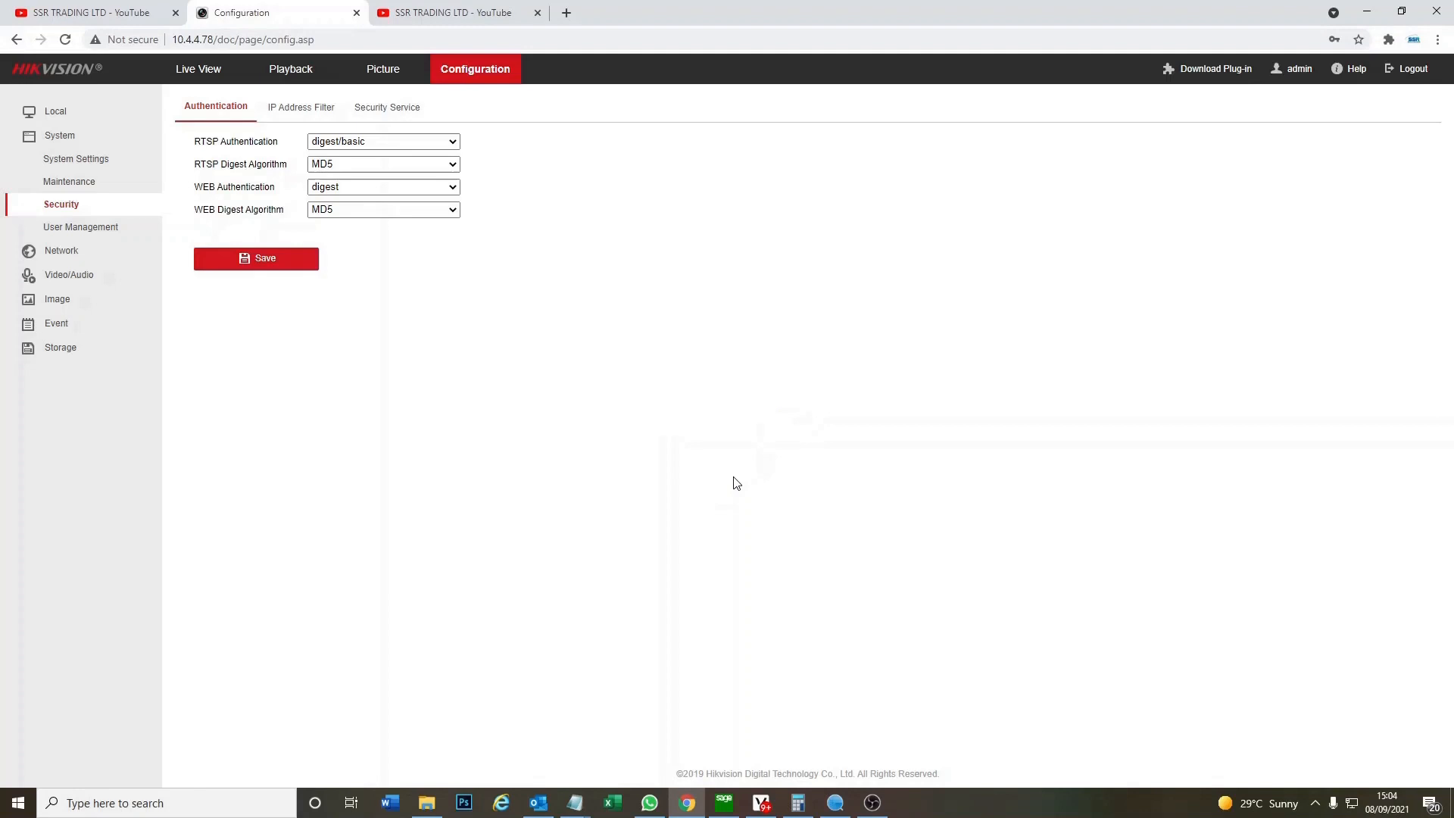
pyautogui.click(381, 186)
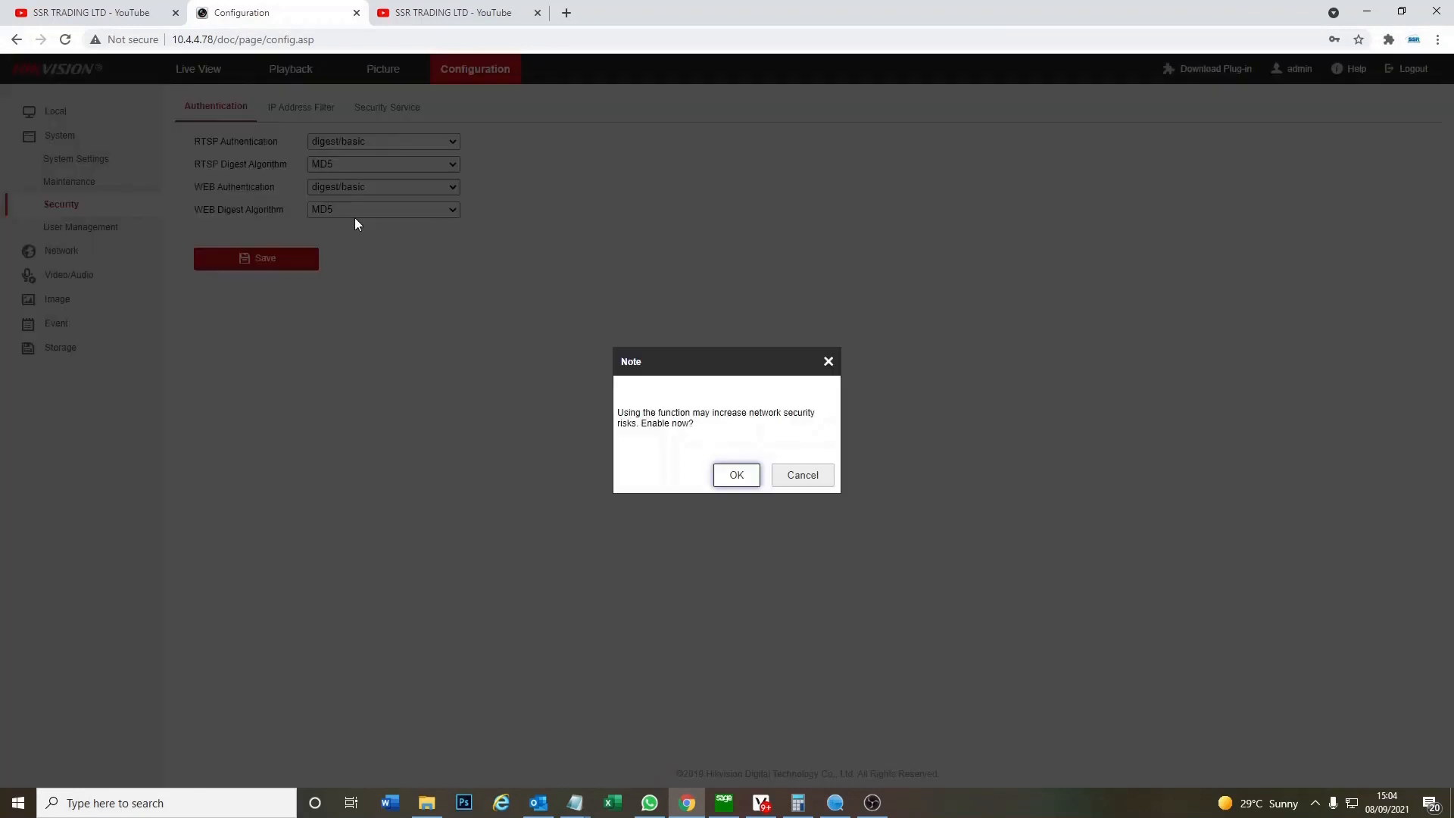
pyautogui.click(736, 474)
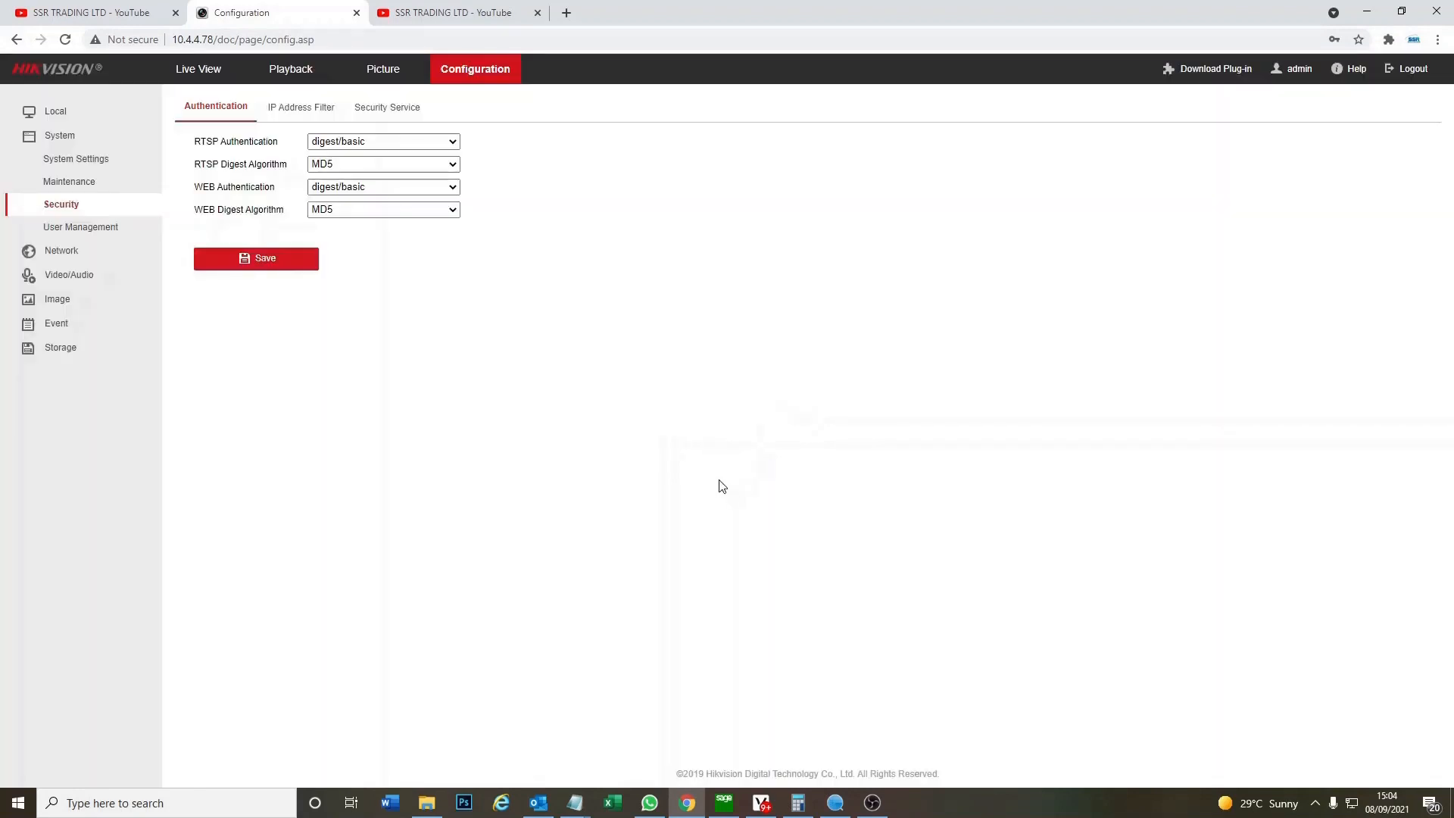
pyautogui.click(256, 257)
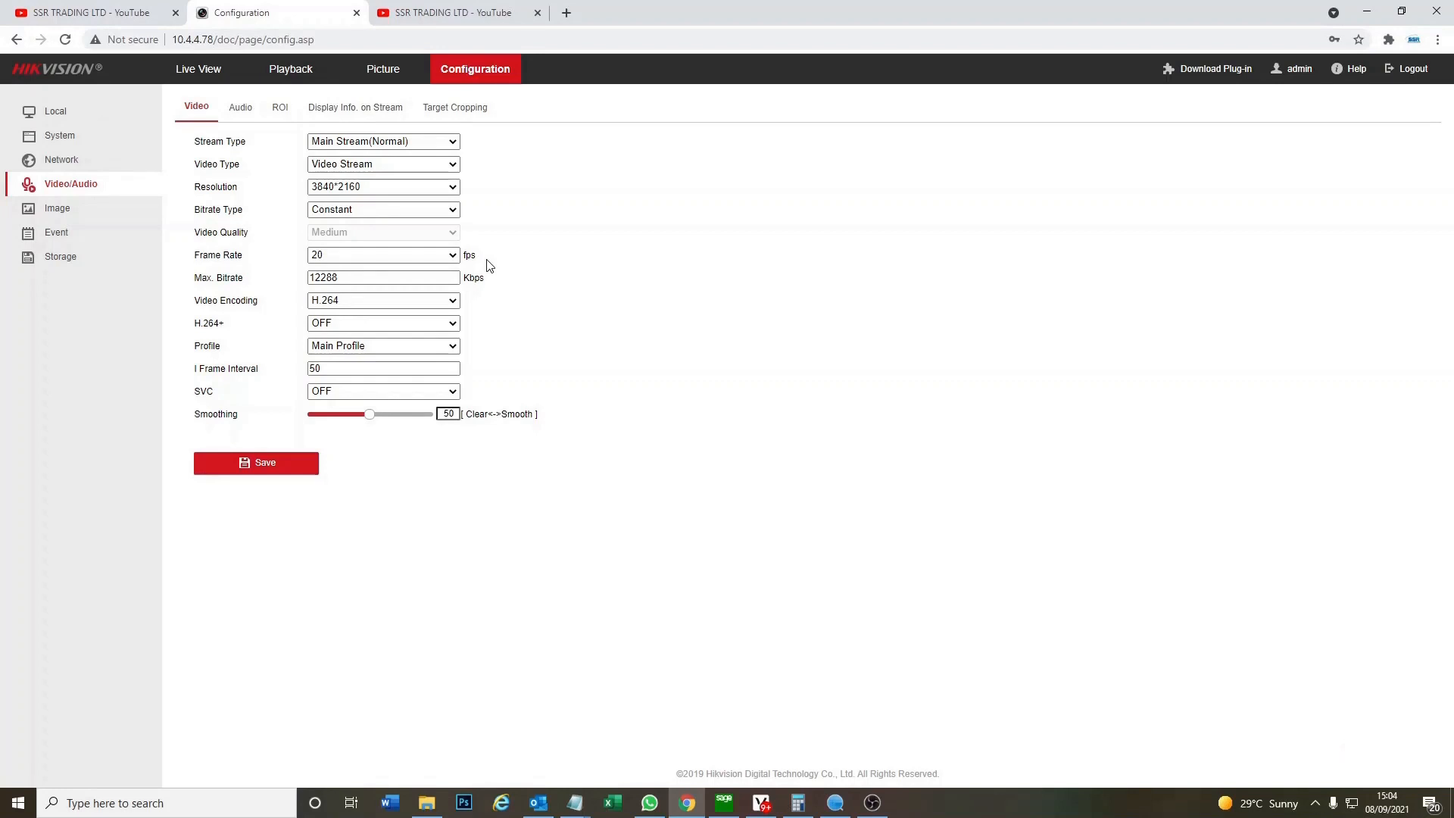
pyautogui.moveTo(271, 176)
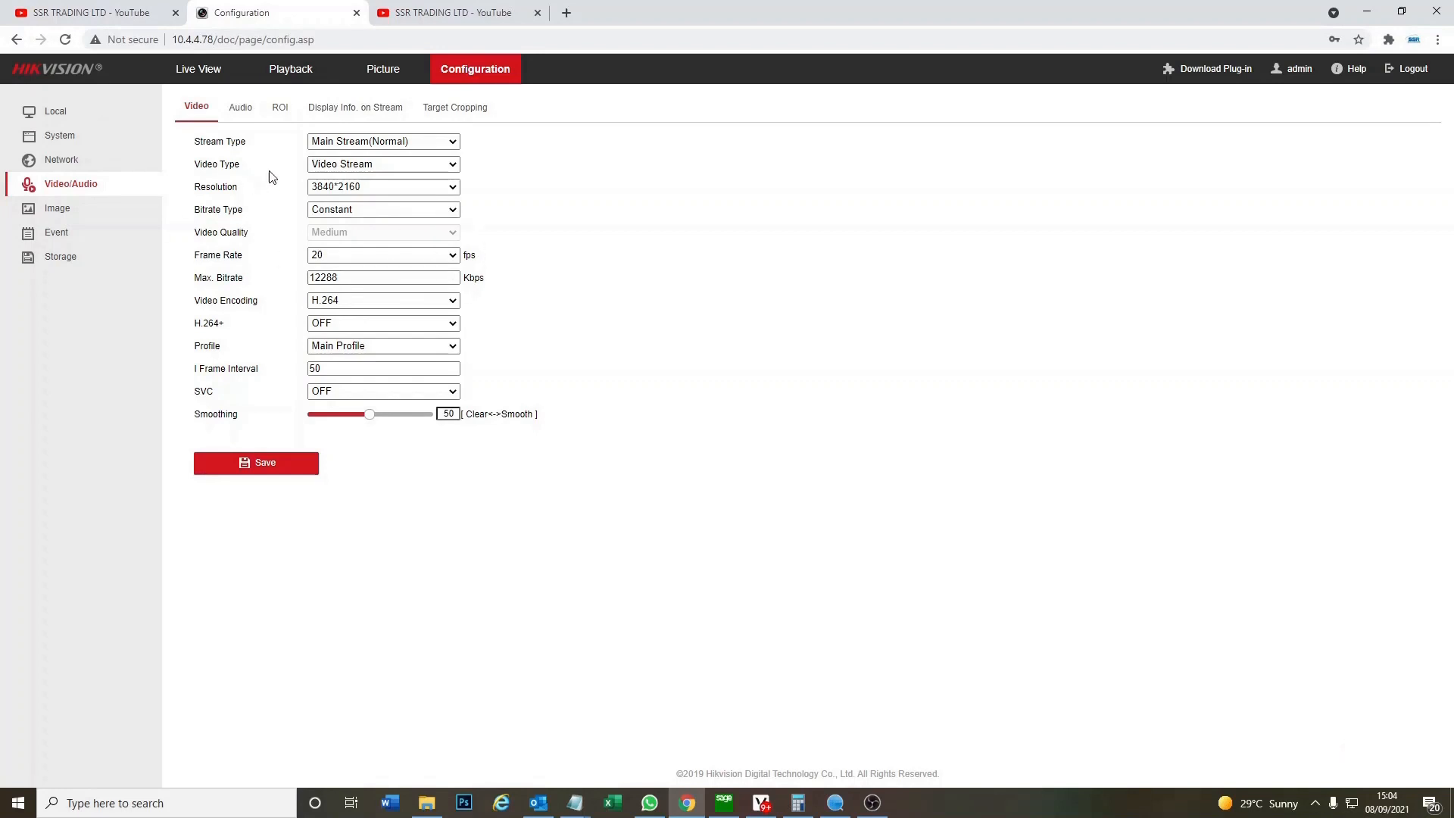
# Set the main stream to Video&Audio at 6144 Kbps maximum bitrate and 15 fps.
pyautogui.click(381, 164)
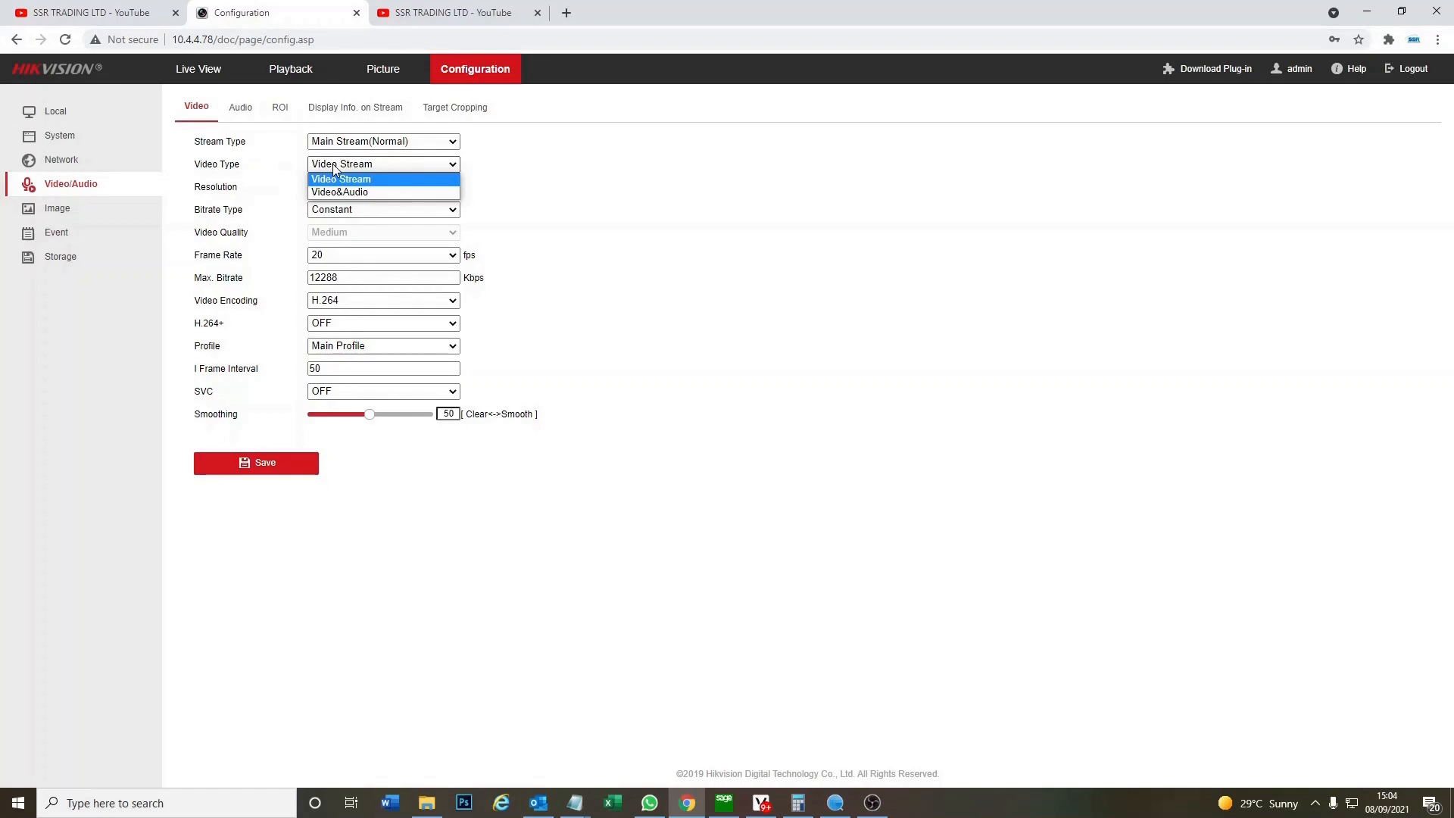
pyautogui.click(340, 191)
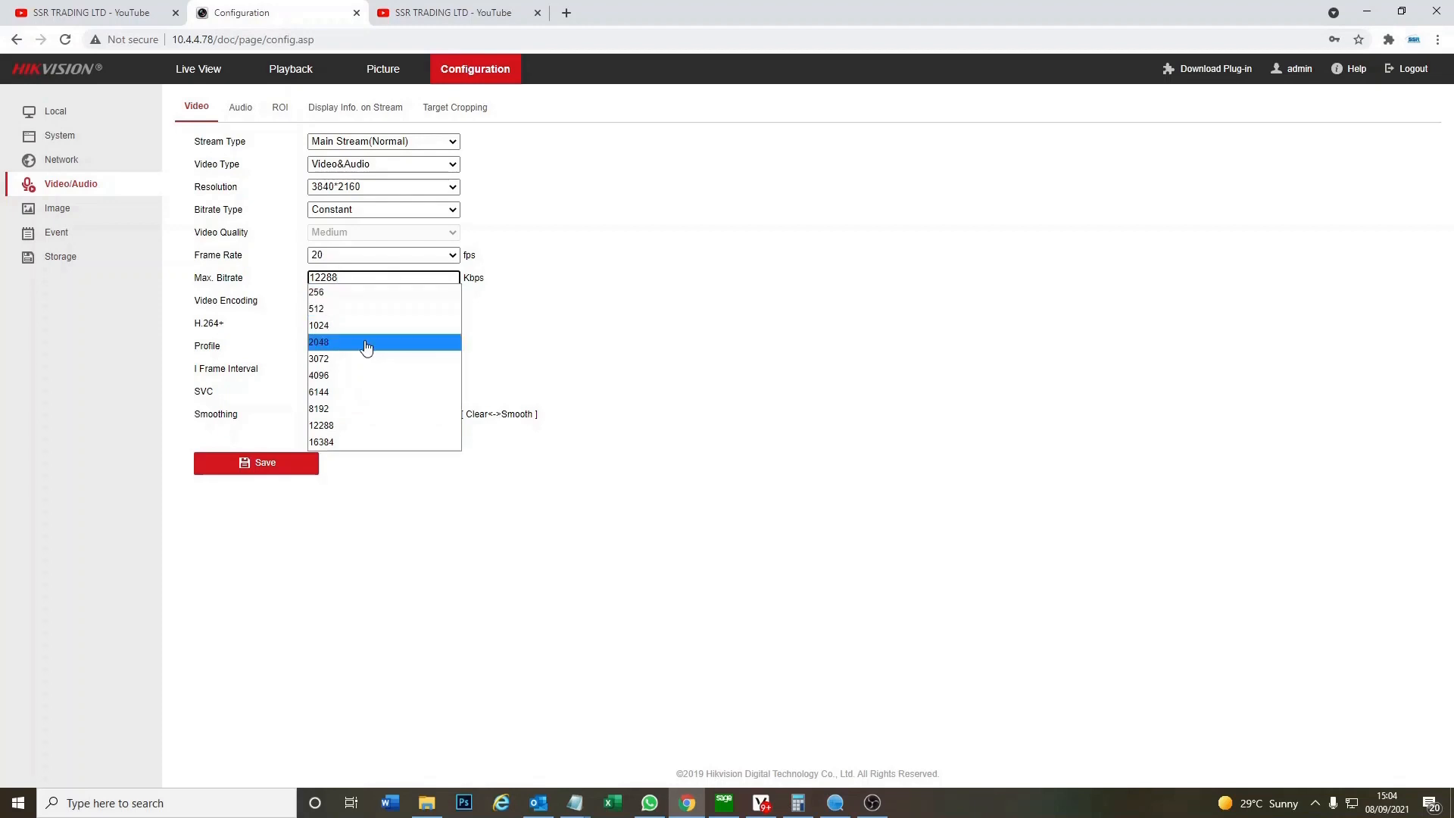
pyautogui.click(318, 391)
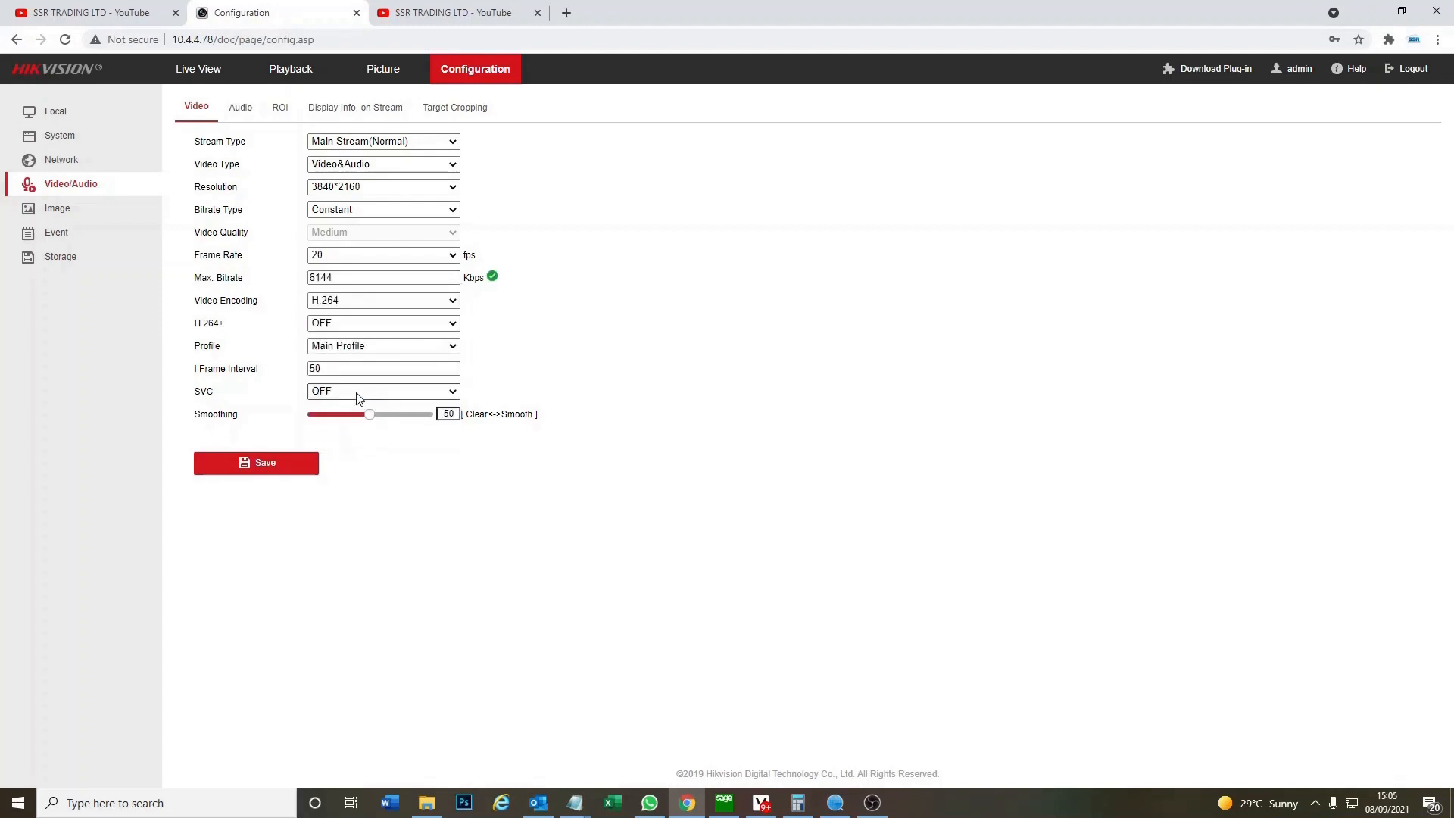
pyautogui.click(381, 254)
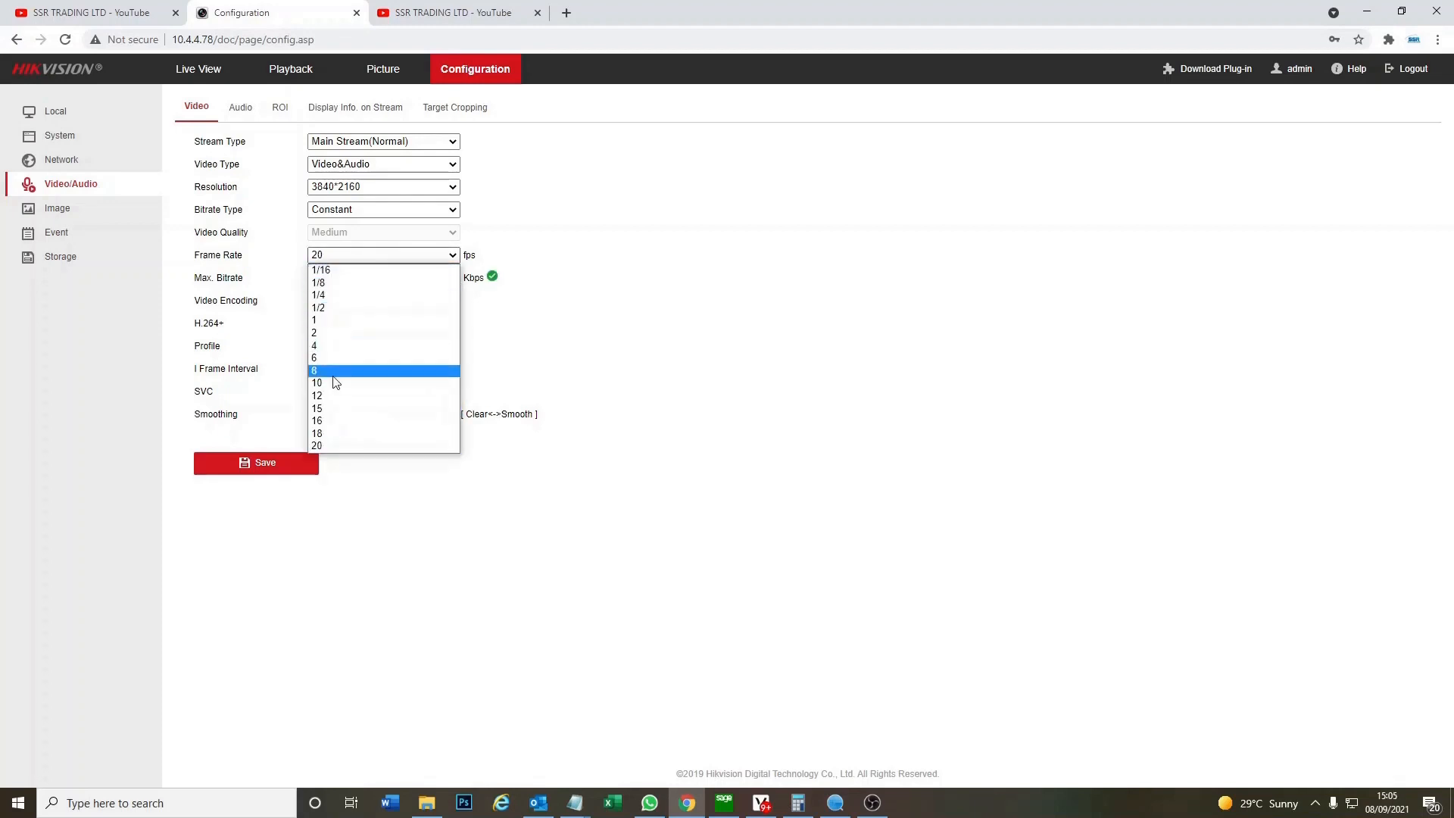
pyautogui.click(316, 409)
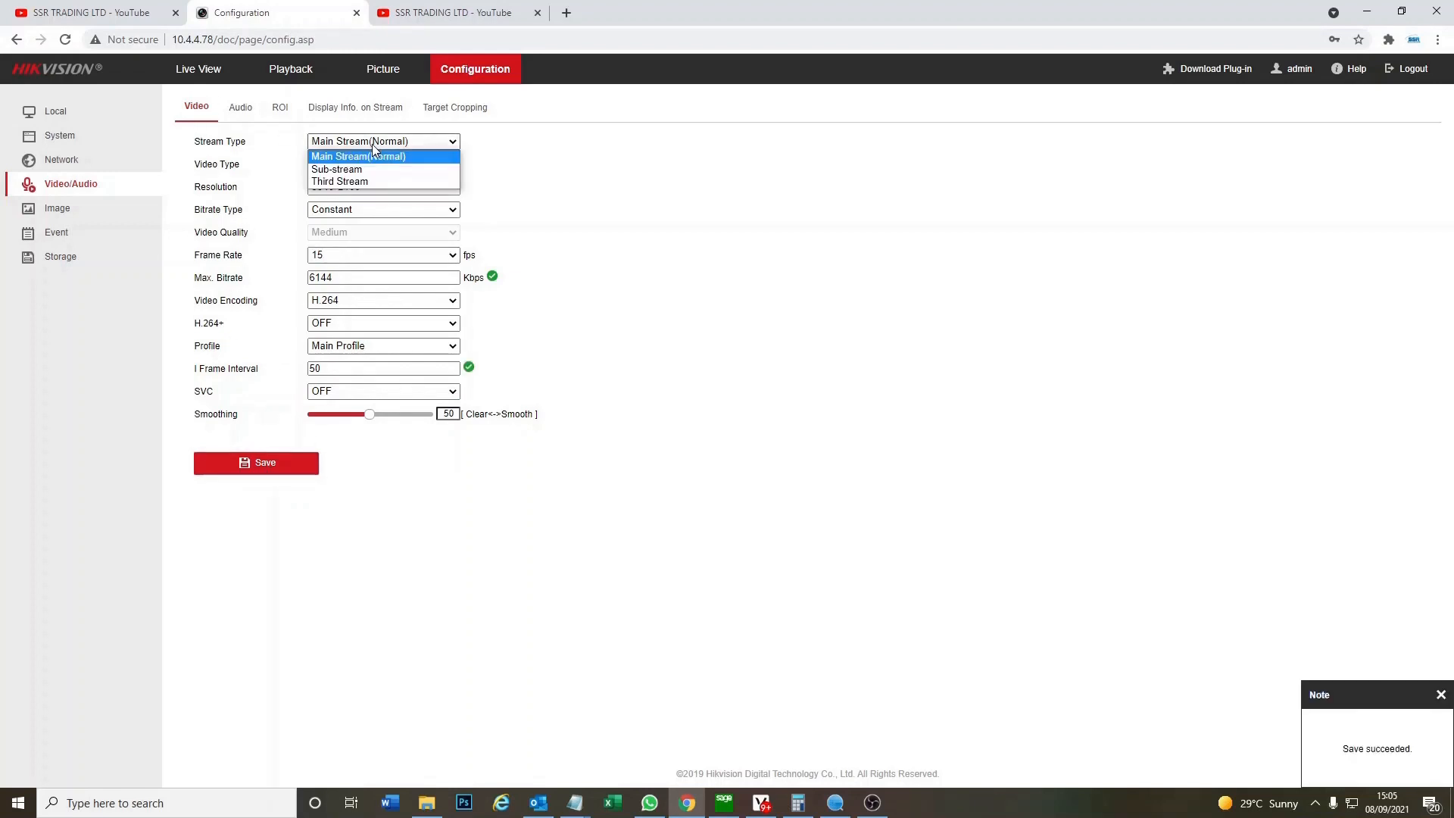
# Give the sub-stream Video&Audio as well, then head to the network settings.
pyautogui.click(336, 169)
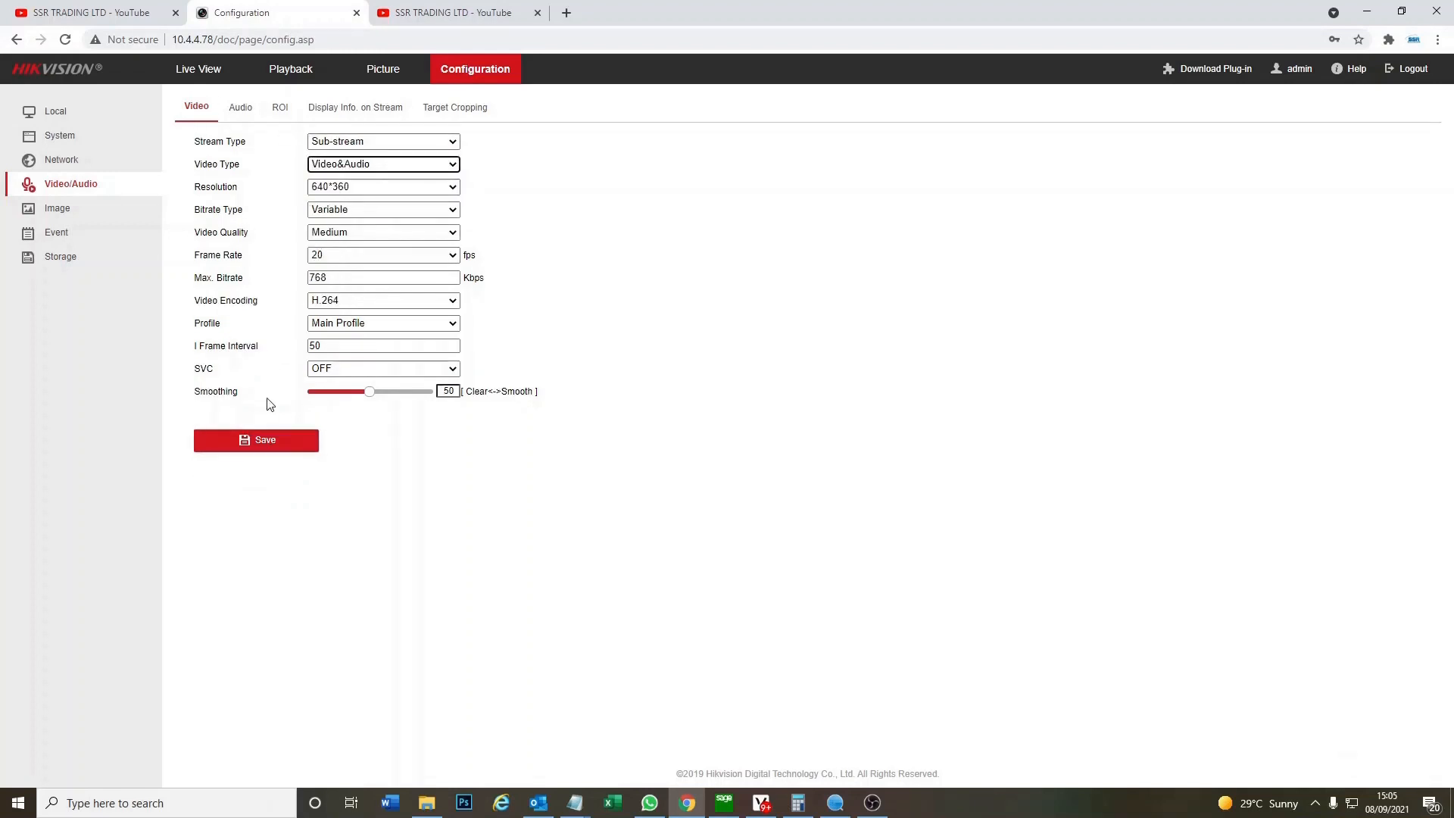
pyautogui.click(256, 439)
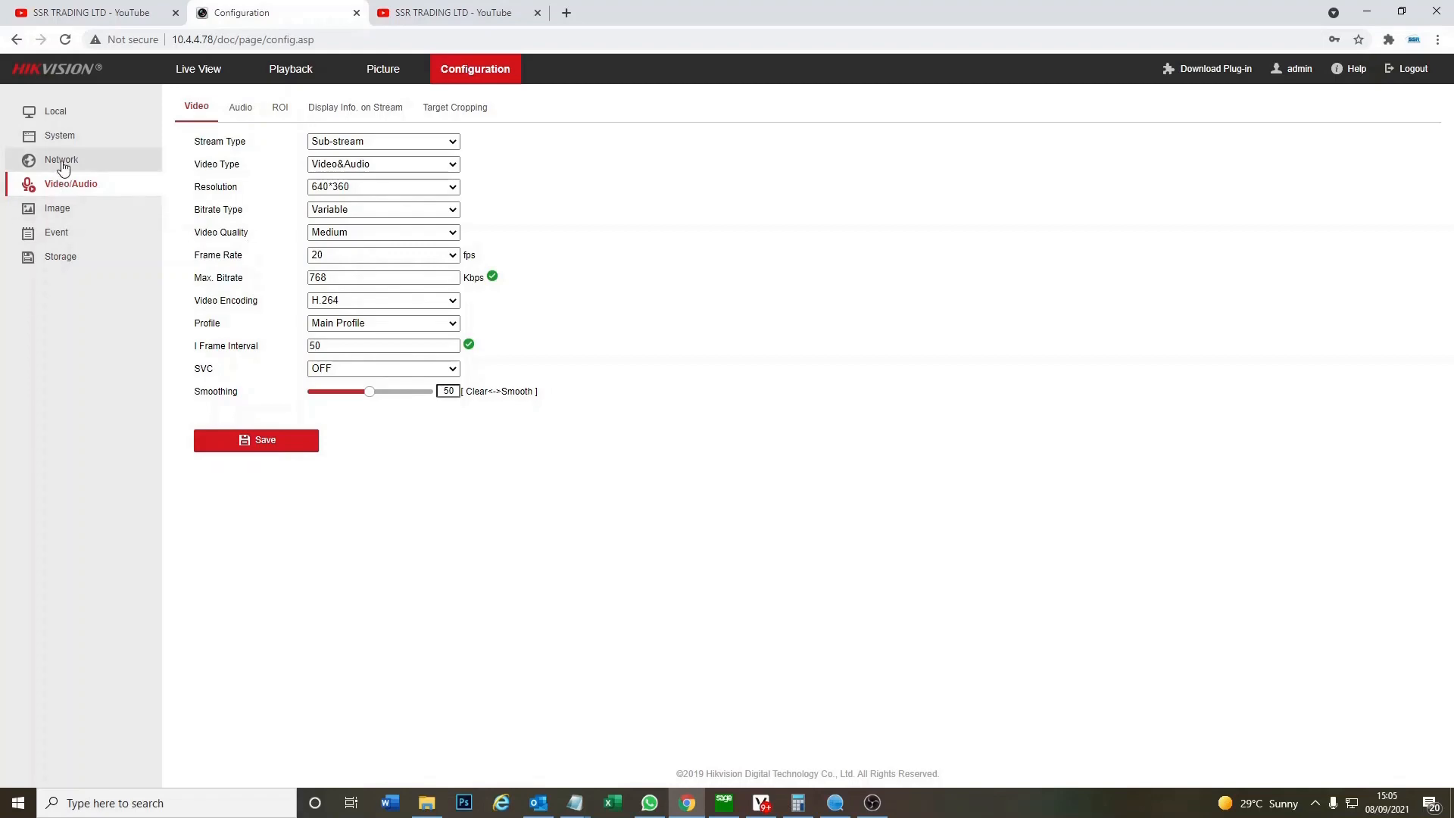
pyautogui.click(61, 160)
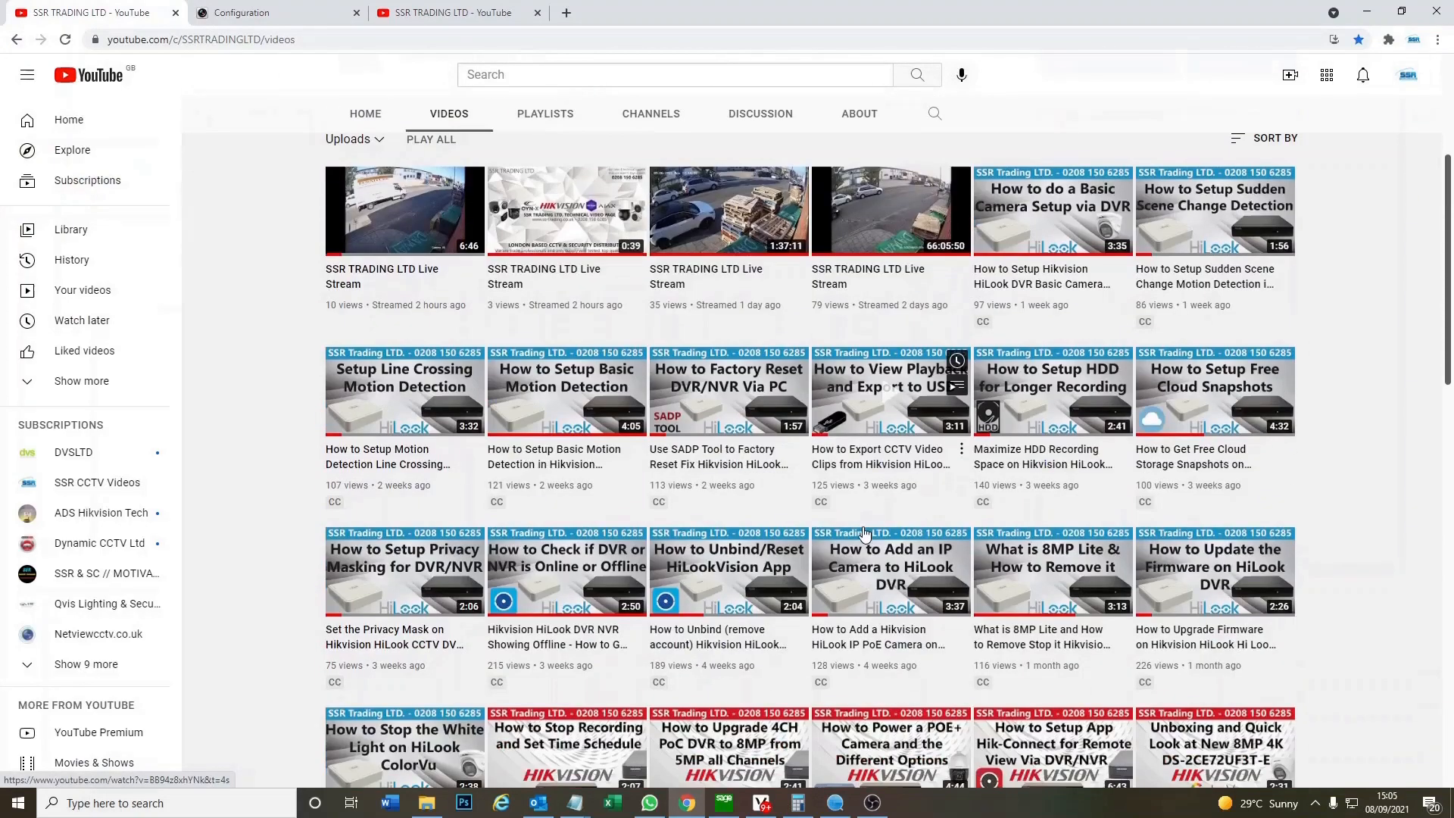
# From the Create menu choose Go live, reaching the SSR TRADING LTD stream page with key and URL.
pyautogui.scroll(-3)
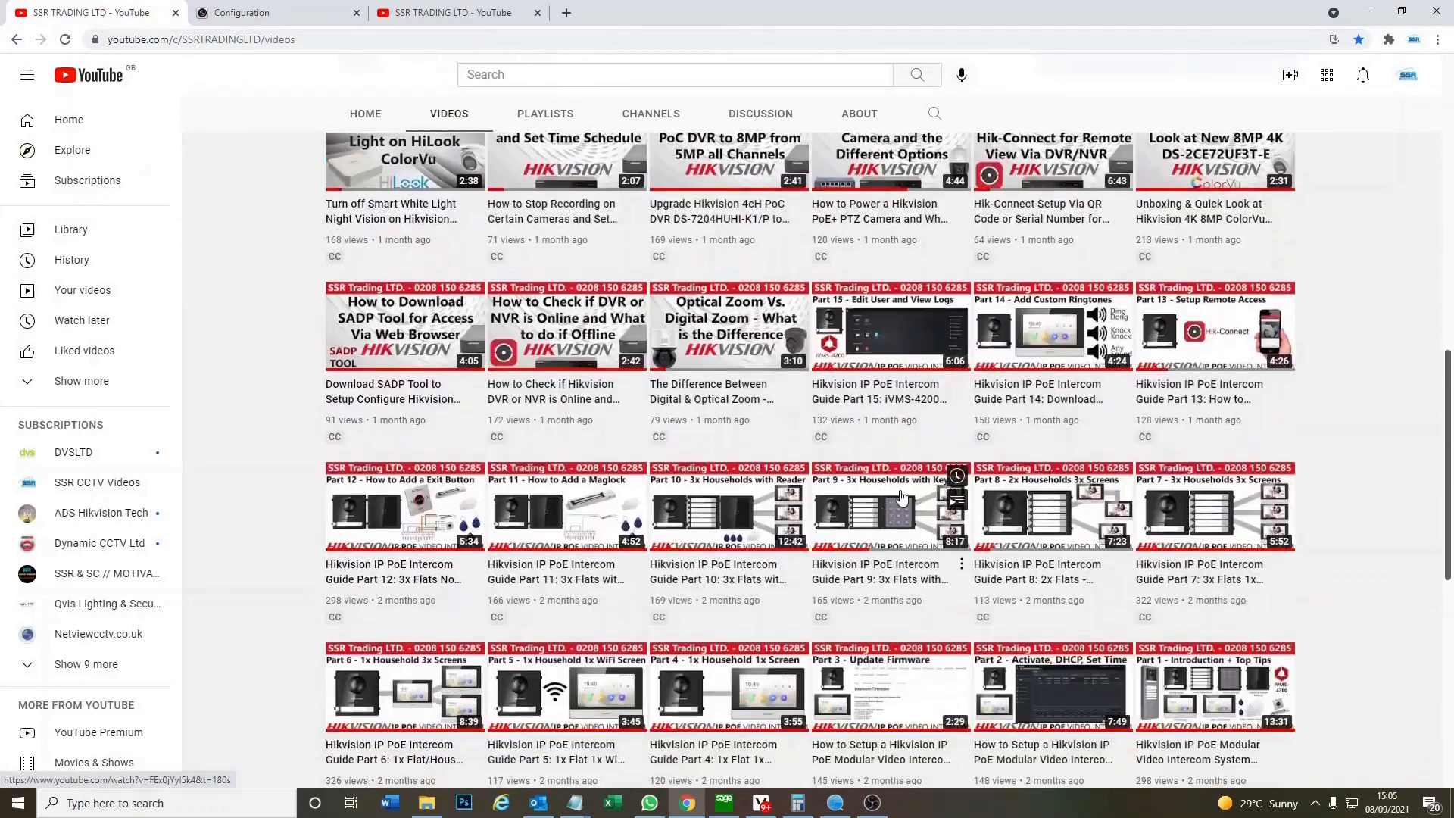
pyautogui.scroll(-3)
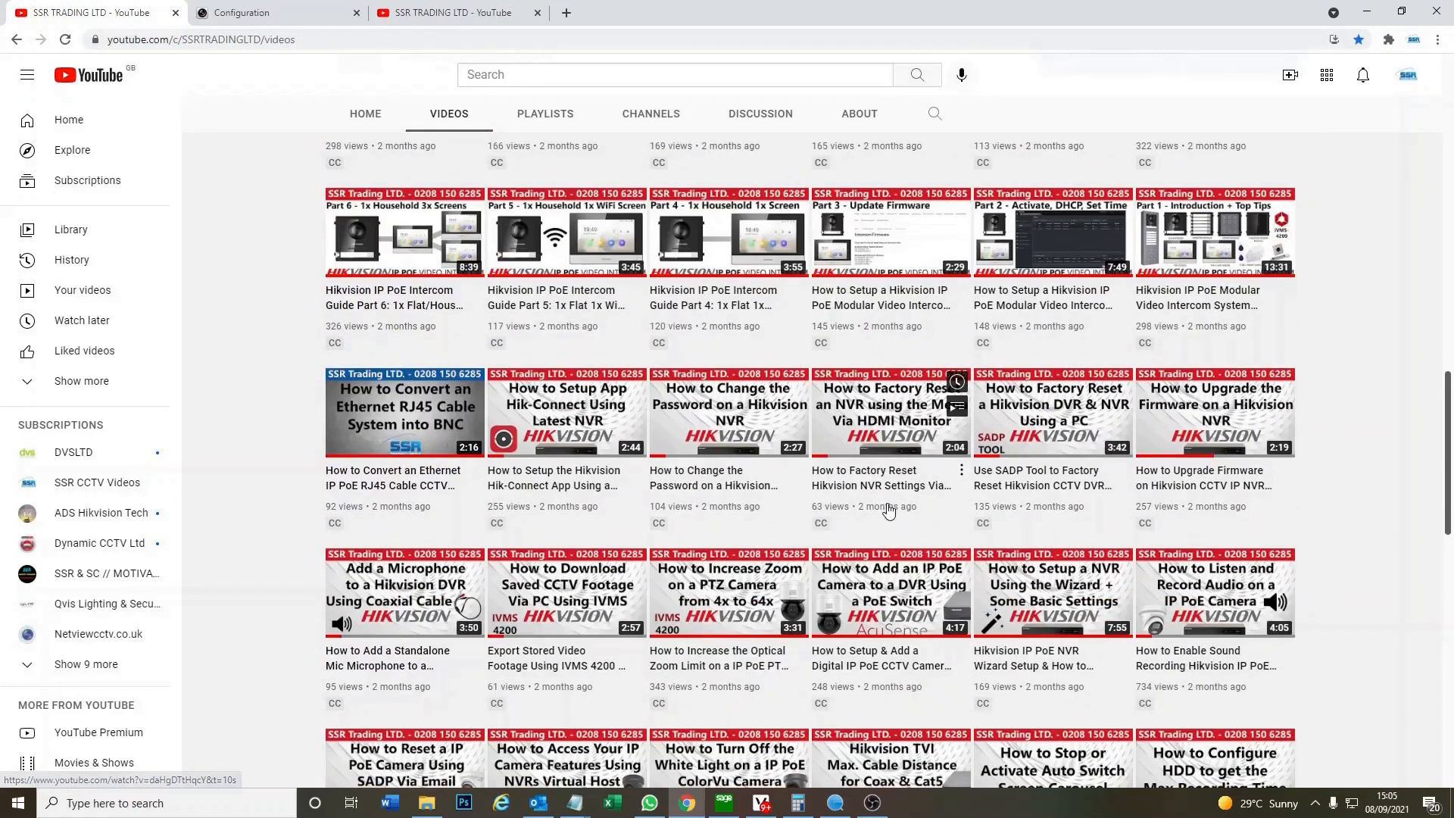
pyautogui.scroll(-3)
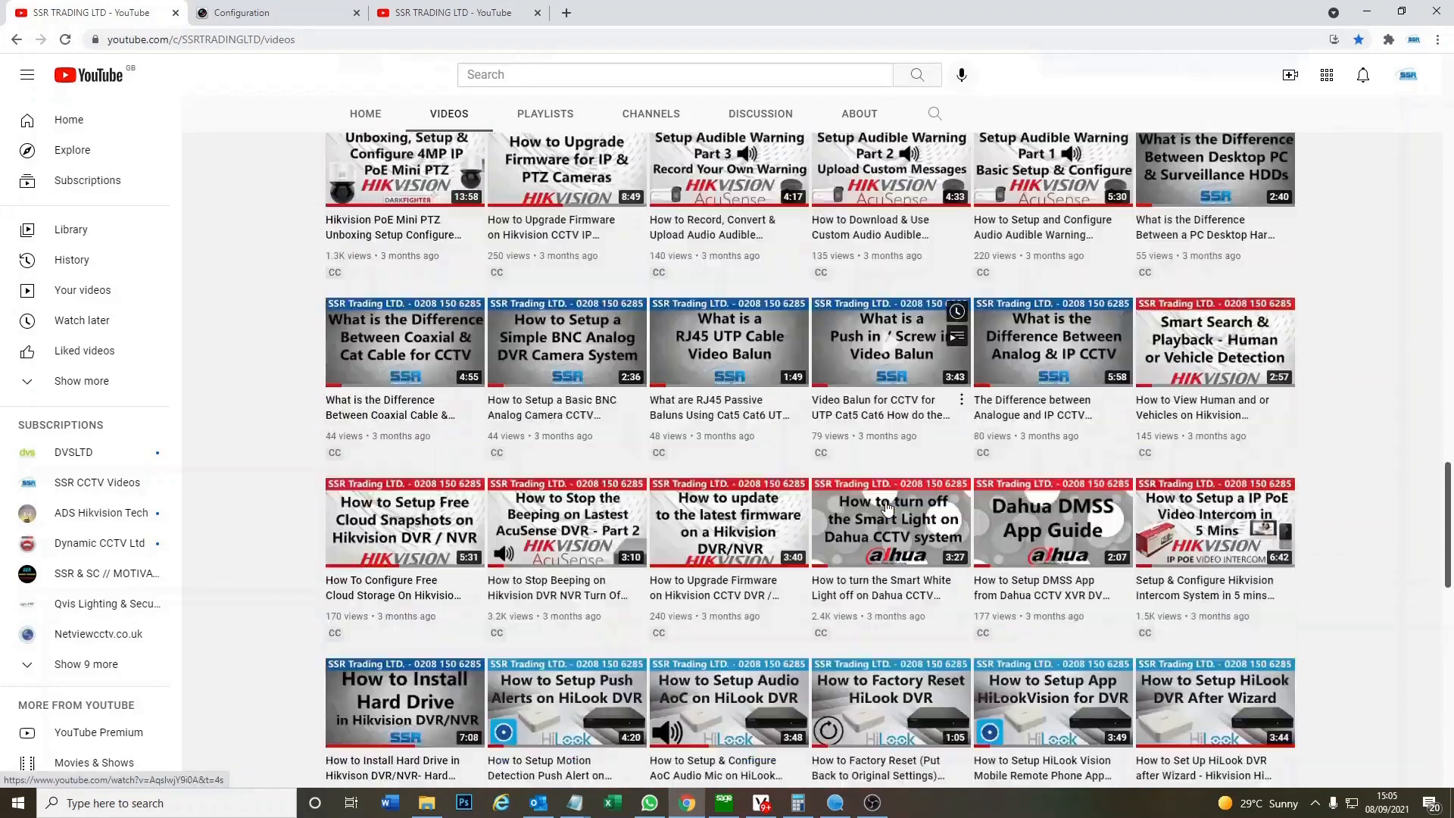
pyautogui.scroll(-3)
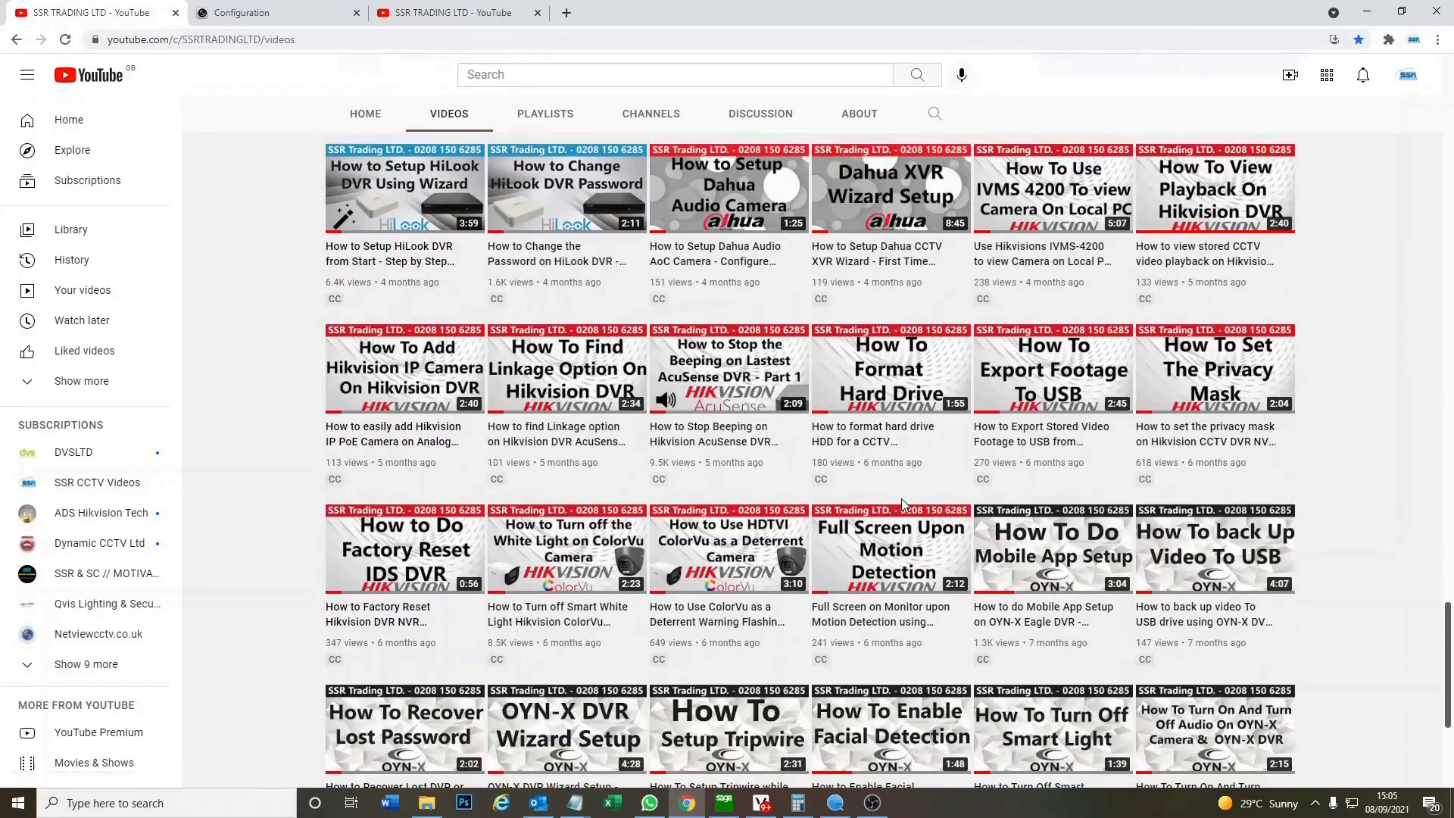
pyautogui.scroll(-3)
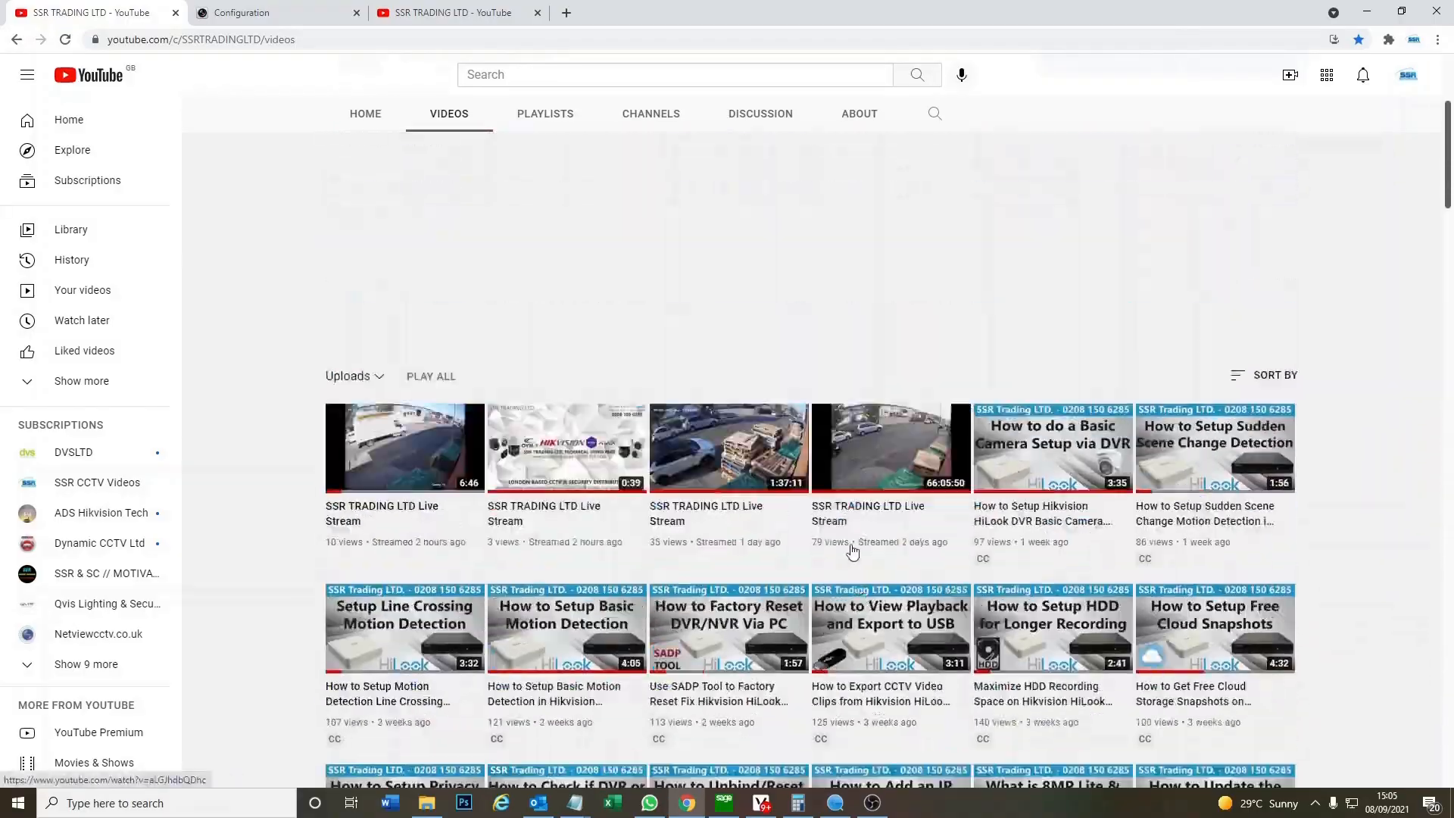
pyautogui.scroll(-3)
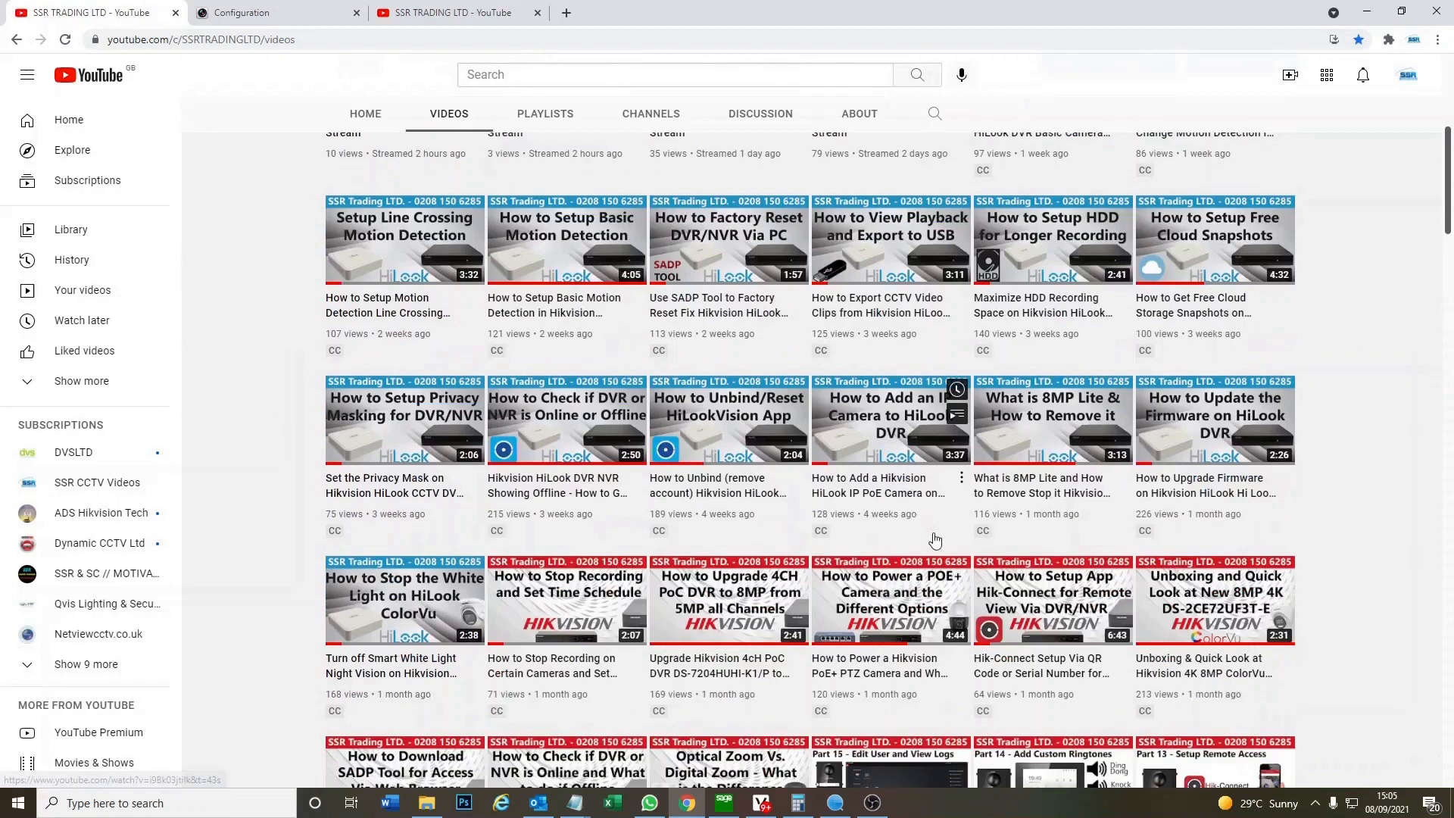
pyautogui.click(1288, 75)
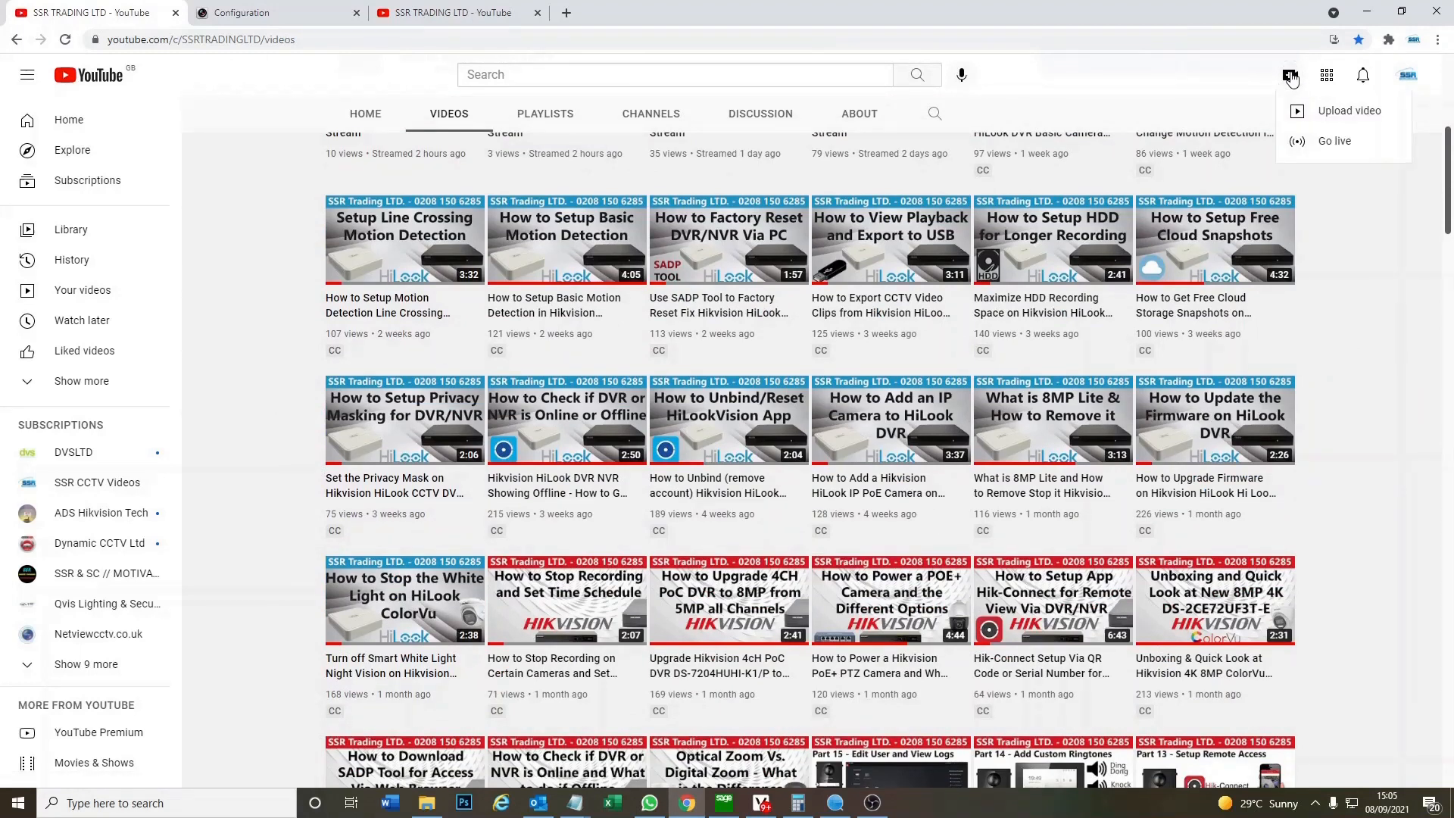
pyautogui.click(1334, 141)
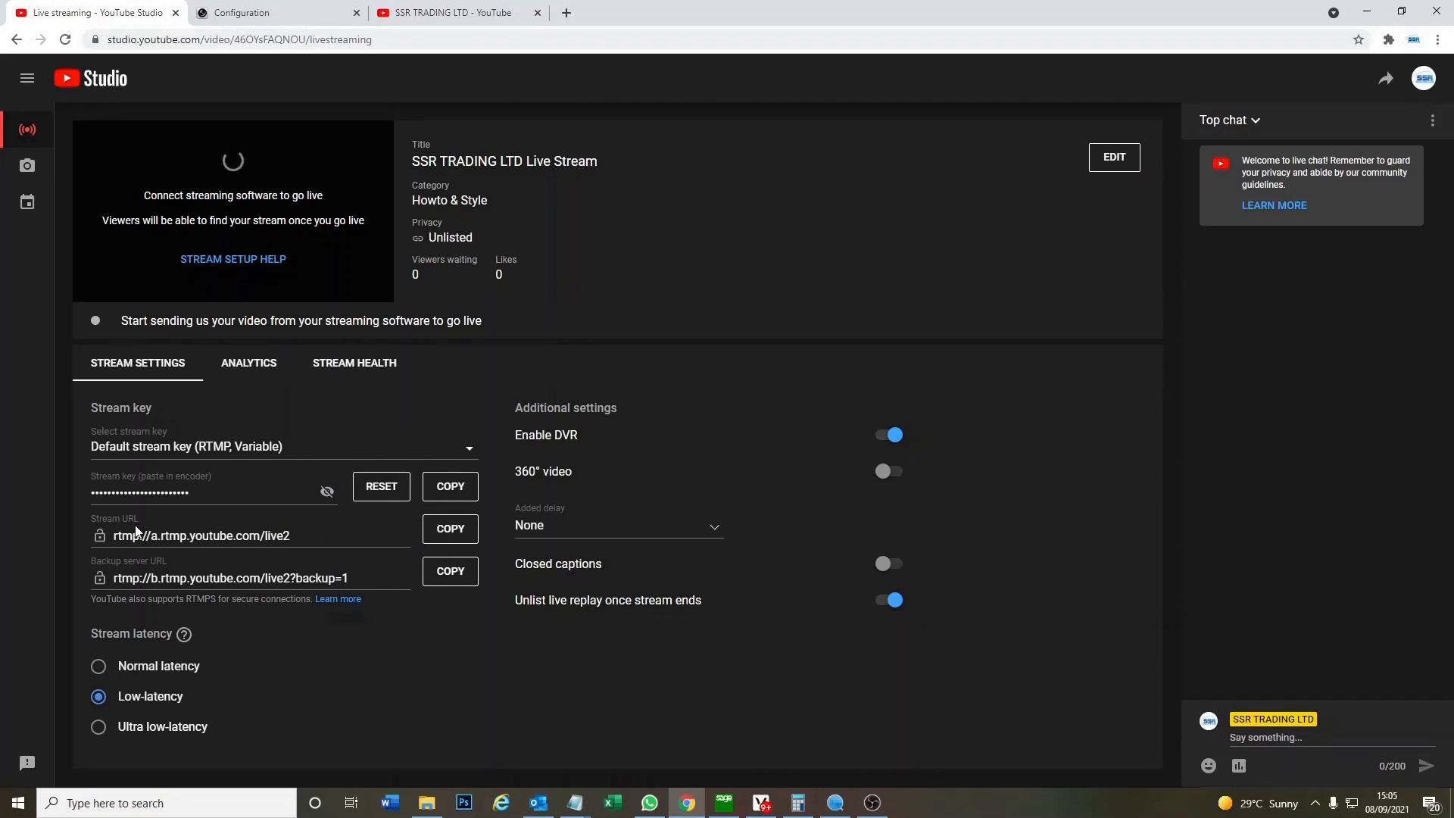
# Copy the stream URL and switch back to the camera's Configuration tab.
pyautogui.click(450, 528)
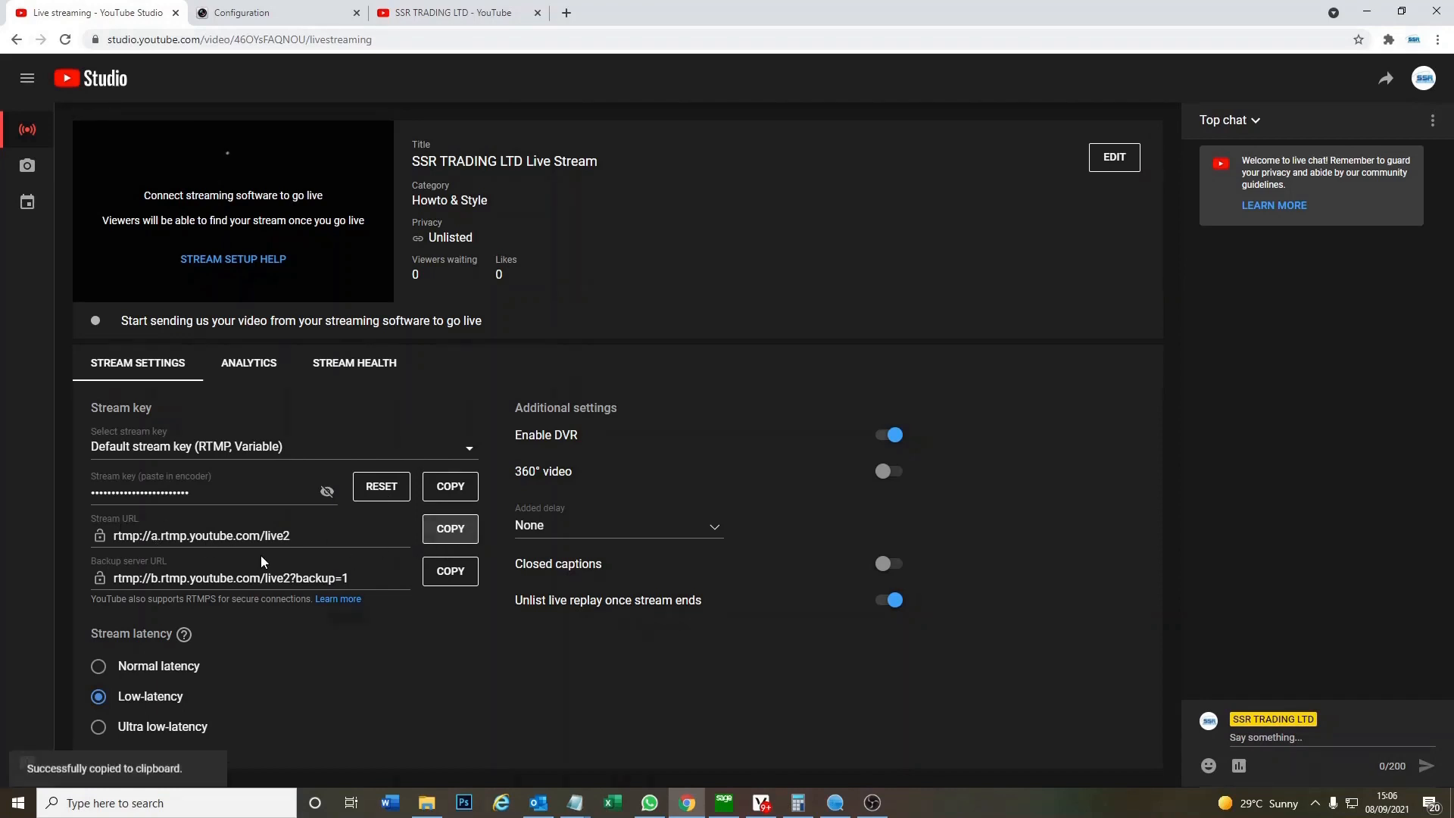
pyautogui.click(276, 13)
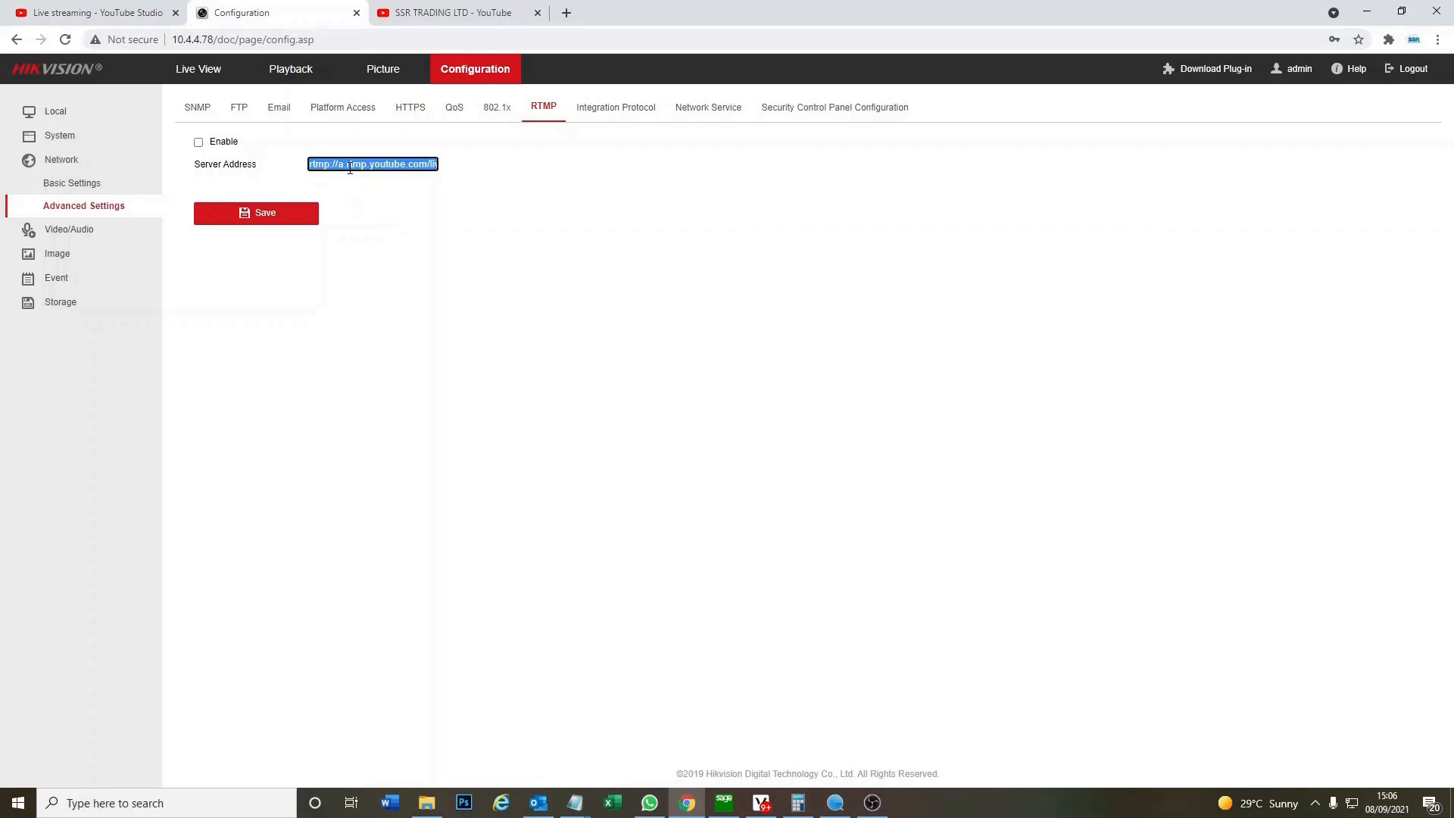
# Set the RTMP server address to the YouTube URL plus copied stream key, save, and return to Studio.
pyautogui.press('delete')
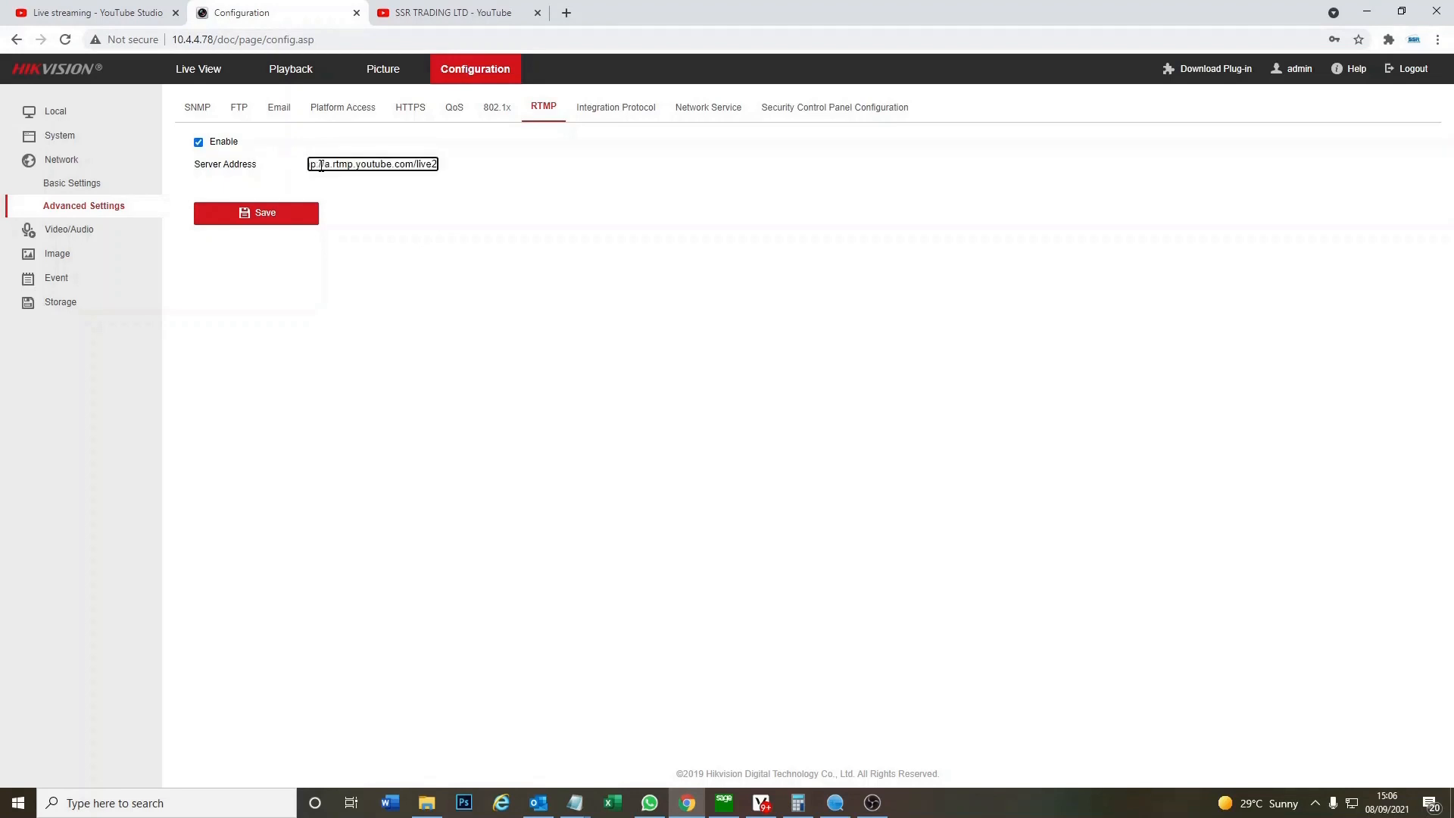
pyautogui.click(92, 12)
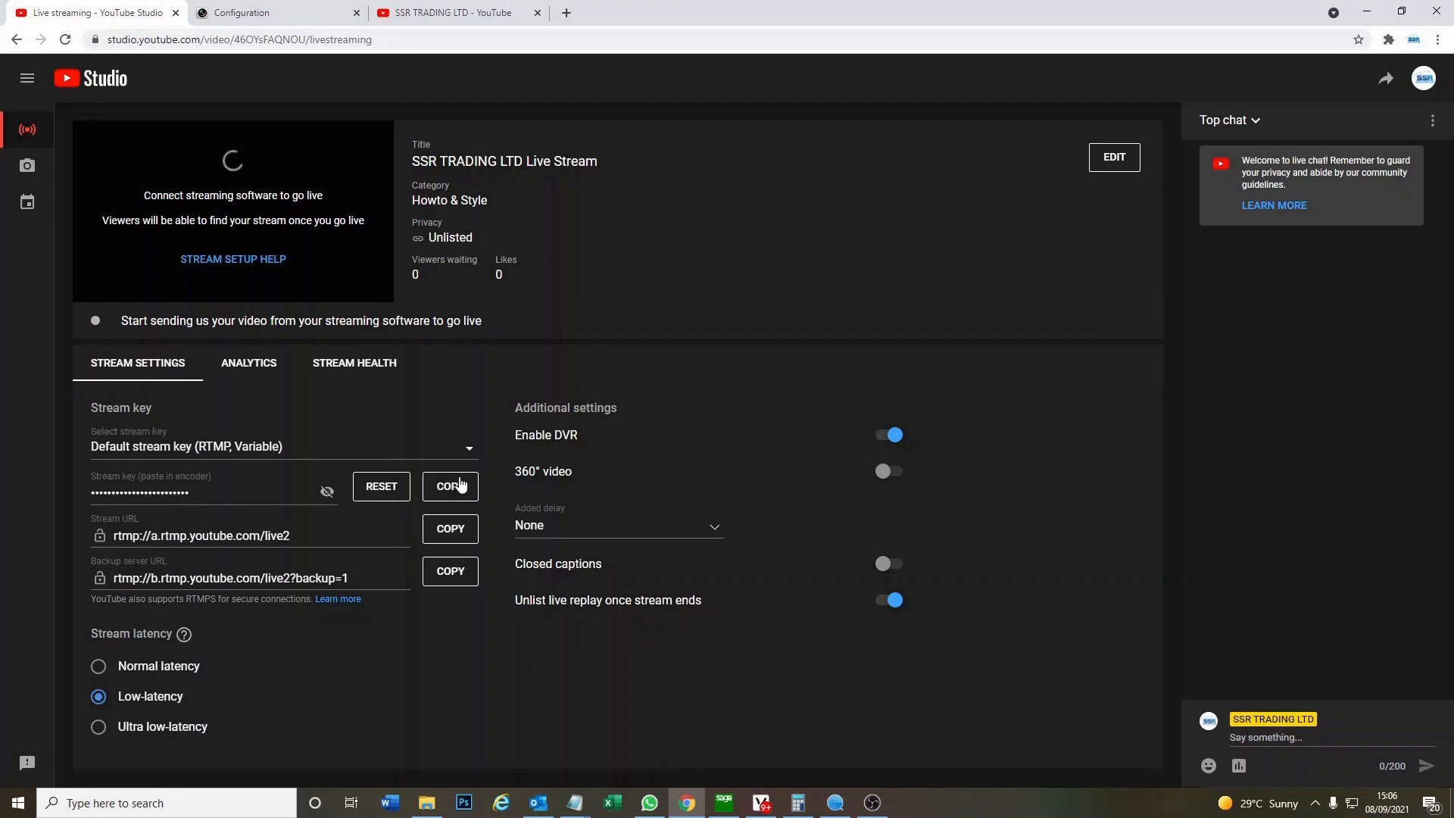
pyautogui.click(273, 12)
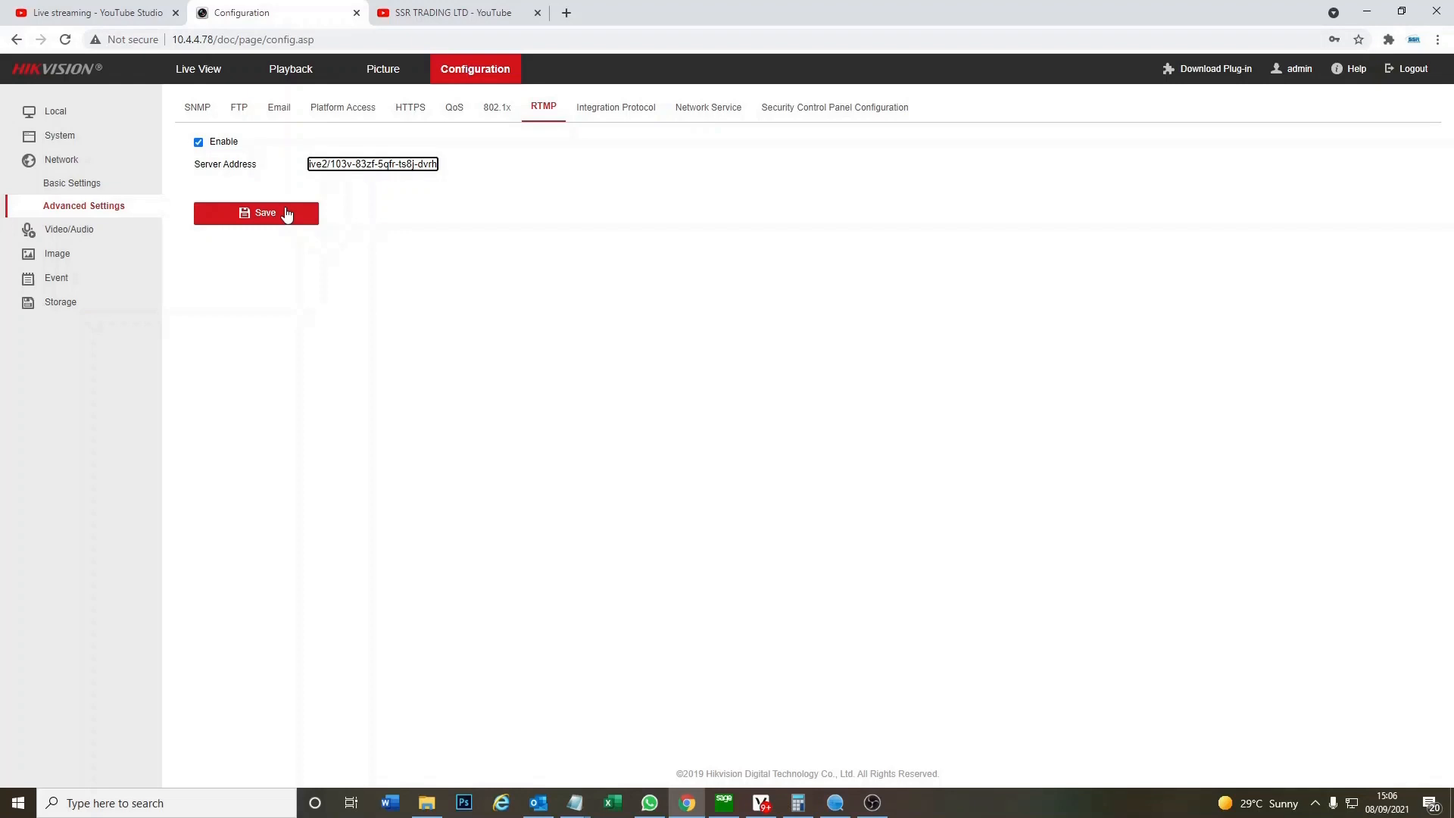
pyautogui.click(256, 212)
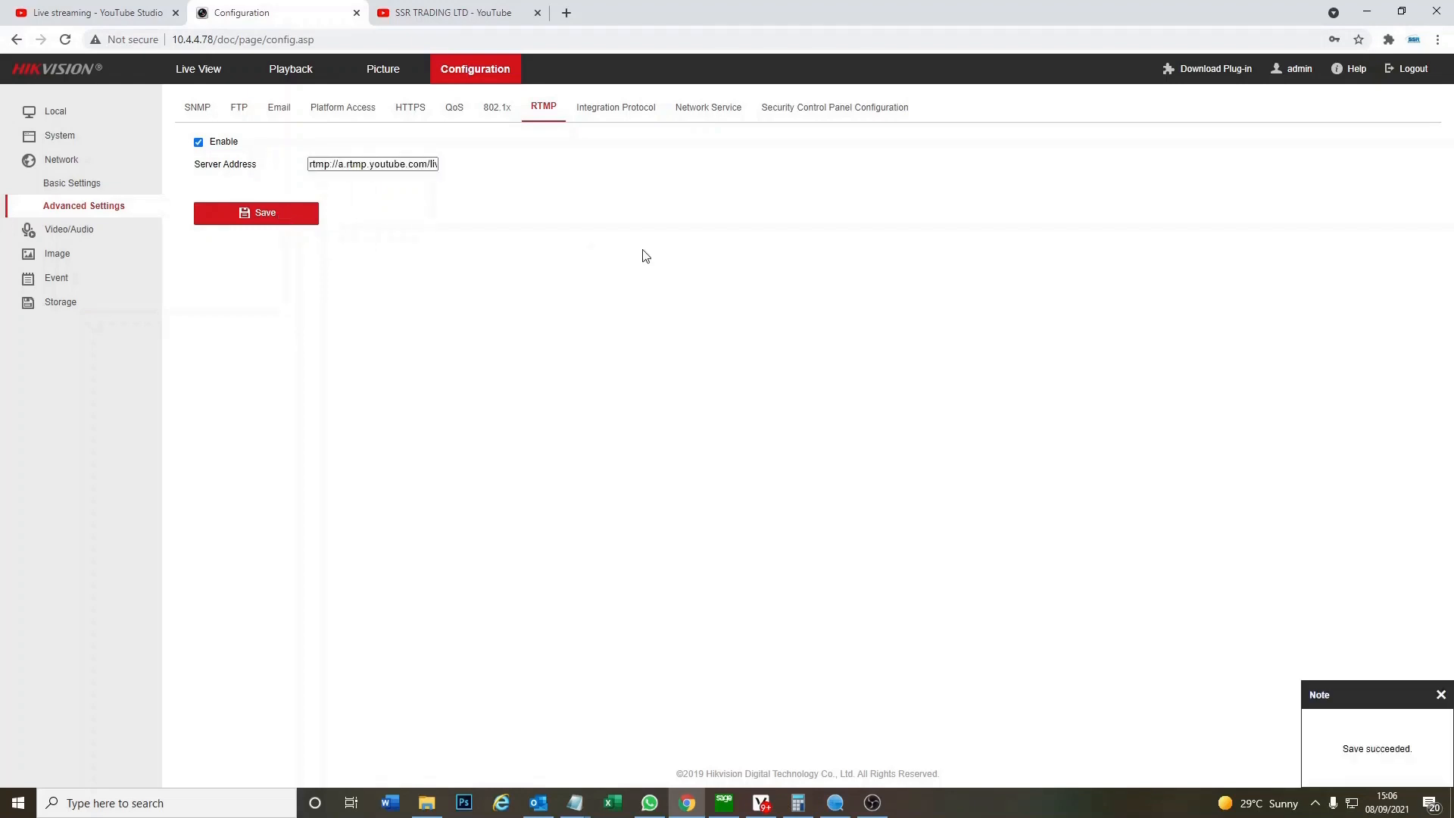
pyautogui.click(92, 12)
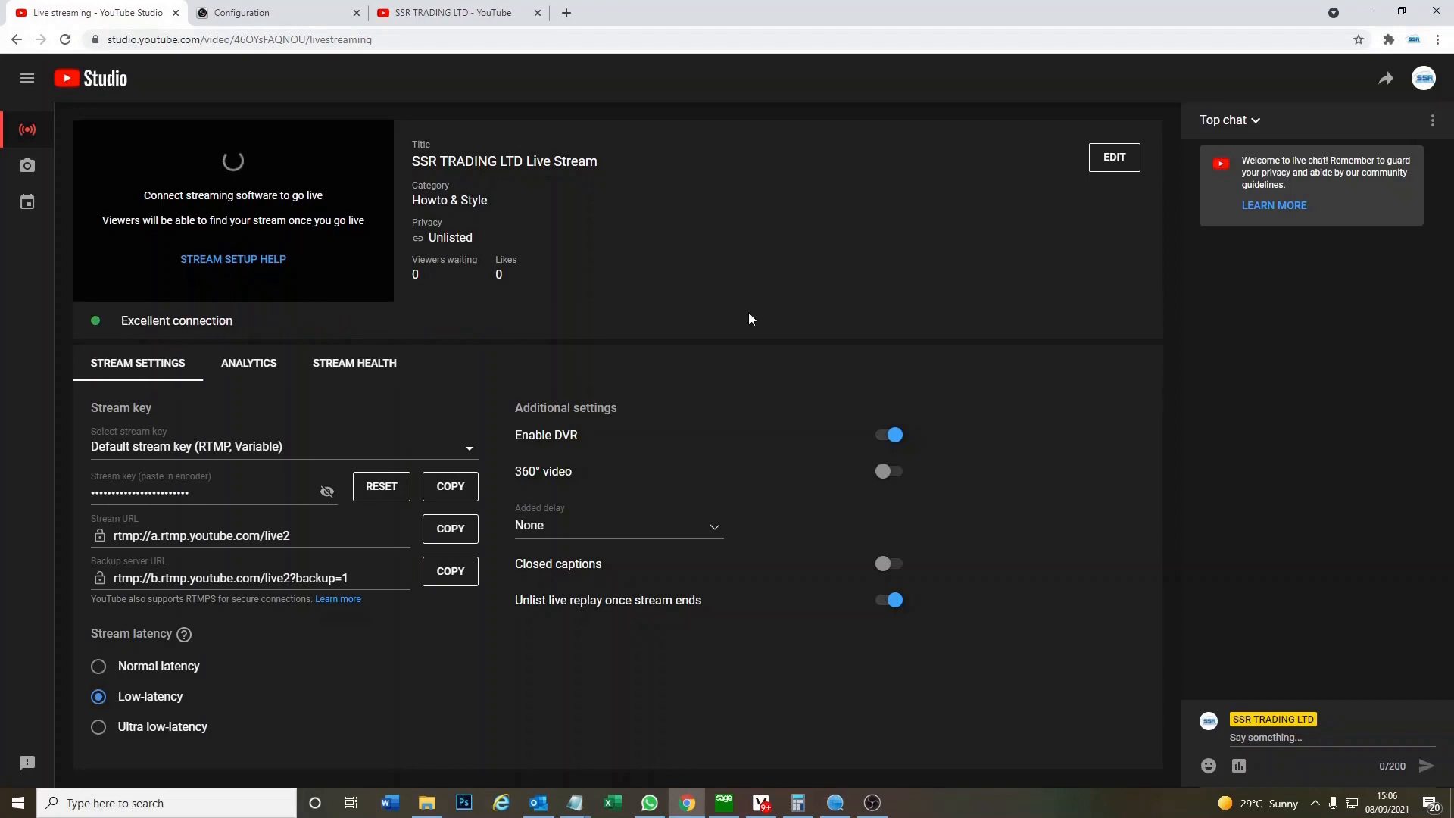
pyautogui.moveTo(445, 255)
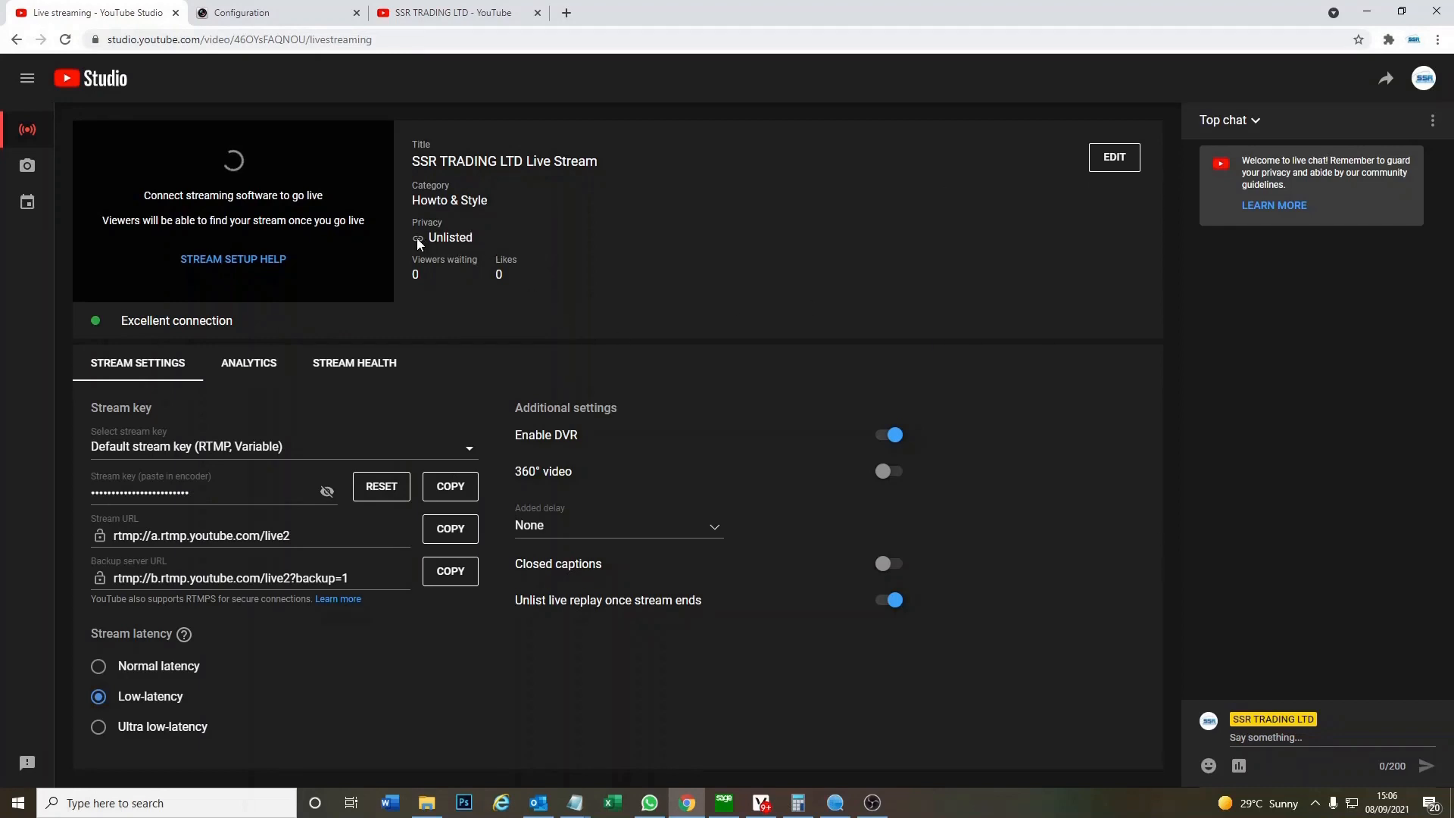
# Set privacy to Public, go live, and head to the channel's YouTube page.
pyautogui.click(1114, 157)
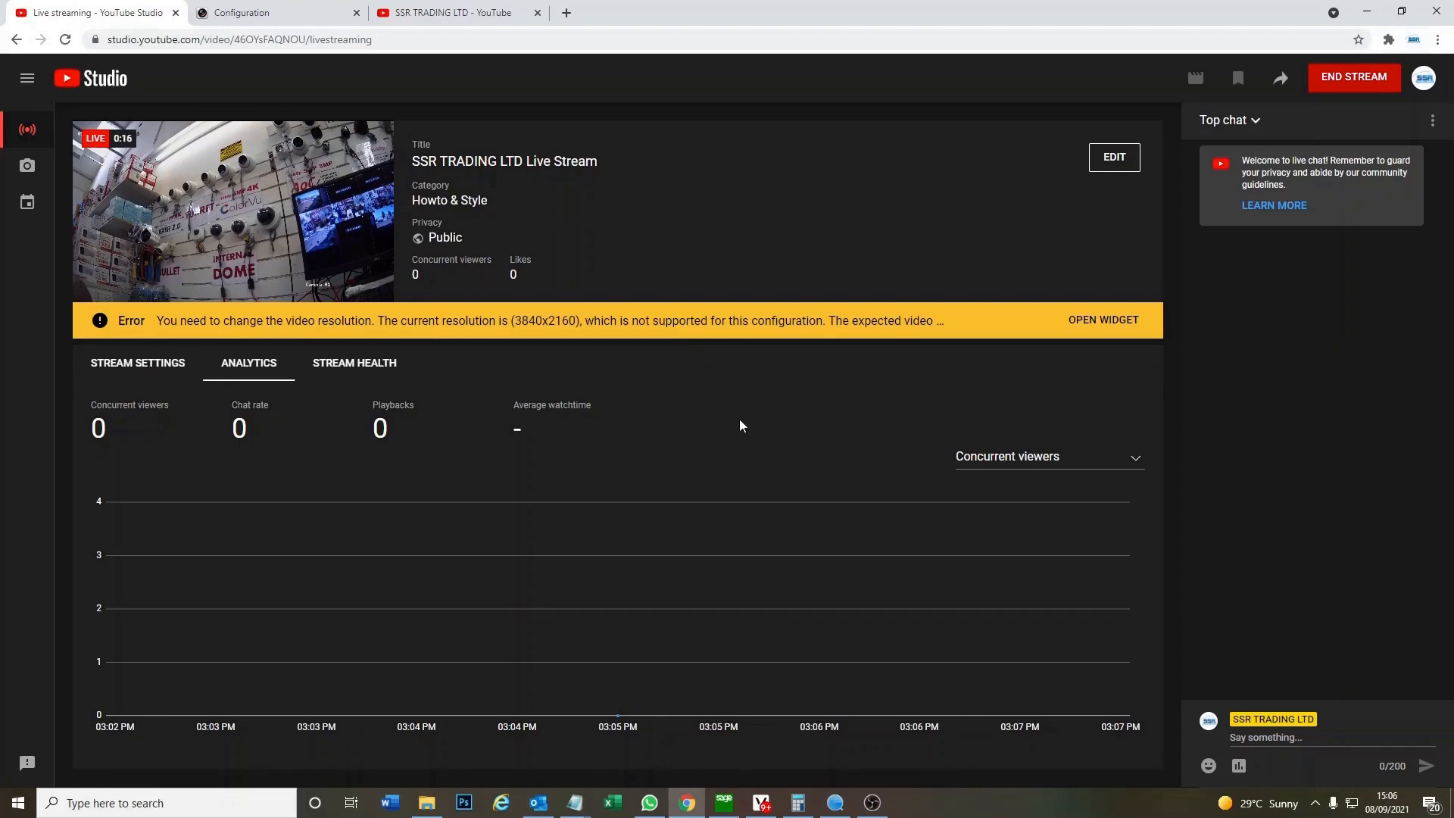
pyautogui.click(454, 12)
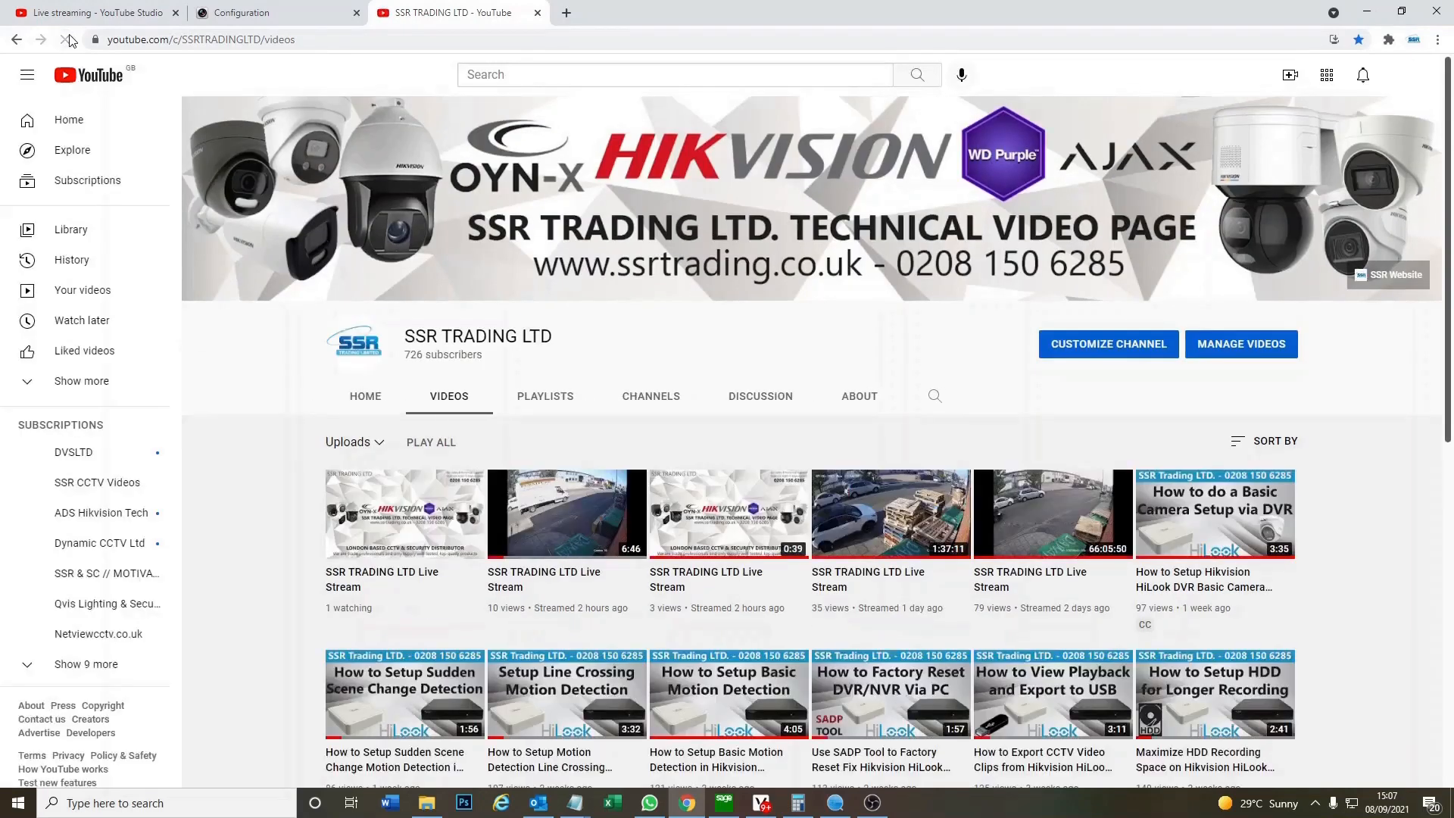
# Reload the channel page and play the SSR TRADING LTD Live Stream showing the camera feed.
pyautogui.click(404, 513)
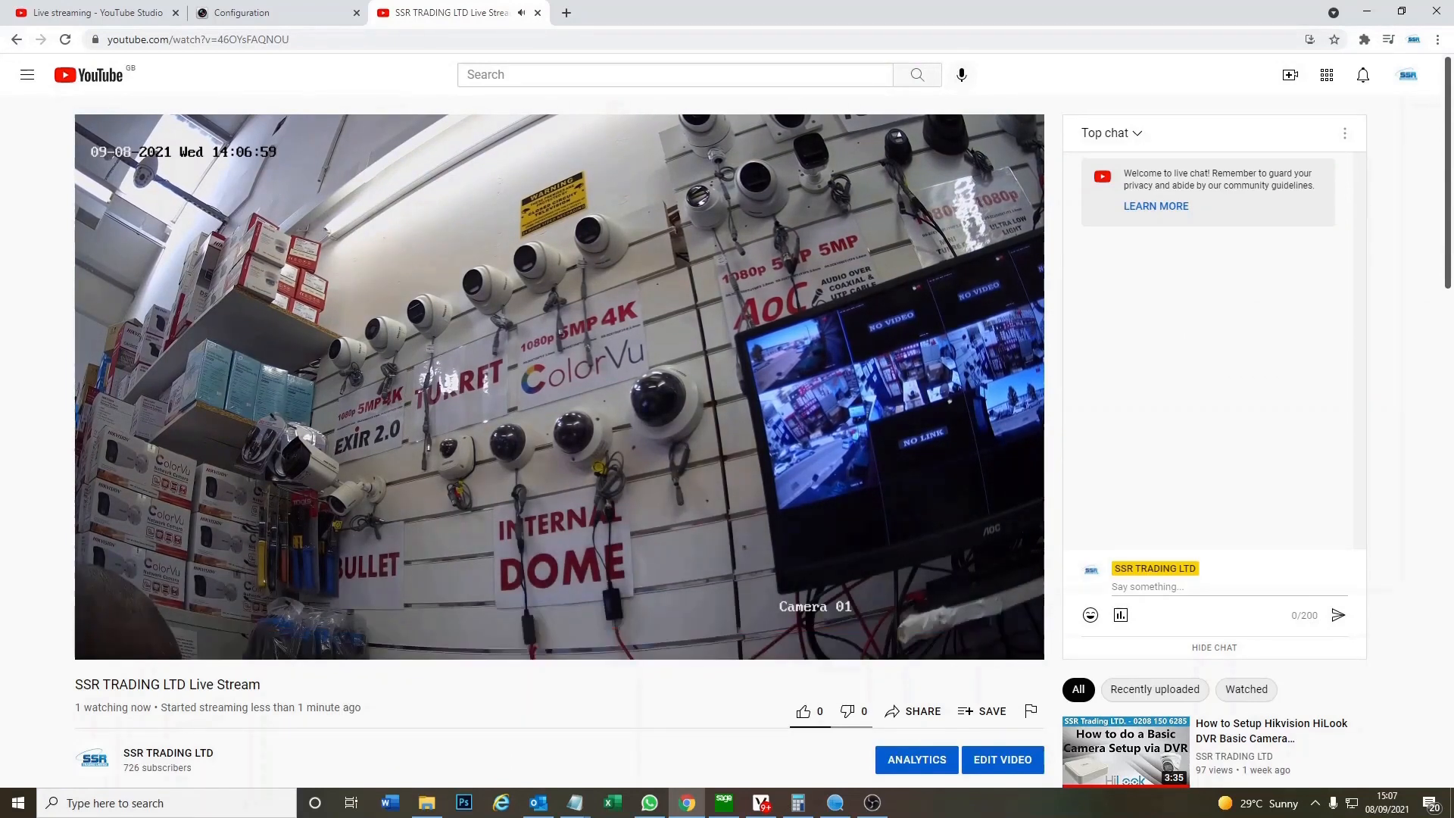
pyautogui.click(796, 711)
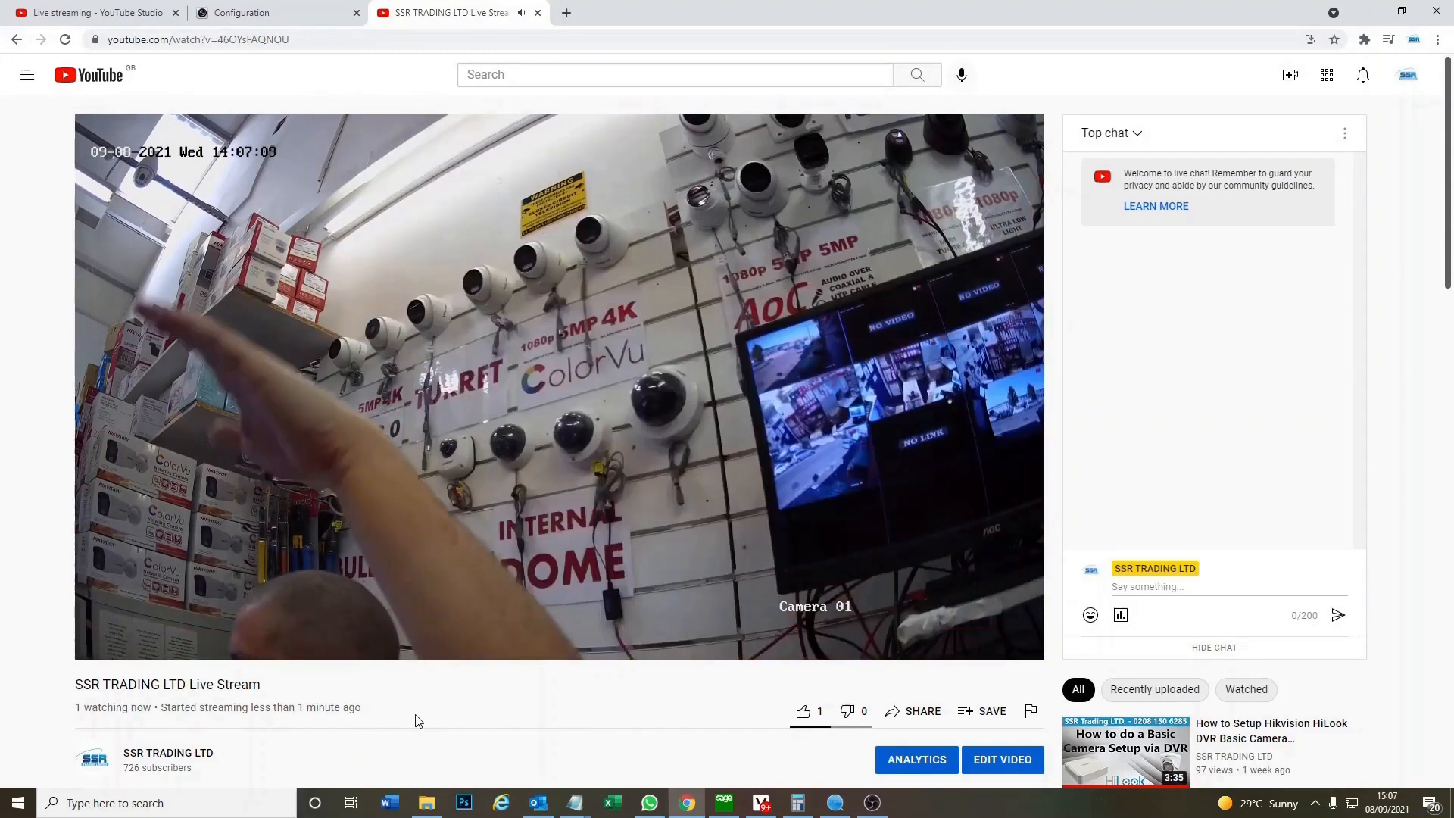
pyautogui.scroll(-3)
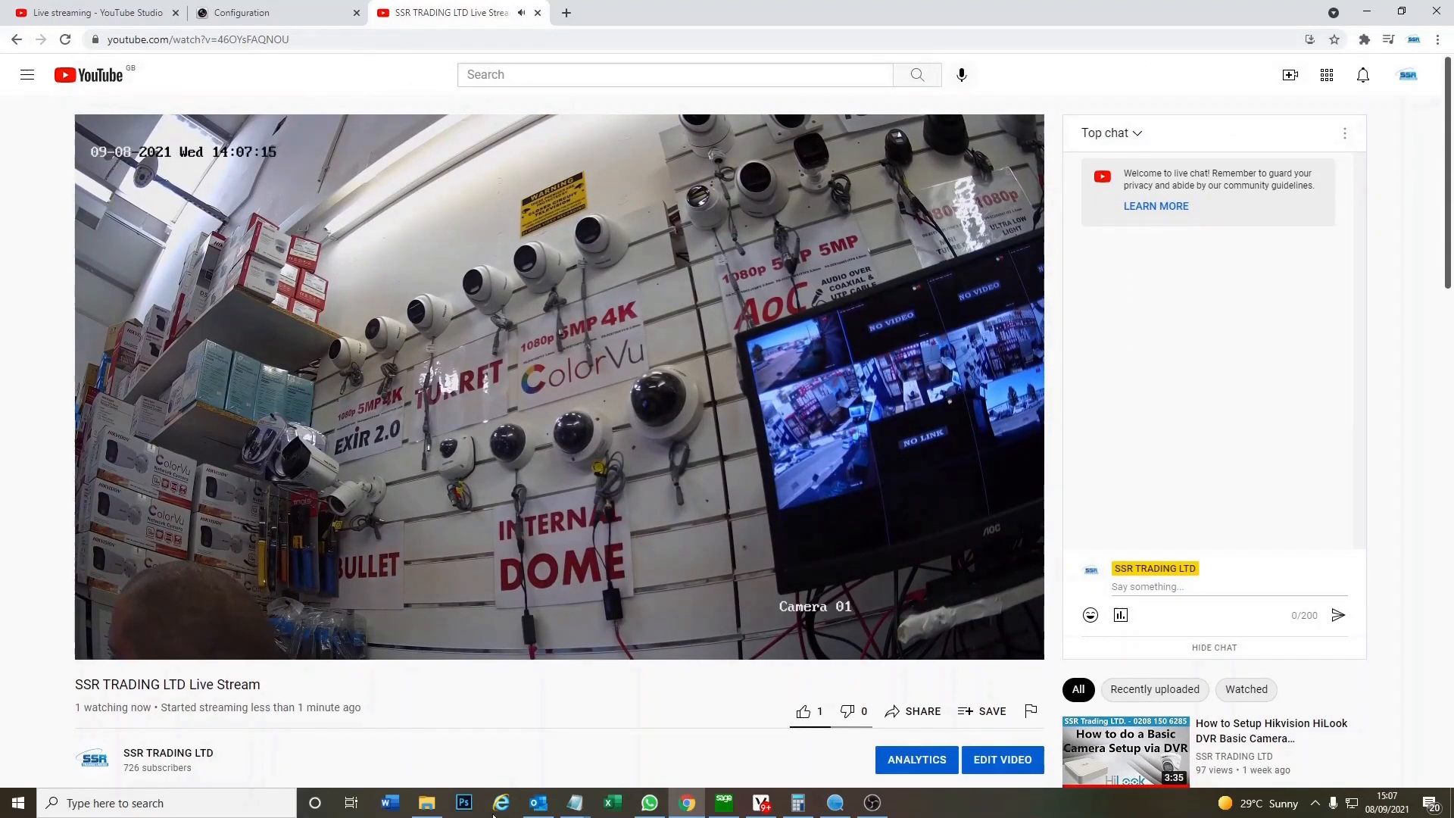
pyautogui.moveTo(537, 802)
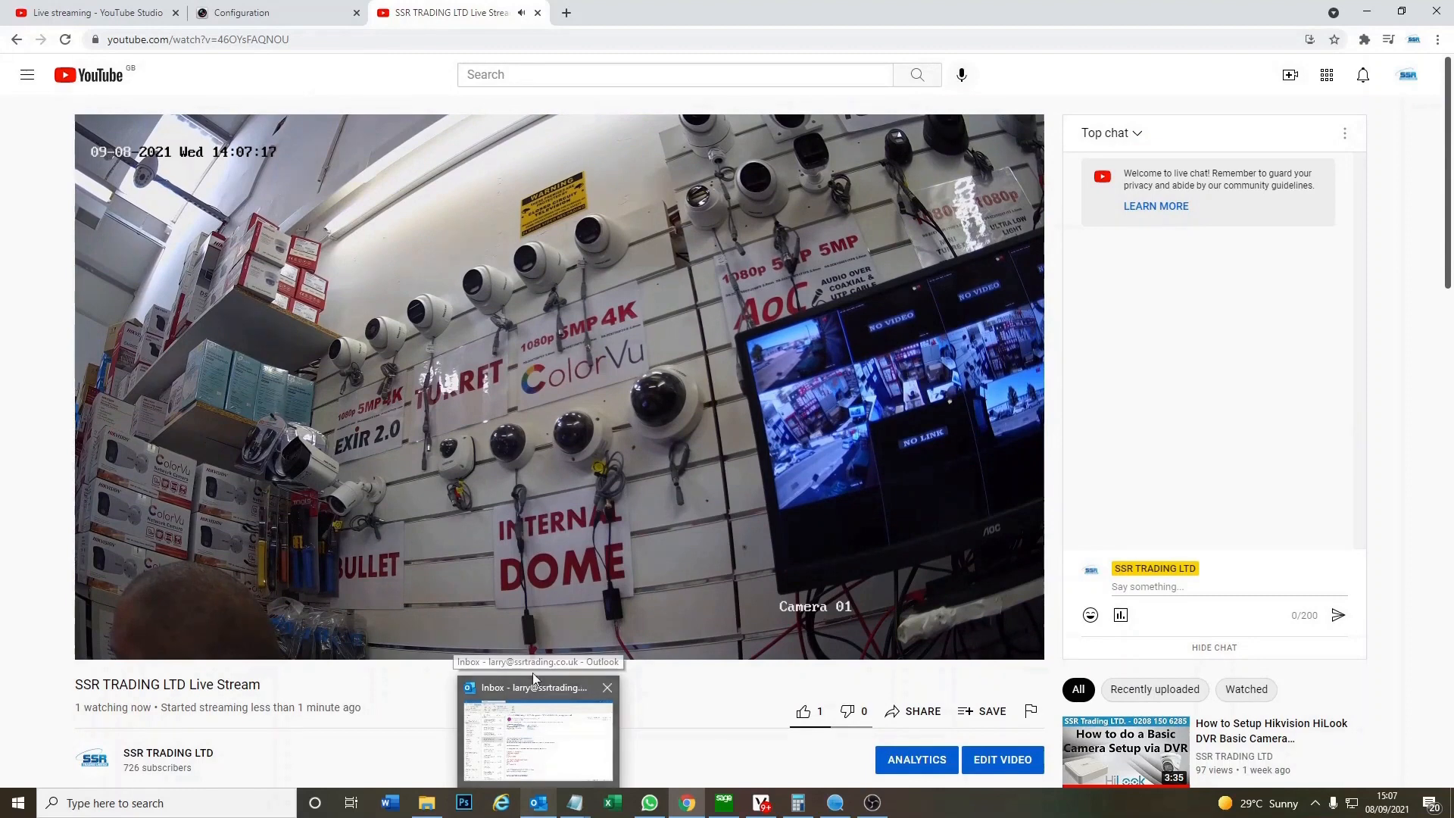
pyautogui.moveTo(578, 383)
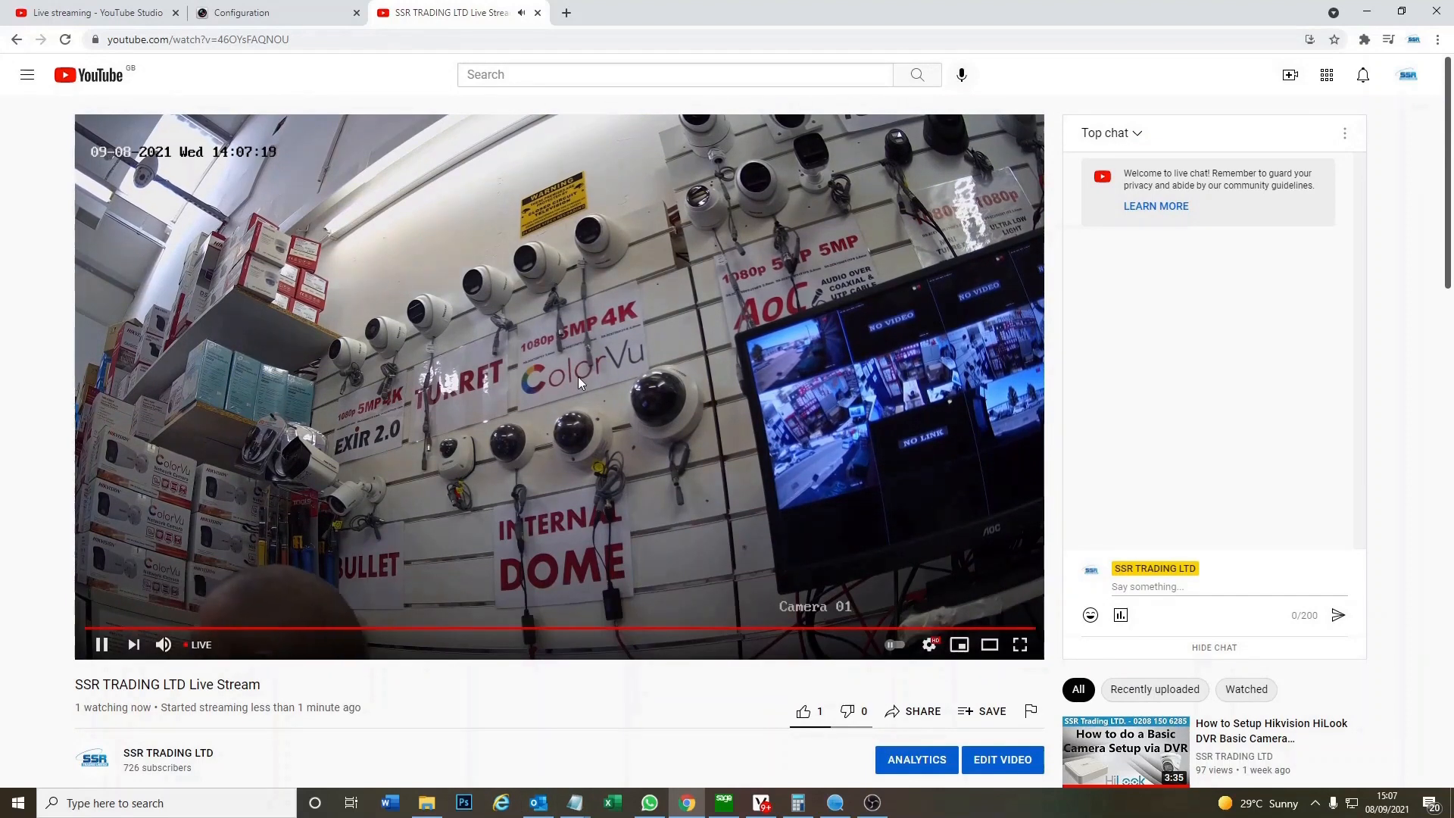